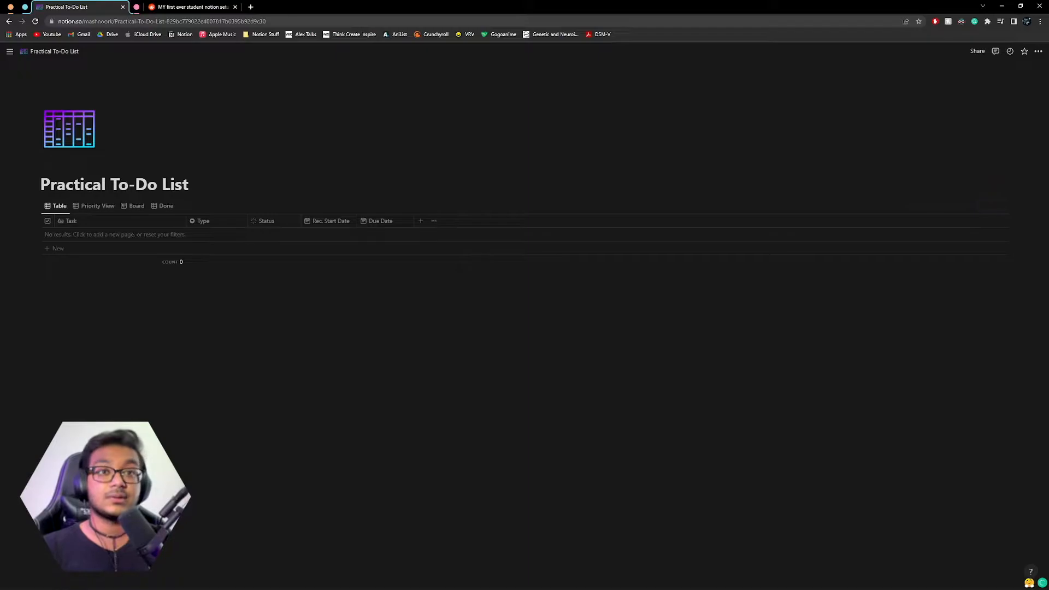
- View the Reddit r/Notion student setup post and open its shared template link
{"action": "left_click", "coordinate": [193, 6]}
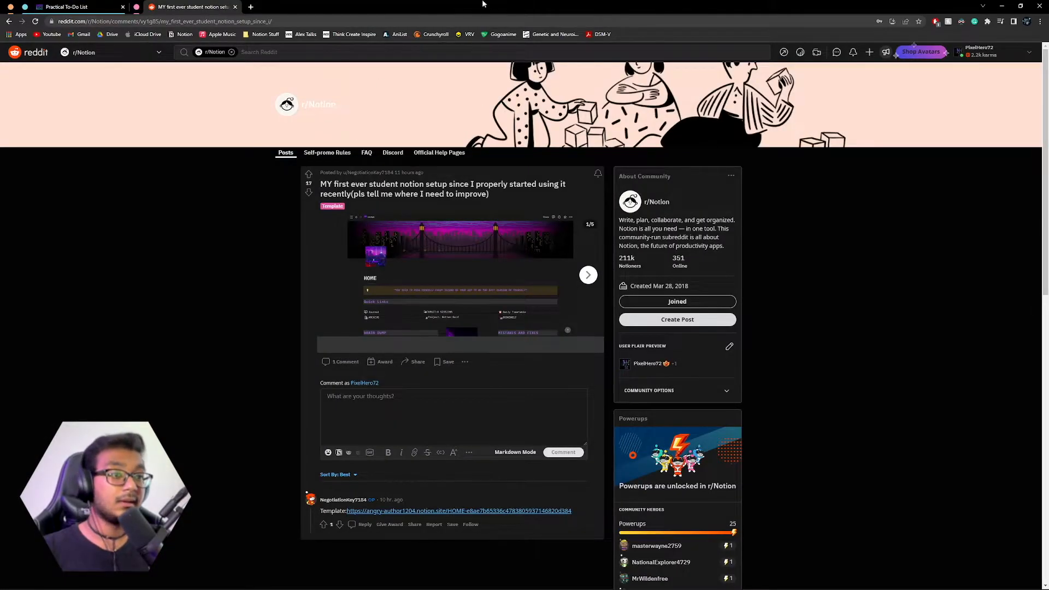
{"action": "mouse_move", "coordinate": [272, 118]}
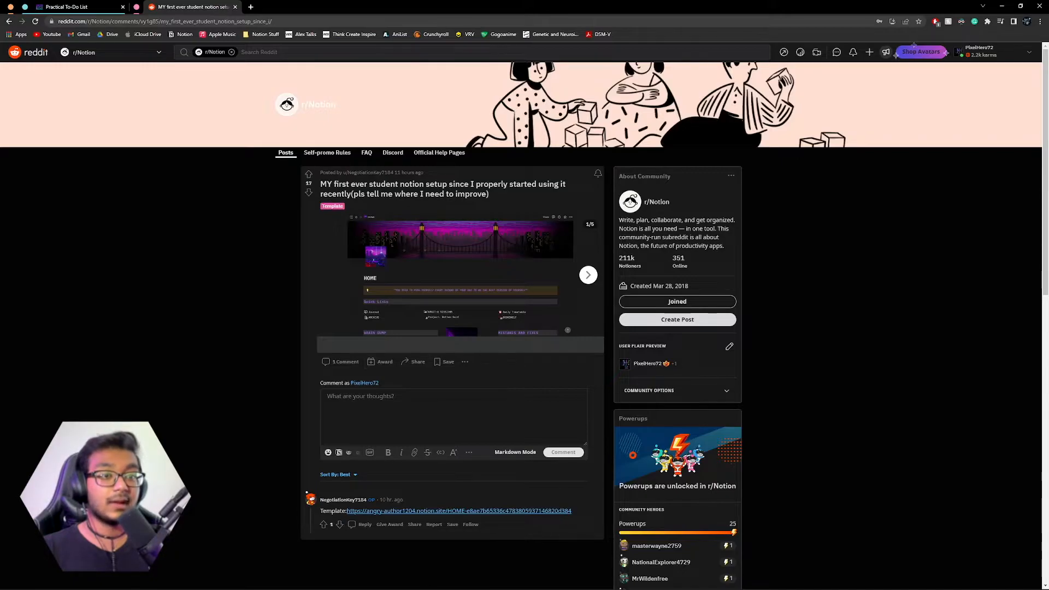
{"action": "mouse_move", "coordinate": [455, 510]}
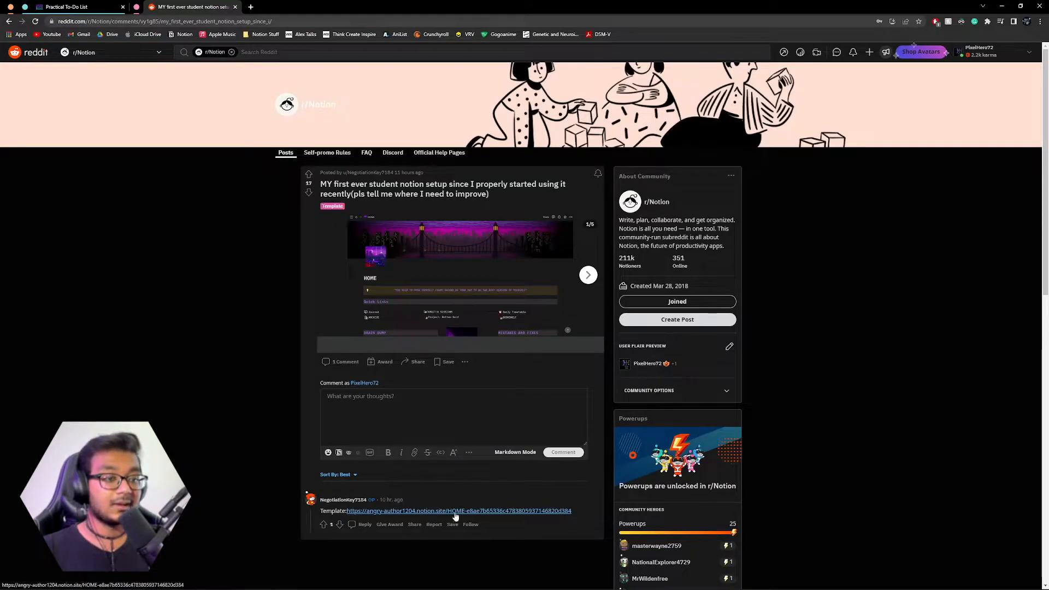
{"action": "left_click", "coordinate": [458, 510]}
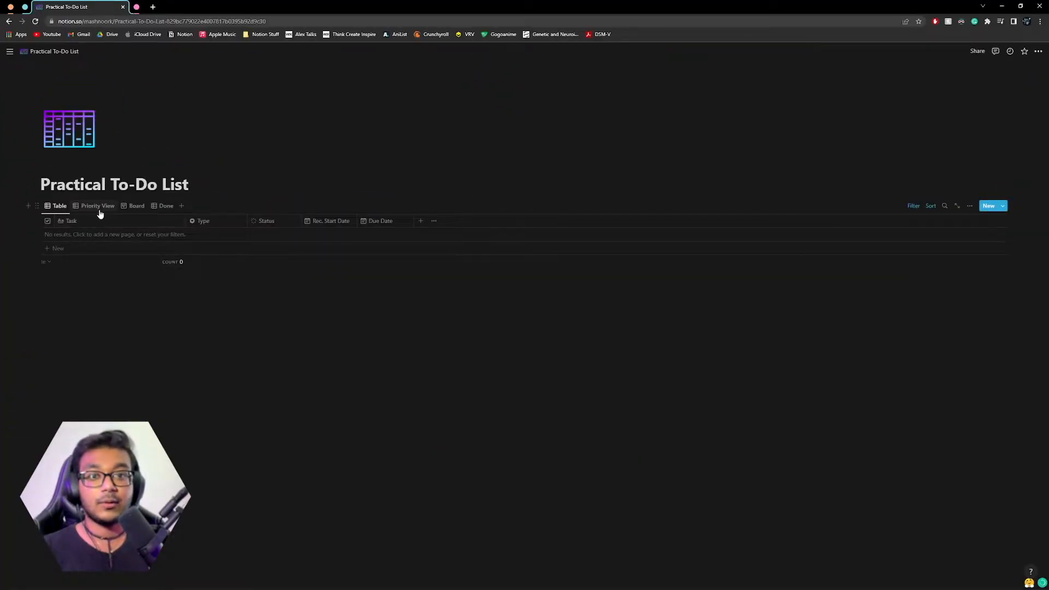
{"action": "mouse_move", "coordinate": [263, 248]}
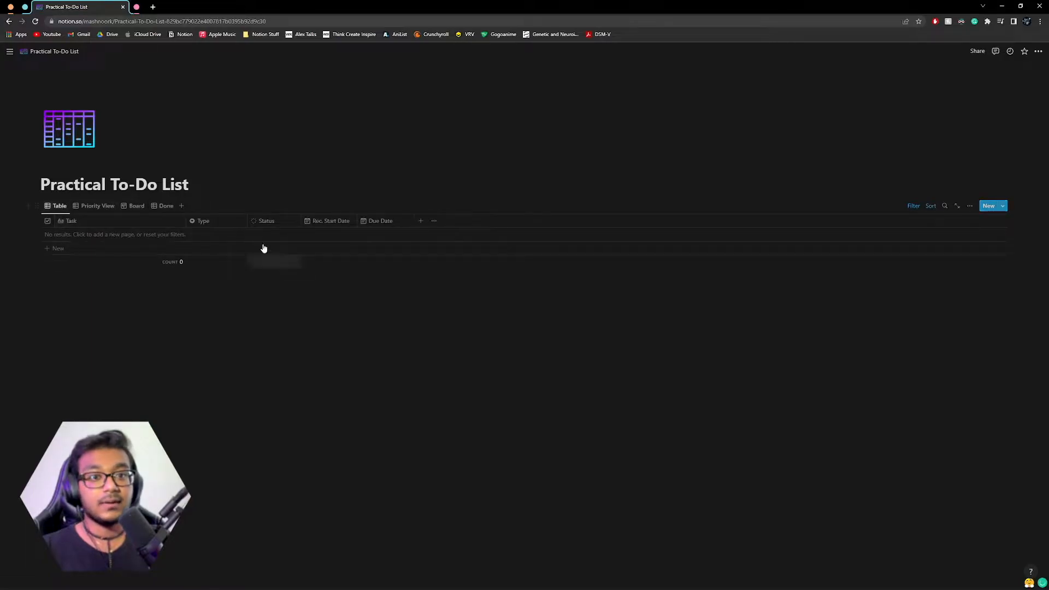
{"action": "mouse_move", "coordinate": [340, 253]}
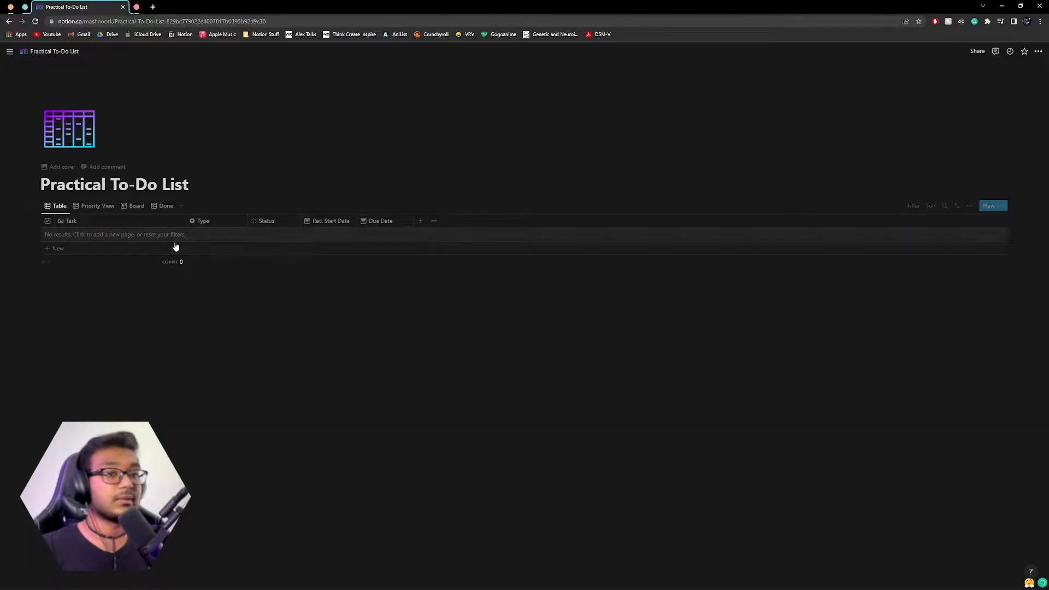
- Add a Task row and create a Physical Electronics Type option for it
{"action": "left_click", "coordinate": [57, 248]}
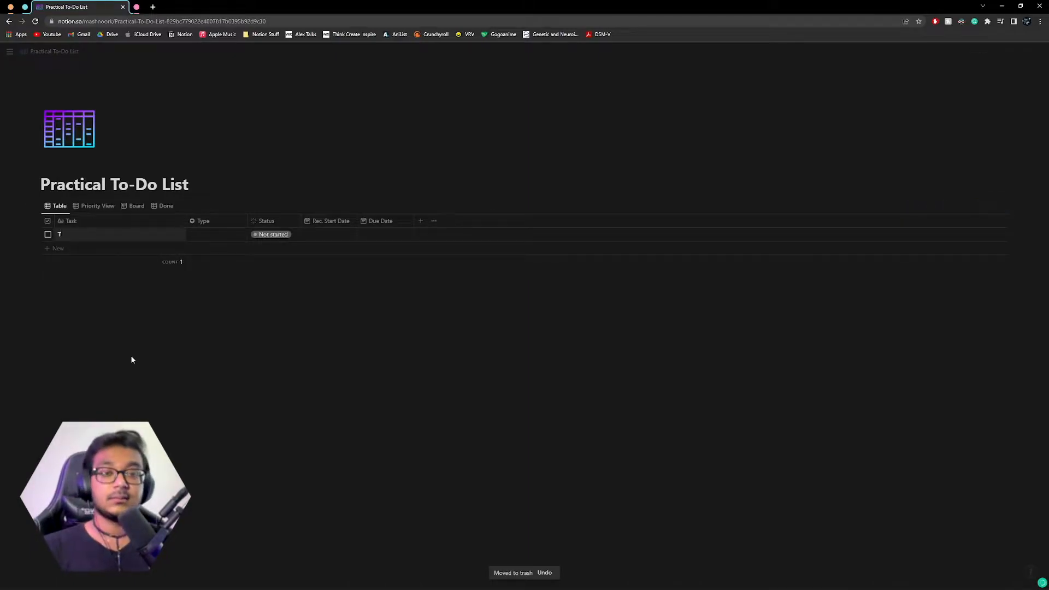
{"action": "type", "text": "ask"}
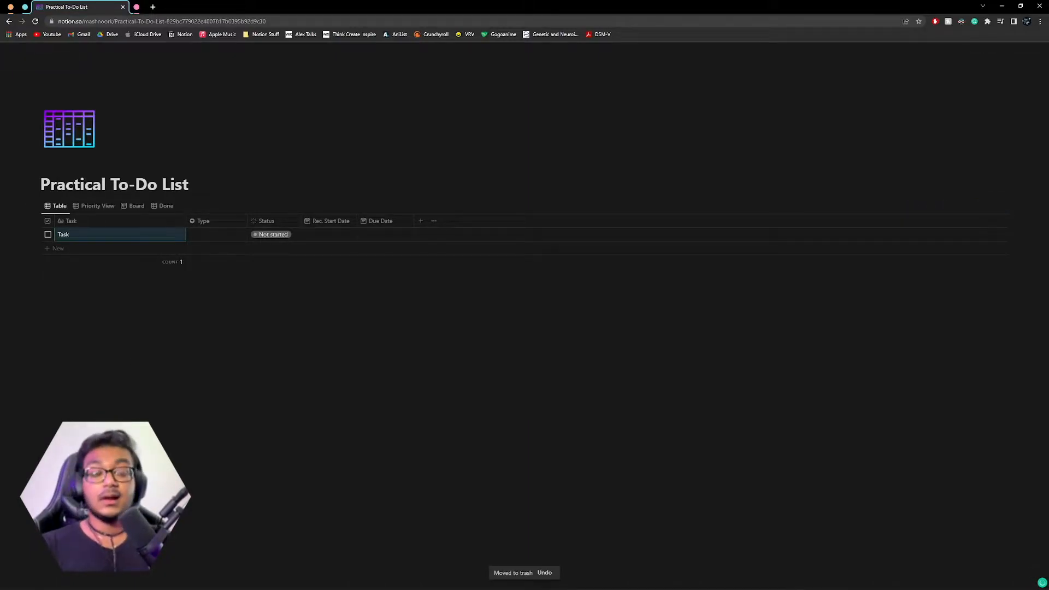
{"action": "left_click", "coordinate": [214, 234]}
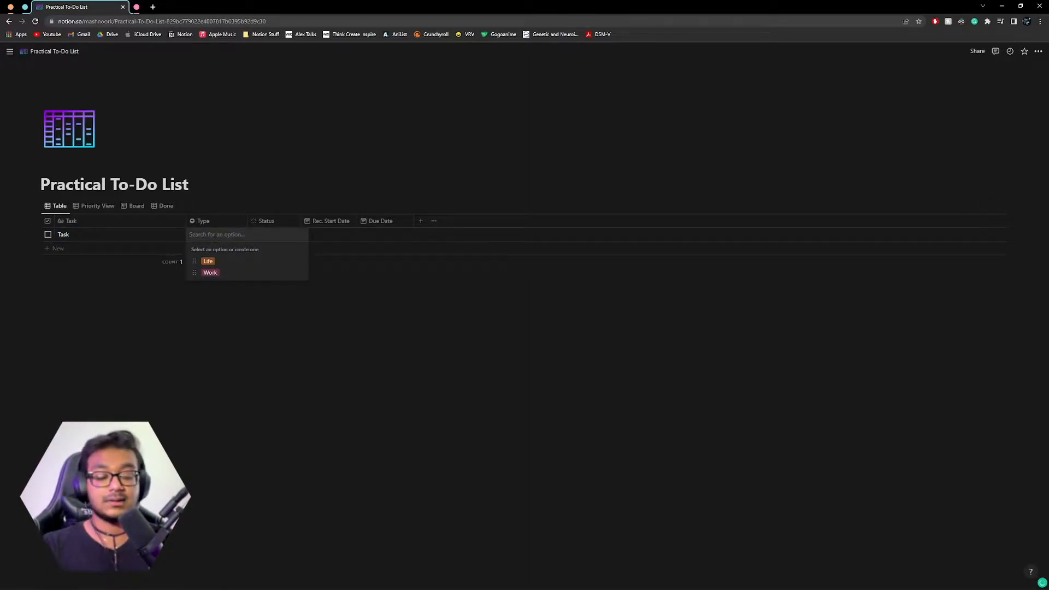
{"action": "type", "text": "Physical El"}
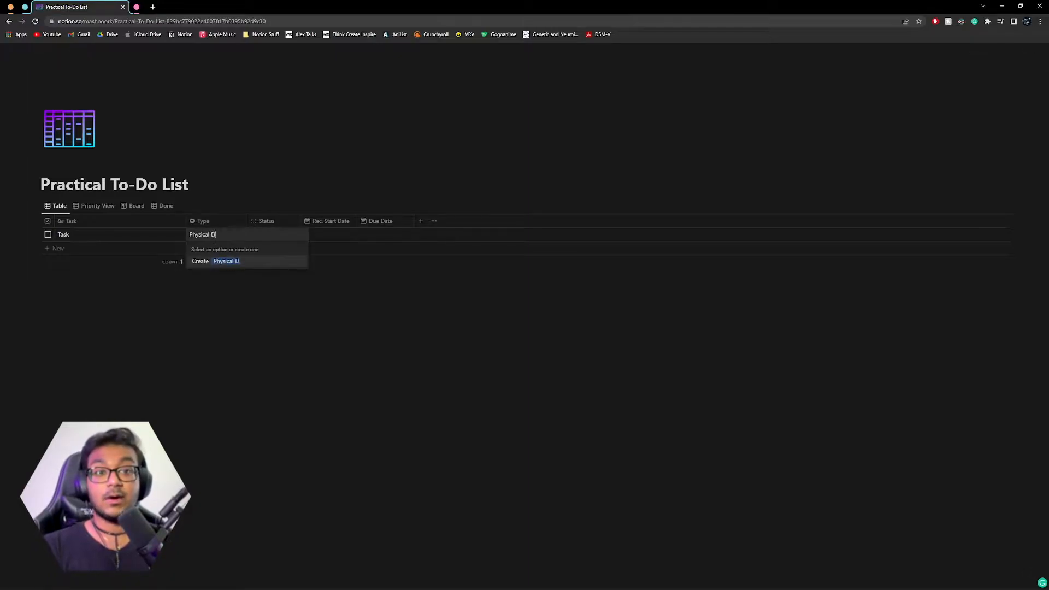
{"action": "left_click", "coordinate": [225, 261]}
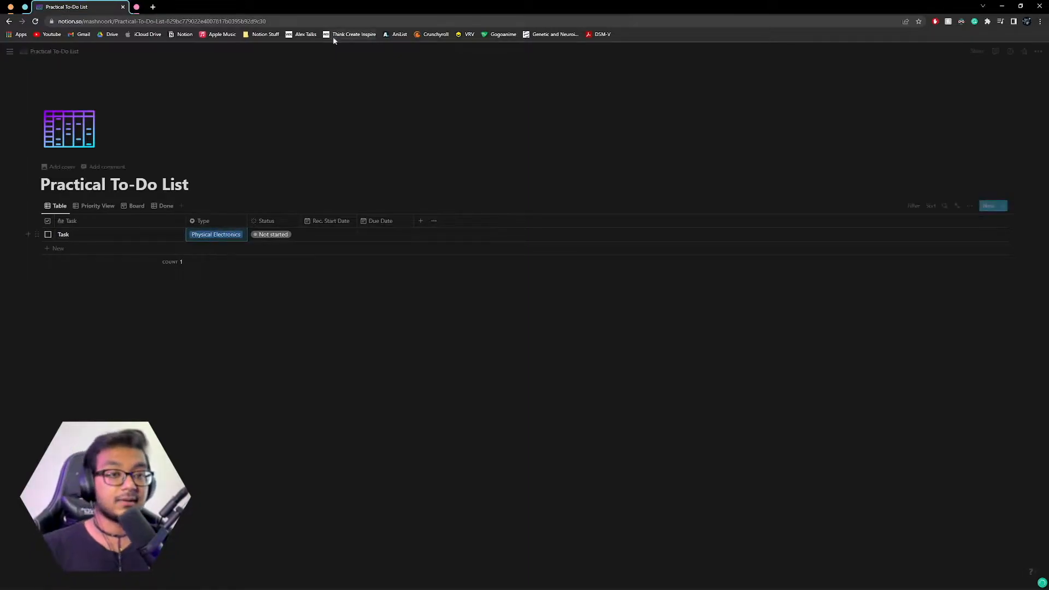
- Delete the Physical Electronics option and create a throwaway test type option
{"action": "left_click", "coordinate": [215, 234]}
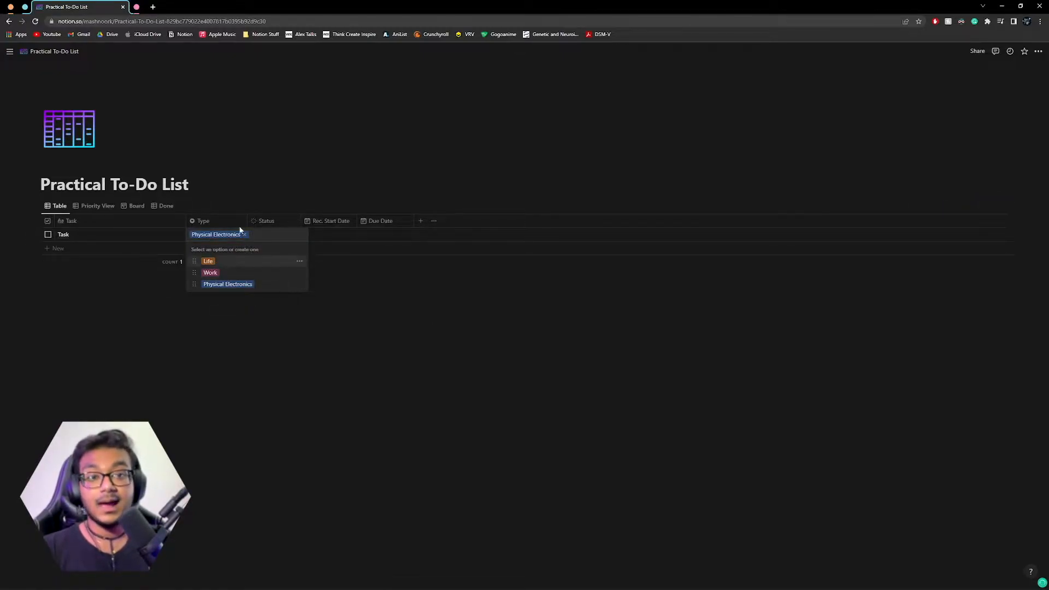
{"action": "left_click", "coordinate": [299, 284]}
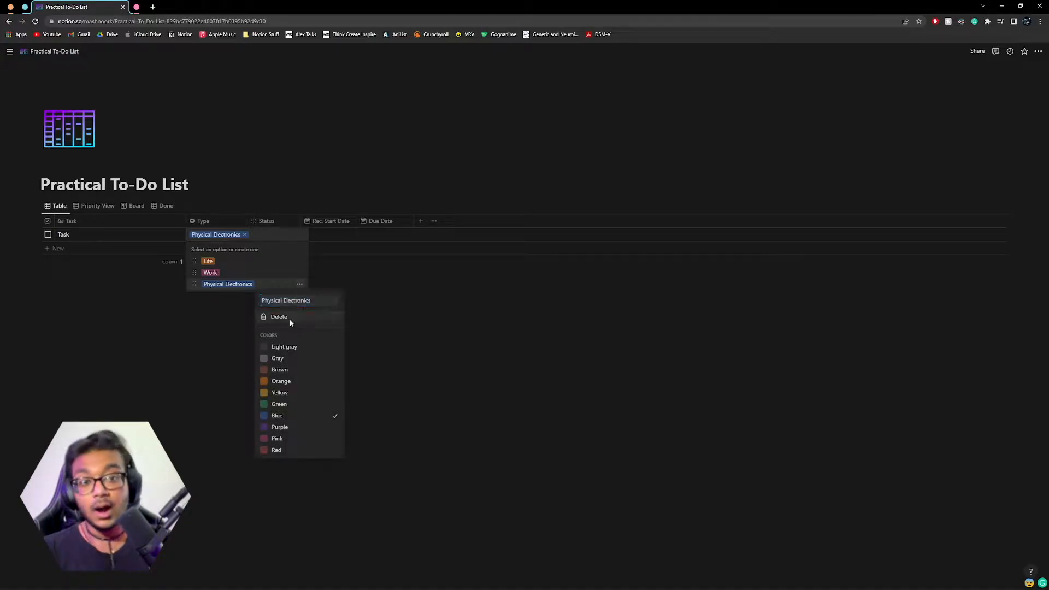
{"action": "left_click", "coordinate": [278, 316]}
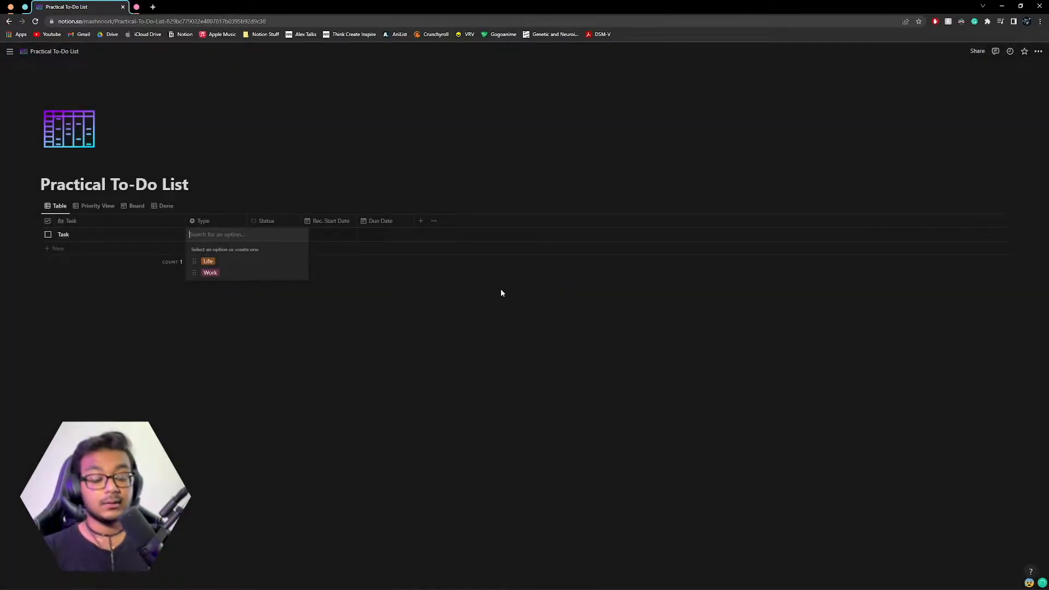
{"action": "type", "text": "alkjfasdlkjf"}
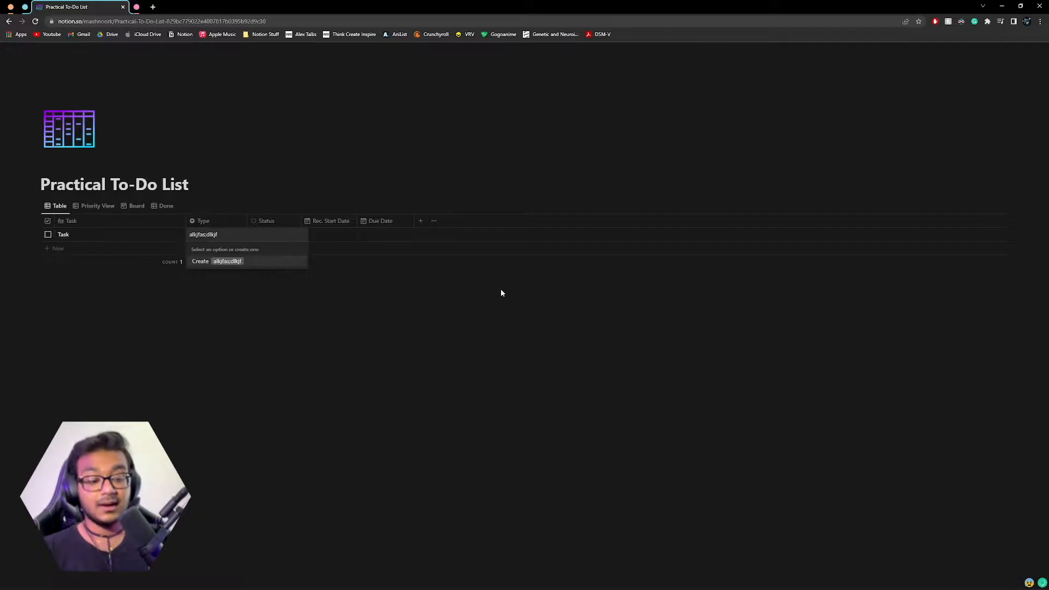
{"action": "left_click", "coordinate": [214, 261]}
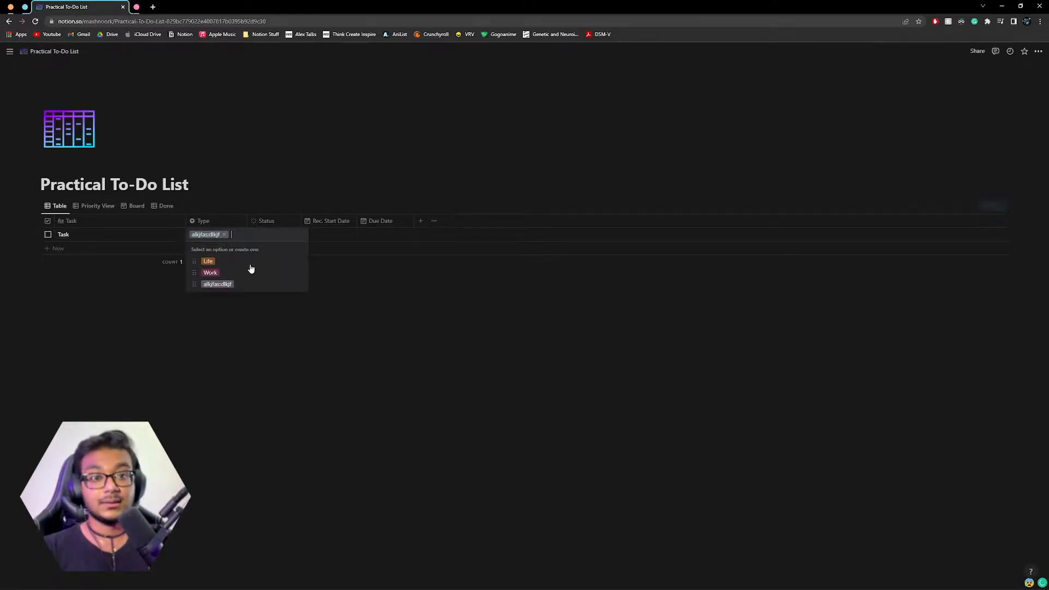
{"action": "left_click", "coordinate": [274, 234]}
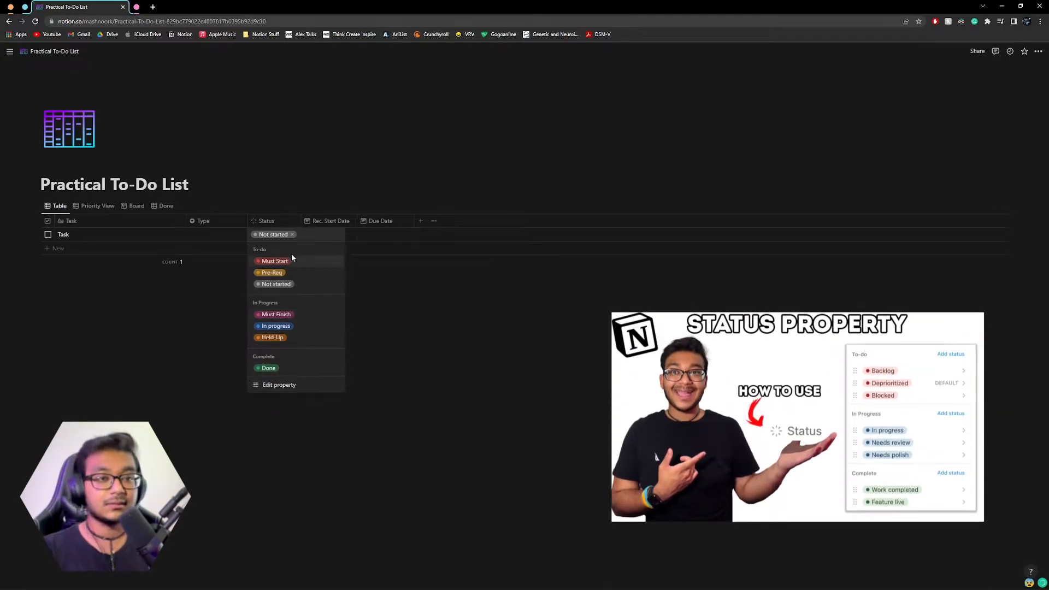
{"action": "mouse_move", "coordinate": [314, 333]}
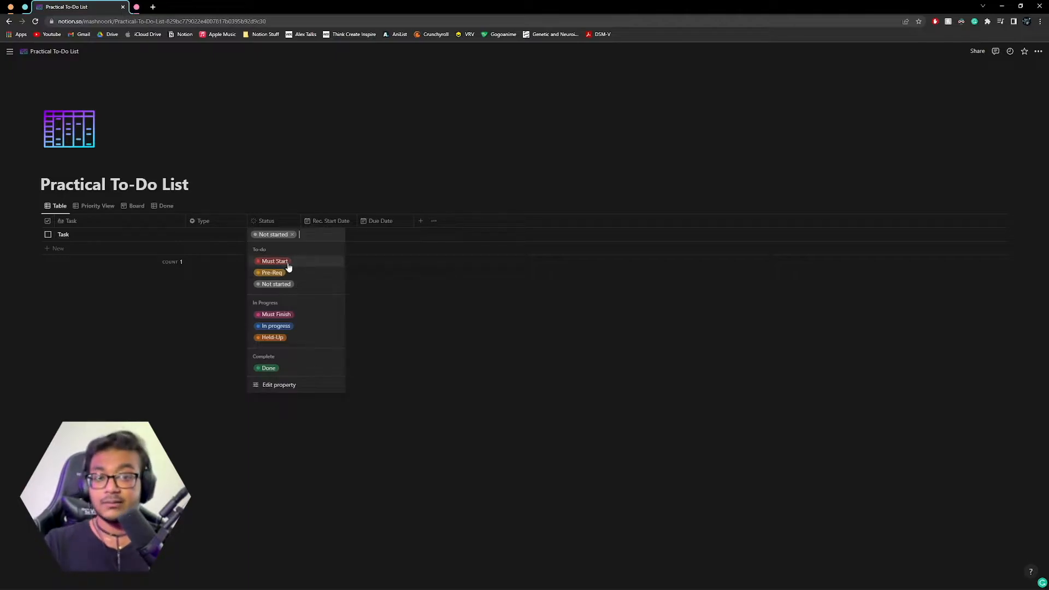
{"action": "mouse_move", "coordinate": [285, 282]}
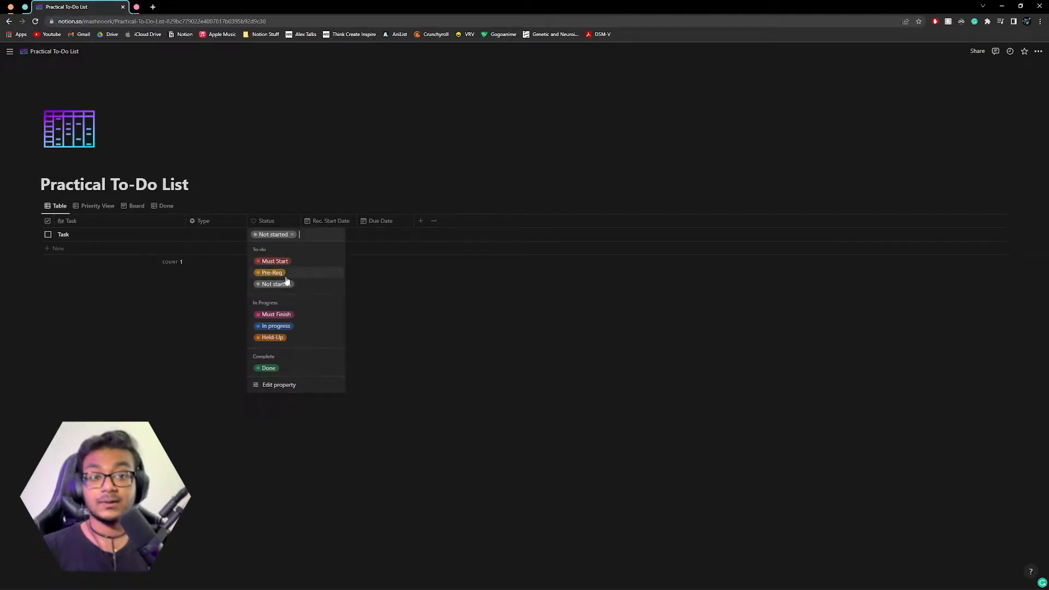
{"action": "mouse_move", "coordinate": [301, 274]}
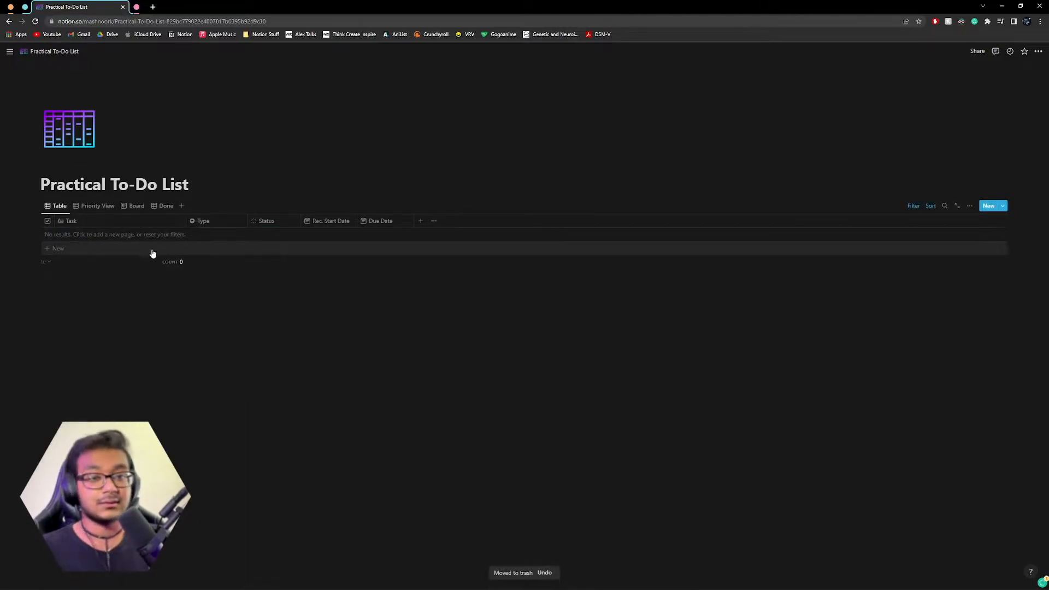
- Add 'Record Podcast EP. 112' tagged Podcast with Pre-Req status
{"action": "left_click", "coordinate": [54, 248]}
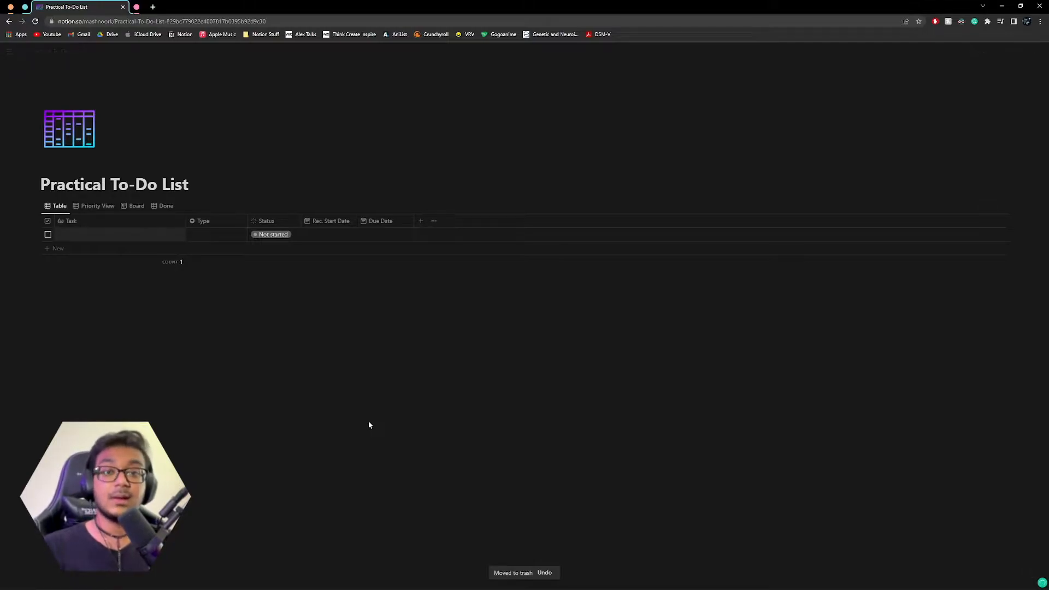
{"action": "type", "text": "Record Po"}
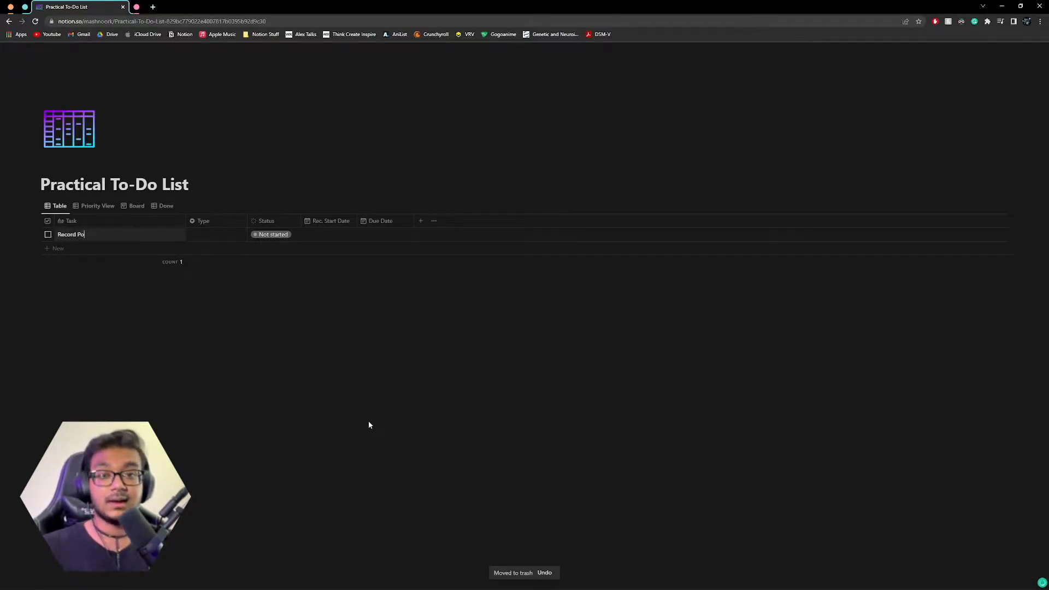
{"action": "type", "text": "dcast EP"}
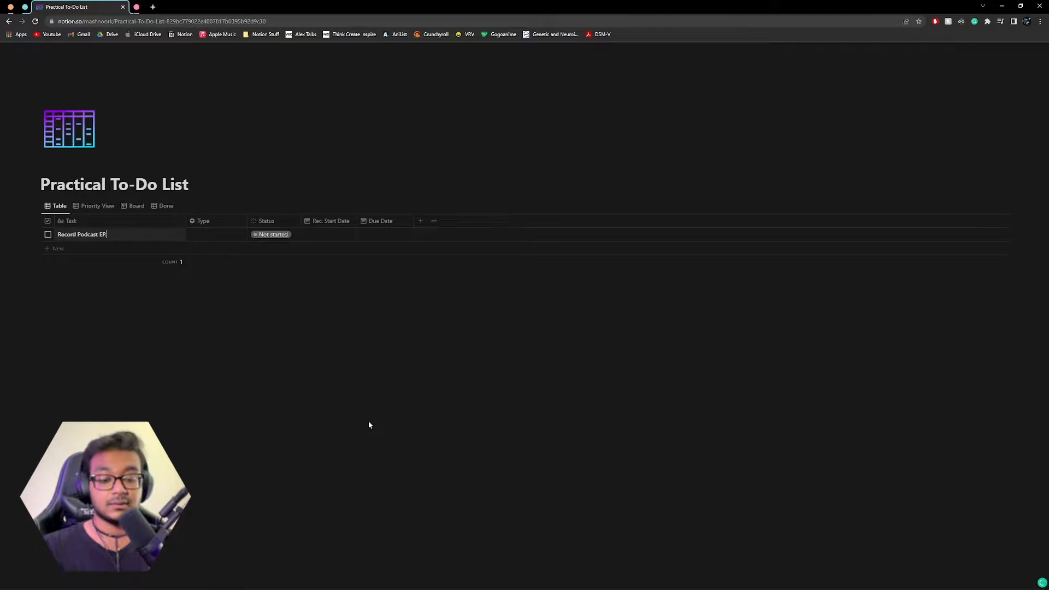
{"action": "type", "text": ". 112"}
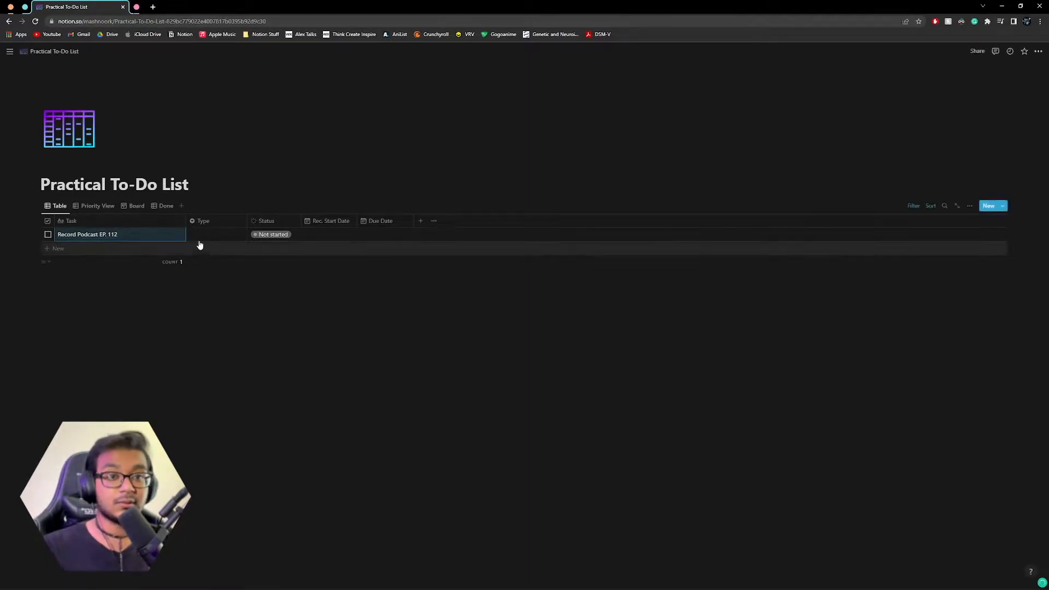
{"action": "left_click", "coordinate": [217, 234]}
{"action": "type", "text": "Podcast"}
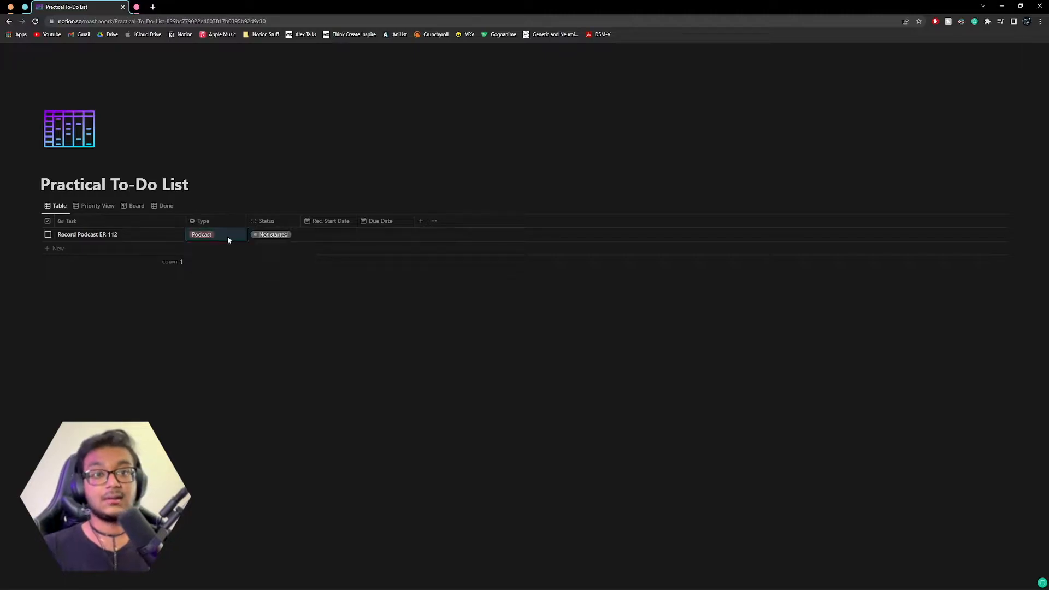
{"action": "left_click", "coordinate": [273, 234]}
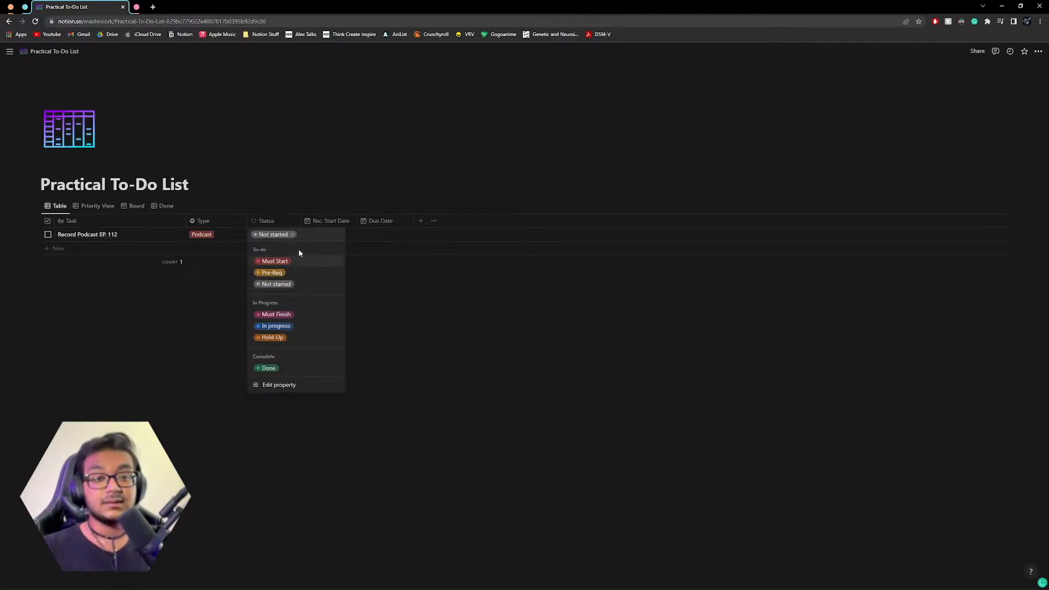
{"action": "left_click", "coordinate": [272, 272]}
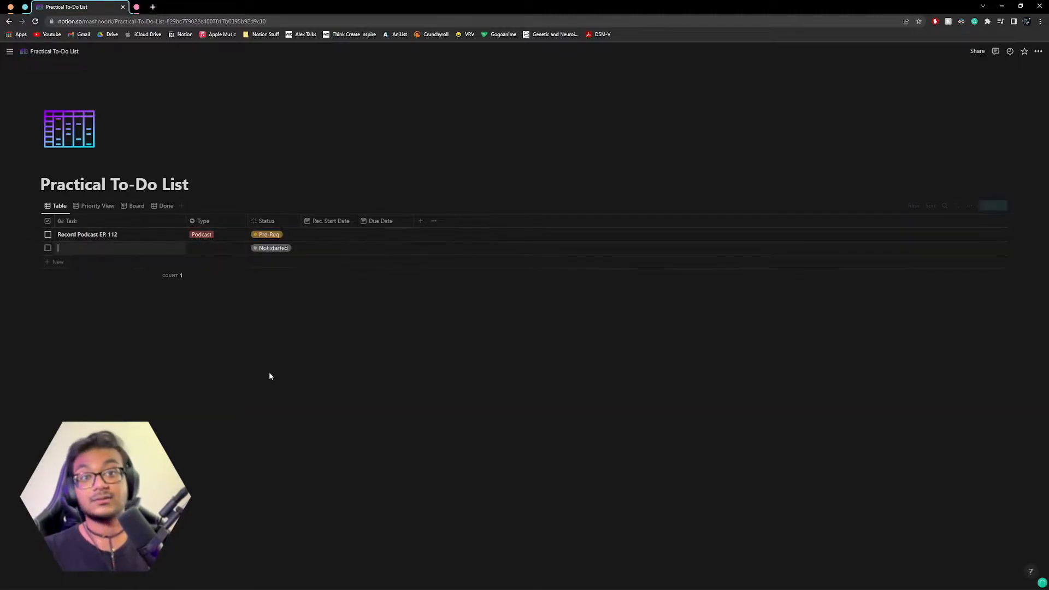
- Add 'Script Podcast EP. 112' with Must Start status
{"action": "type", "text": "Script P"}
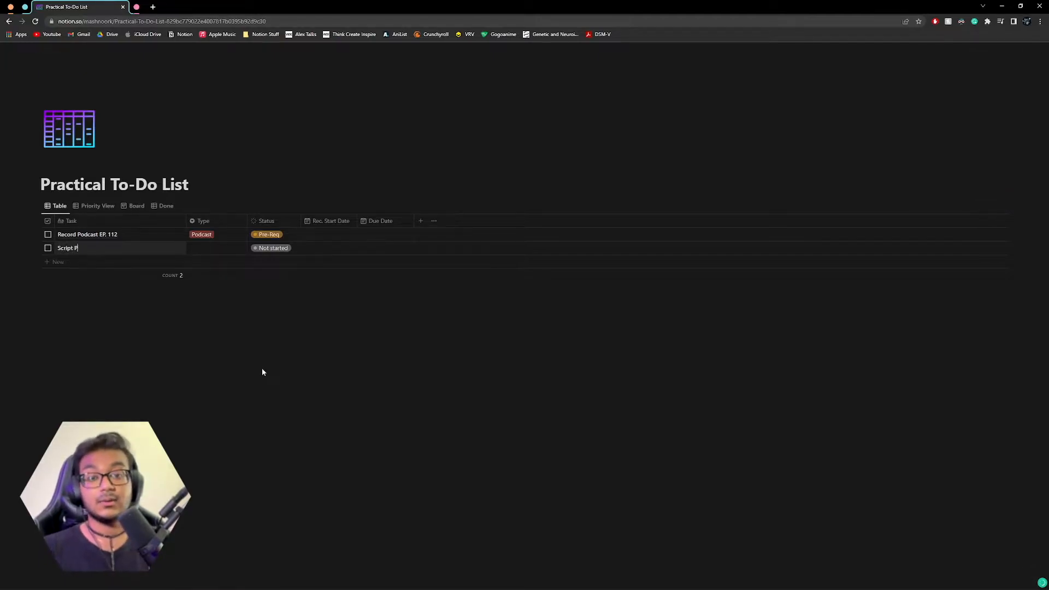
{"action": "type", "text": "odcast EP. 11"}
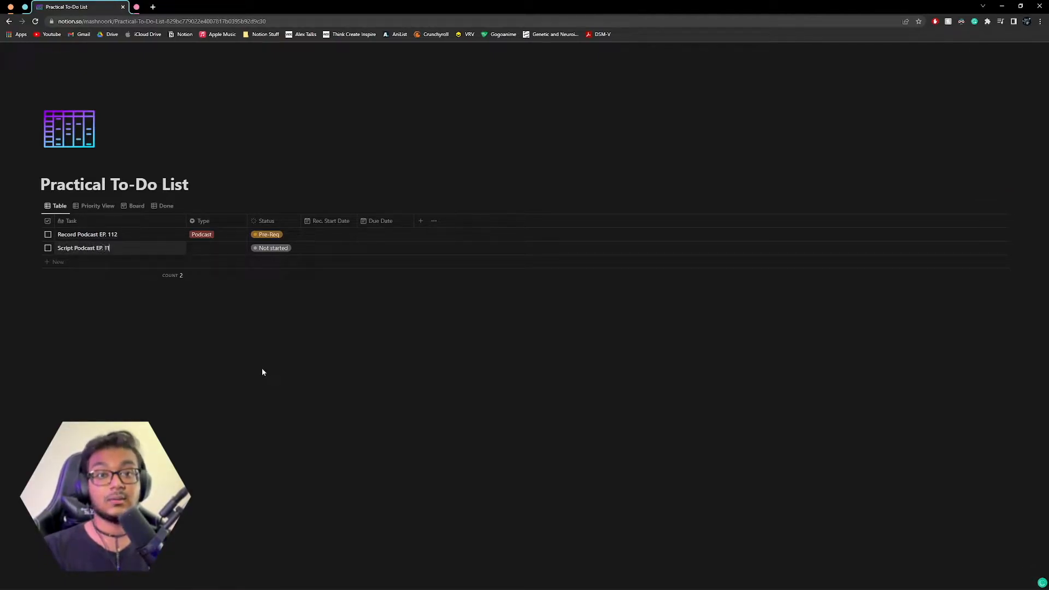
{"action": "type", "text": "2"}
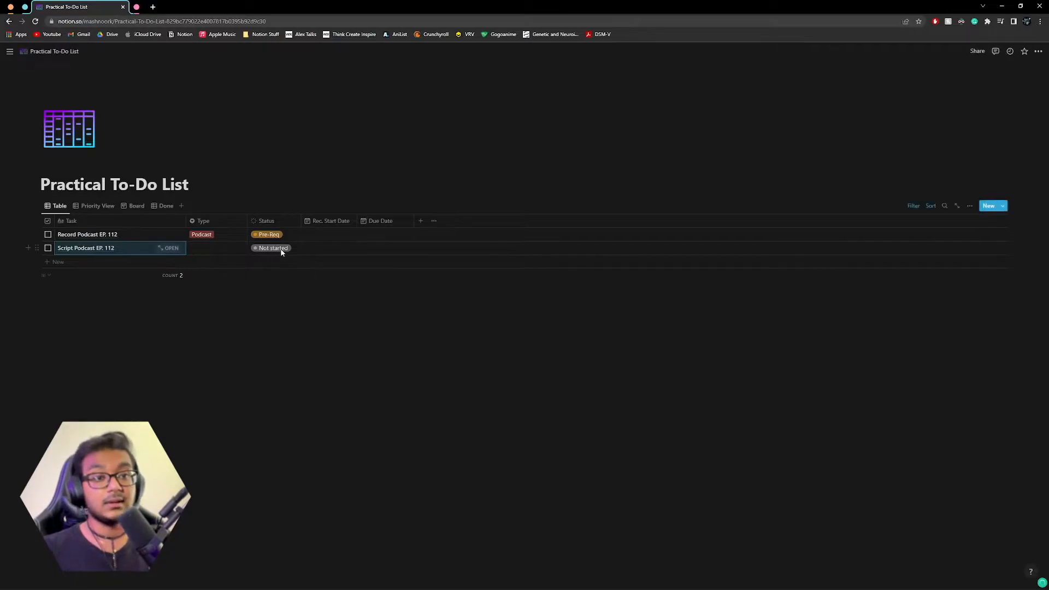
{"action": "left_click", "coordinate": [270, 247]}
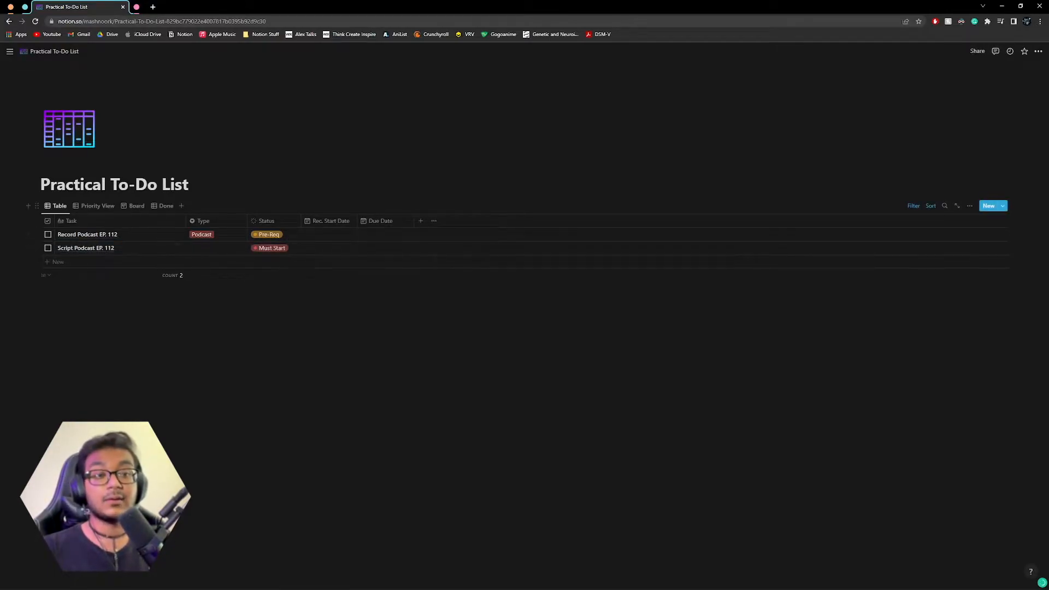
- Date both podcast tasks (script Friday to Saturday, recording next Sunday) and sort by Rec. Start Date
{"action": "left_click", "coordinate": [385, 248]}
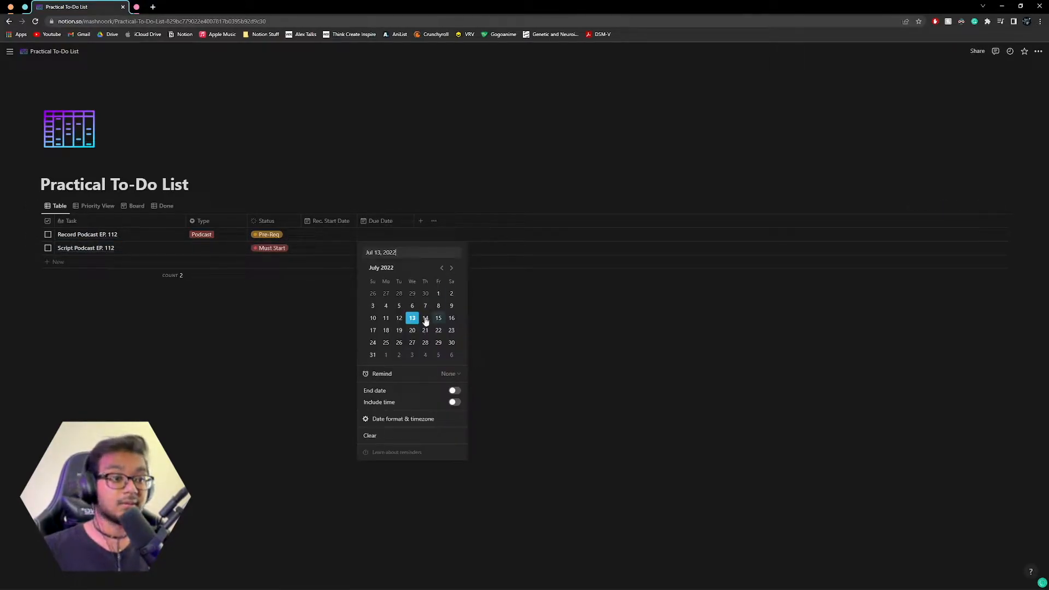
{"action": "left_click", "coordinate": [372, 330]}
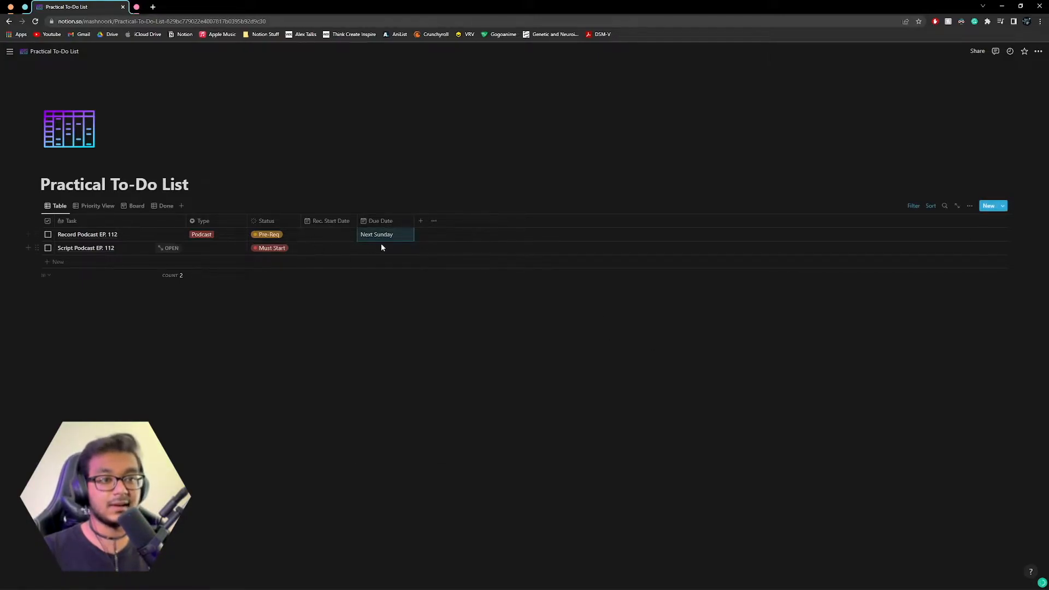
{"action": "left_click", "coordinate": [376, 234]}
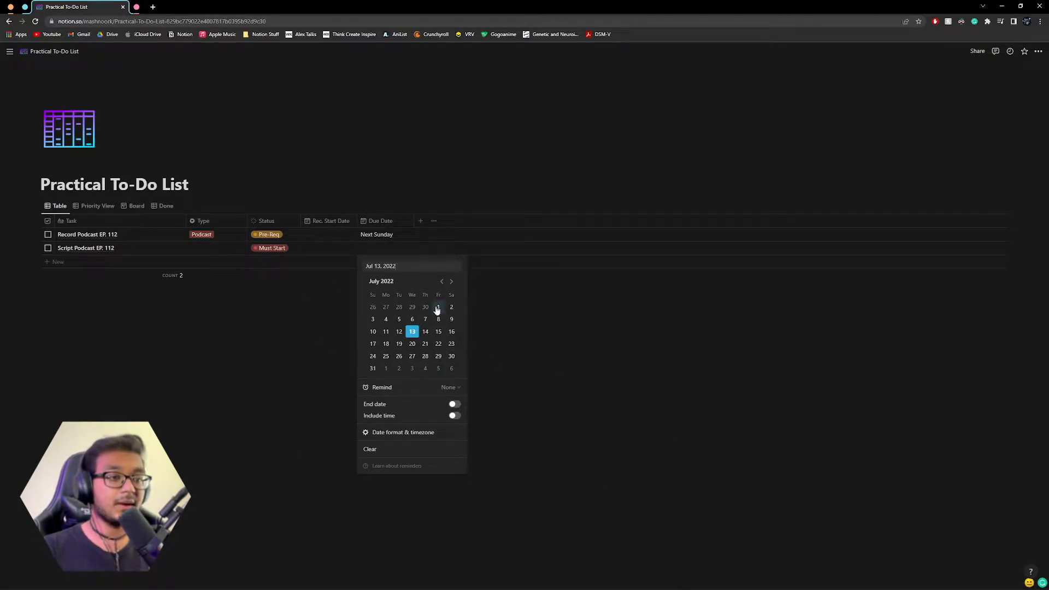
{"action": "mouse_move", "coordinate": [450, 331]}
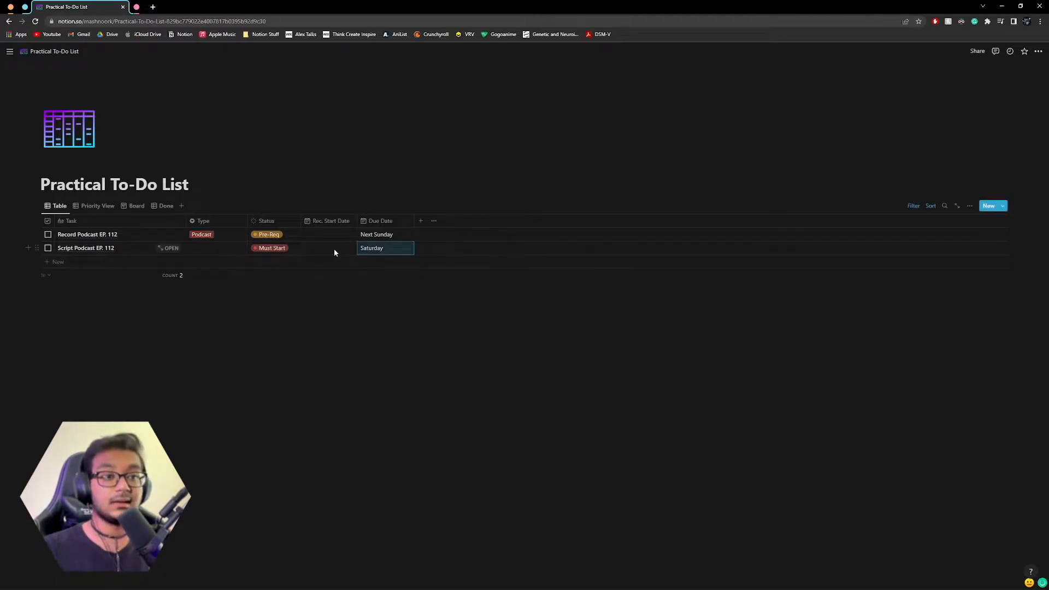
{"action": "left_click", "coordinate": [385, 247]}
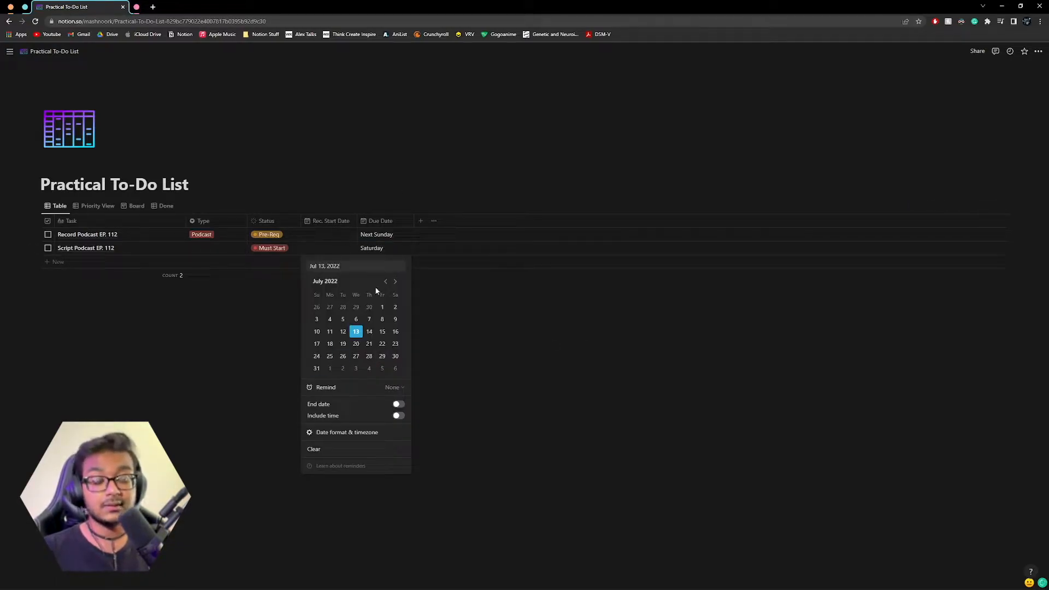
{"action": "mouse_move", "coordinate": [528, 314]}
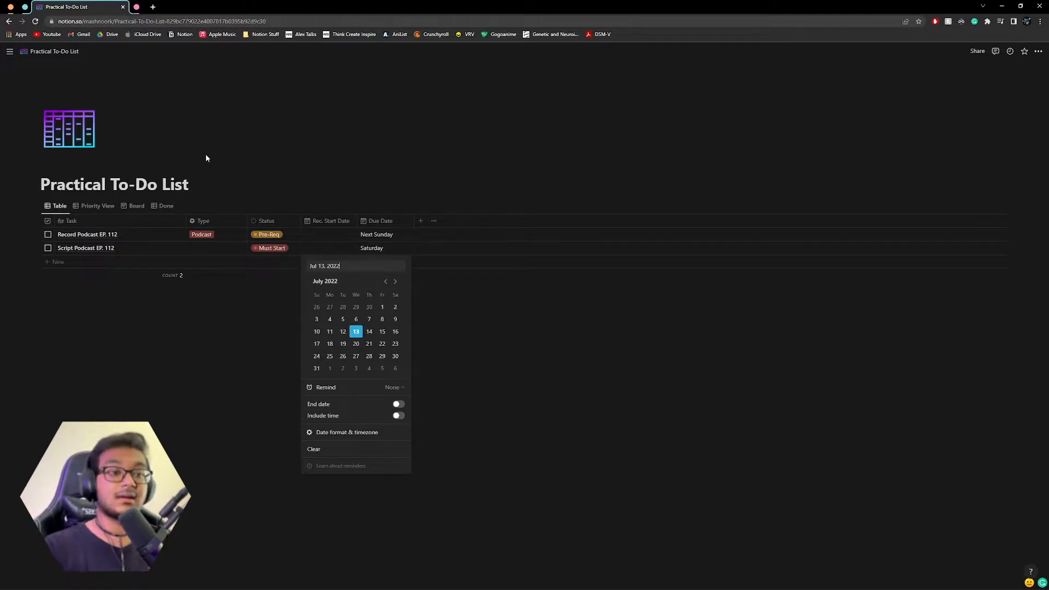
{"action": "left_click", "coordinate": [381, 331]}
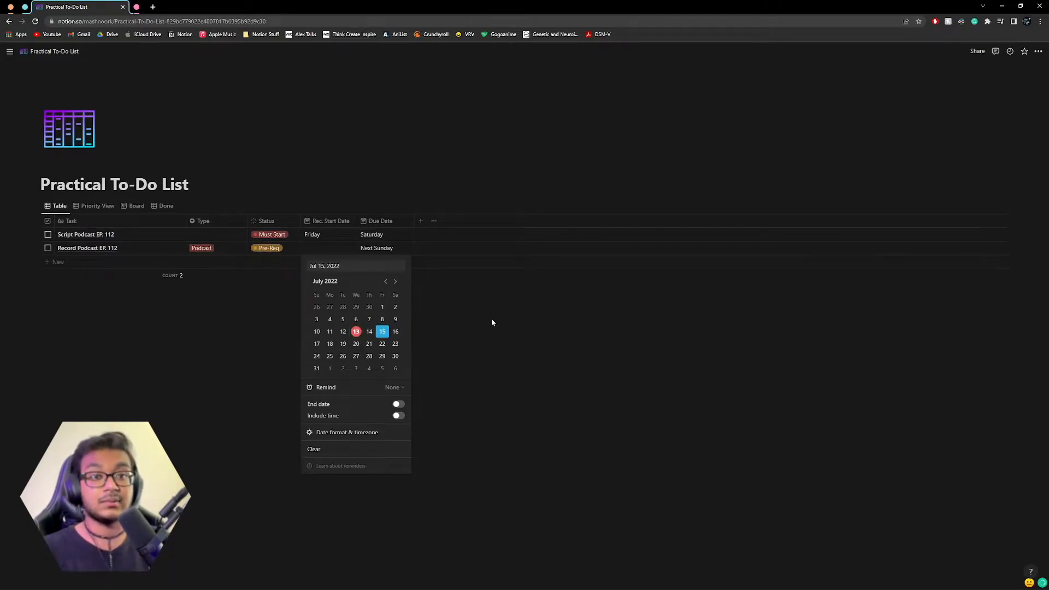
{"action": "left_click", "coordinate": [355, 331]}
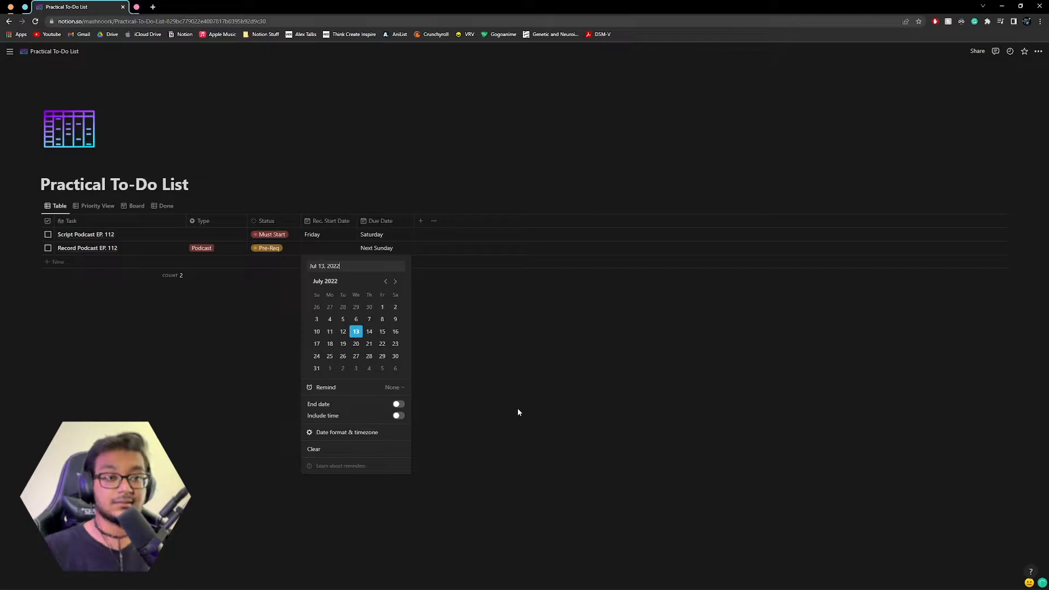
{"action": "mouse_move", "coordinate": [408, 307]}
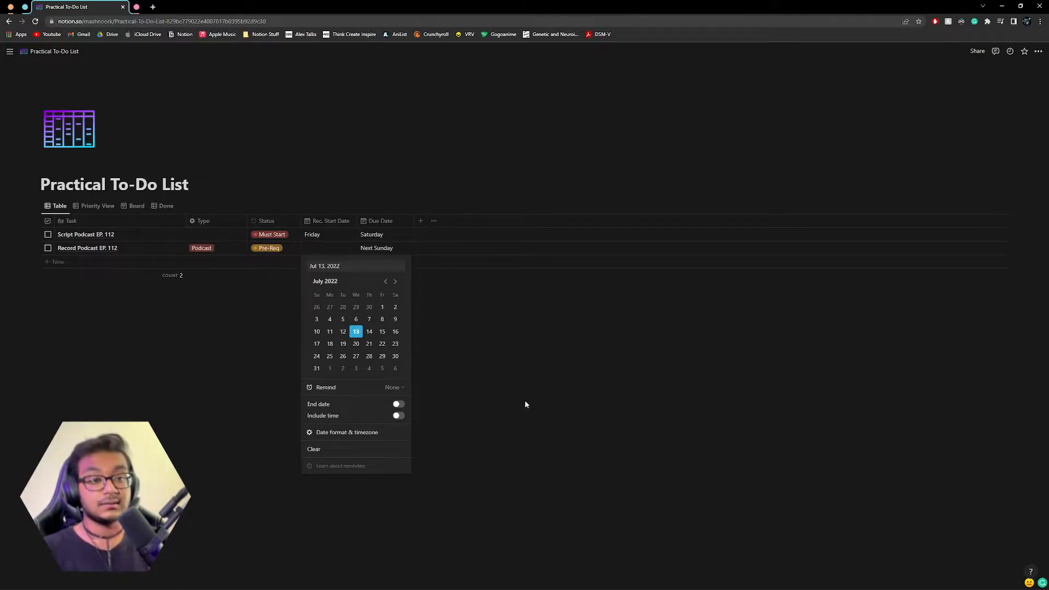
{"action": "mouse_move", "coordinate": [317, 343]}
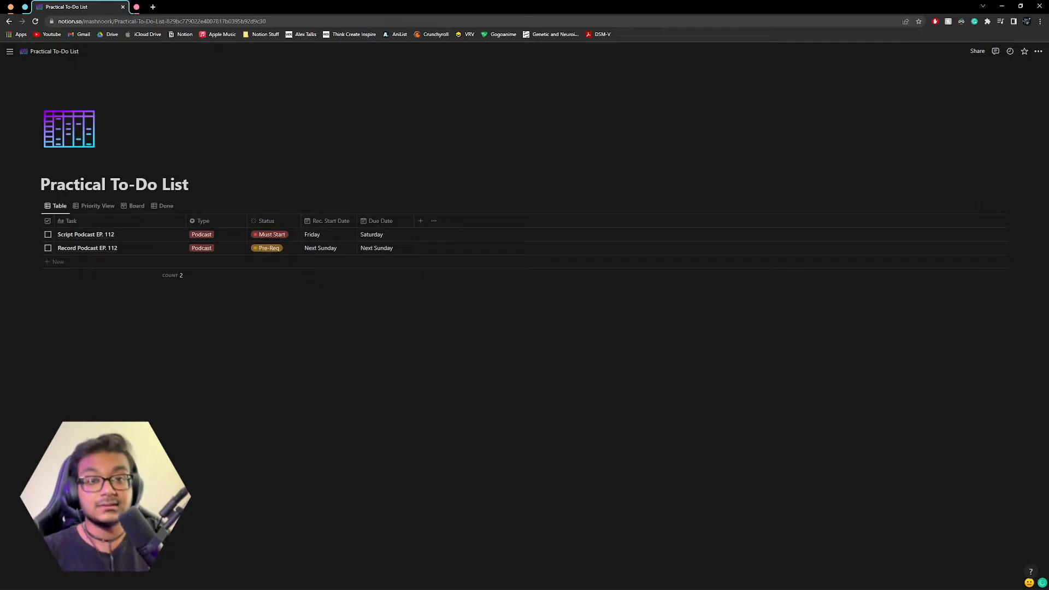
{"action": "mouse_move", "coordinate": [294, 242]}
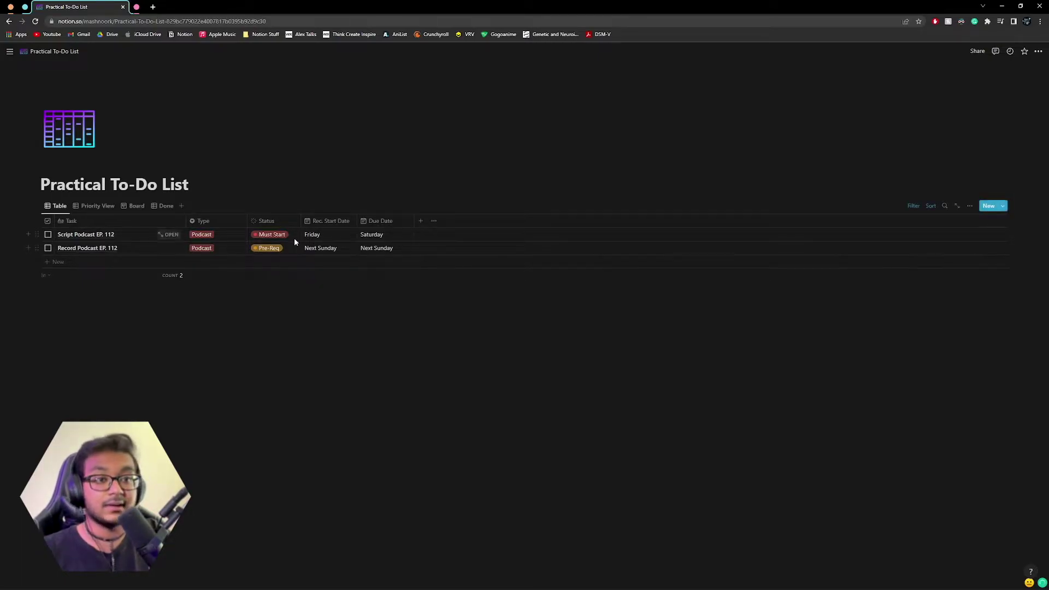
{"action": "left_click", "coordinate": [929, 205]}
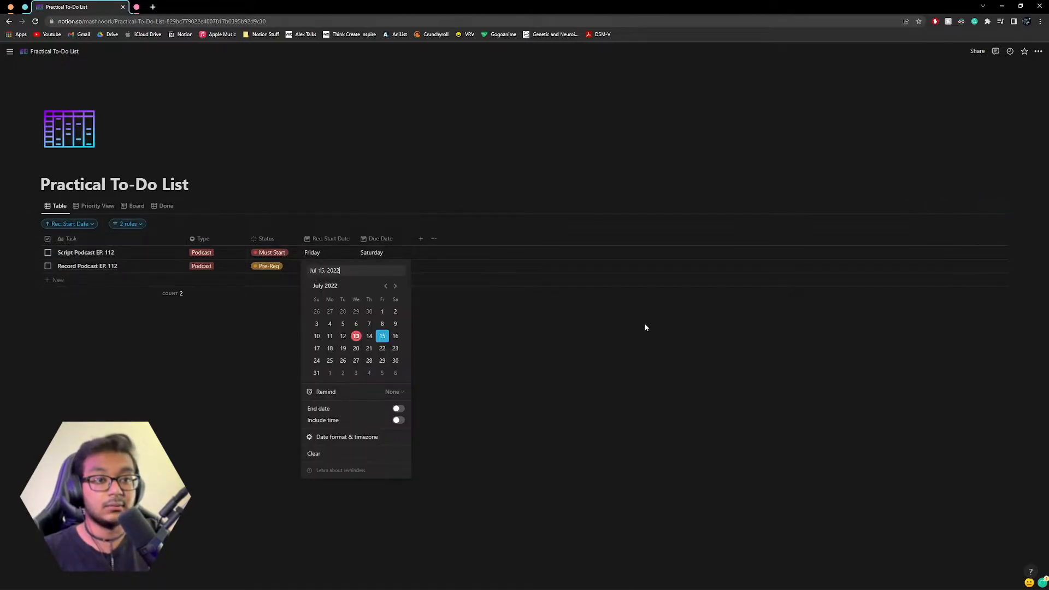
{"action": "left_click", "coordinate": [644, 327]}
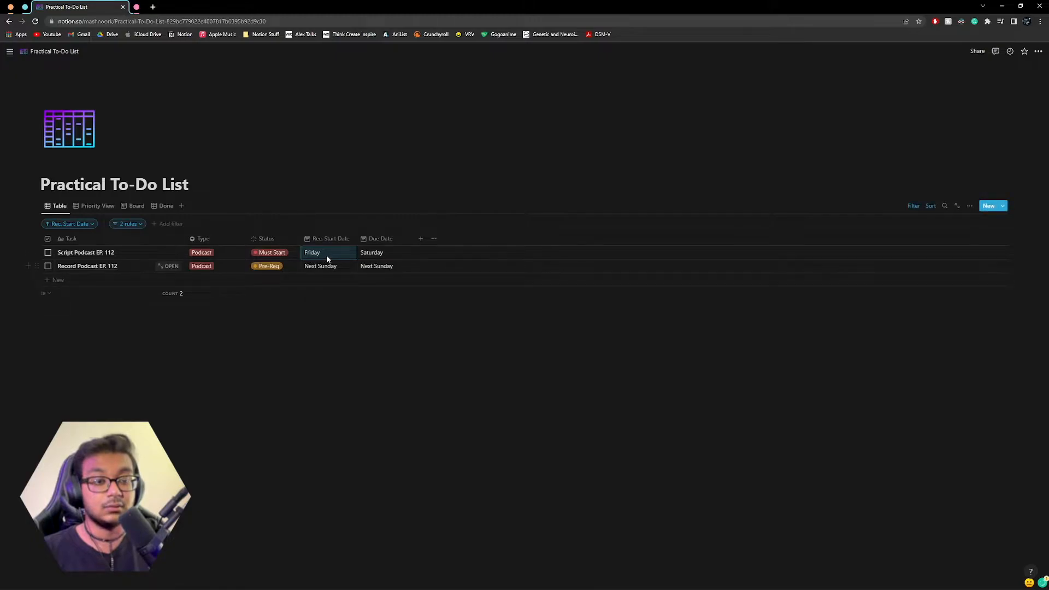
{"action": "mouse_move", "coordinate": [312, 252]}
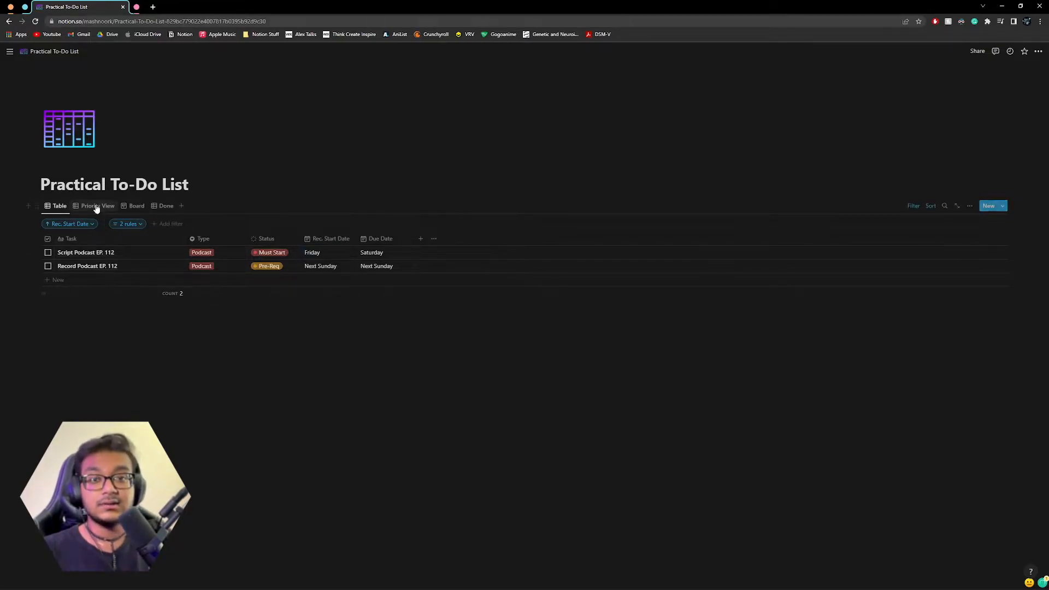
- In the Priority View, add an In Progress task, typing 'Something Comp'
{"action": "left_click", "coordinate": [96, 205]}
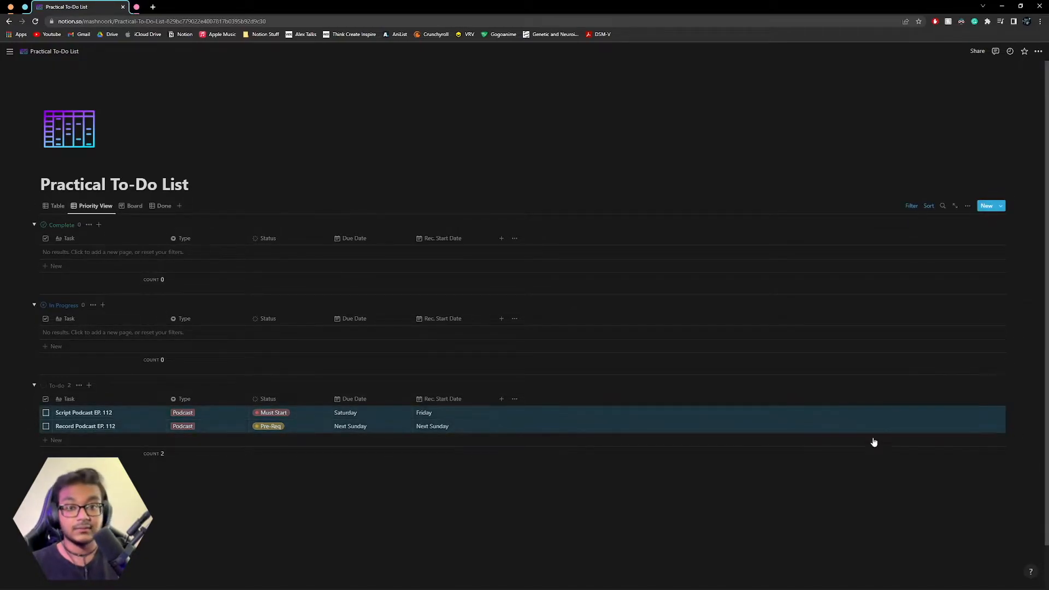
{"action": "mouse_move", "coordinate": [140, 349]}
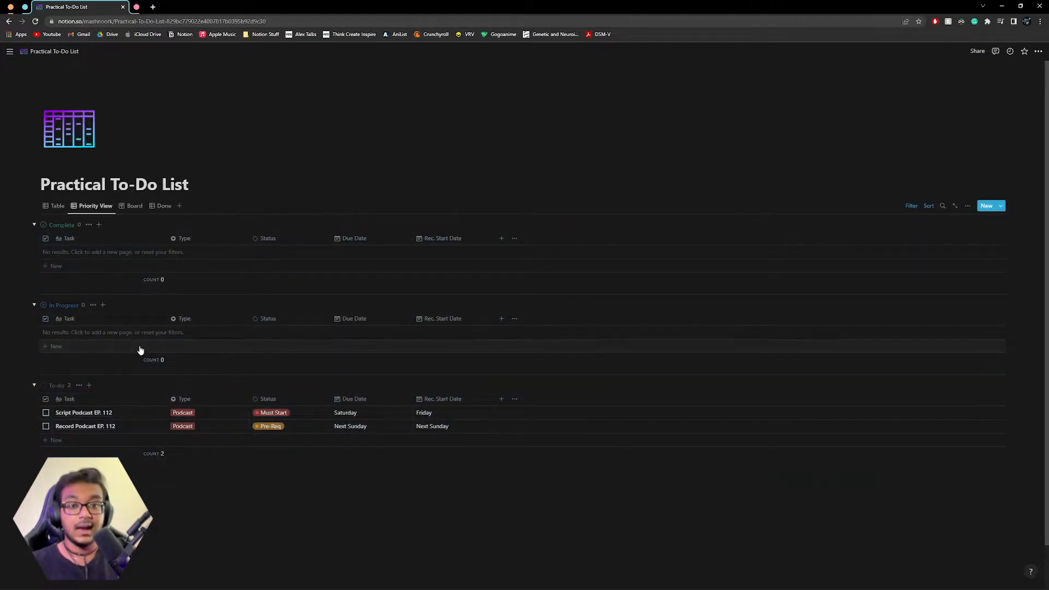
{"action": "left_click", "coordinate": [54, 346]}
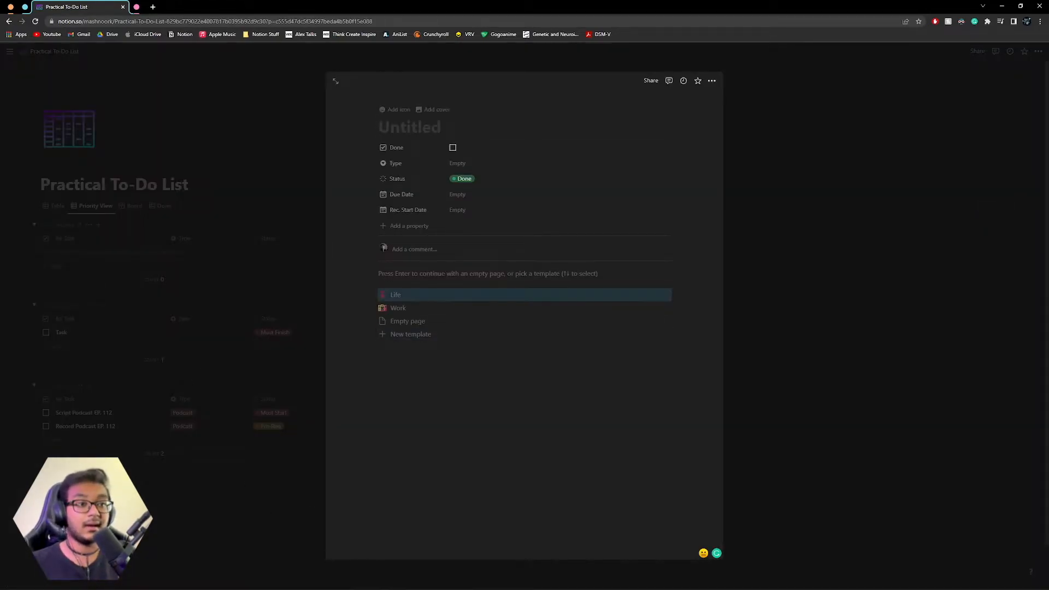
{"action": "type", "text": "Some"}
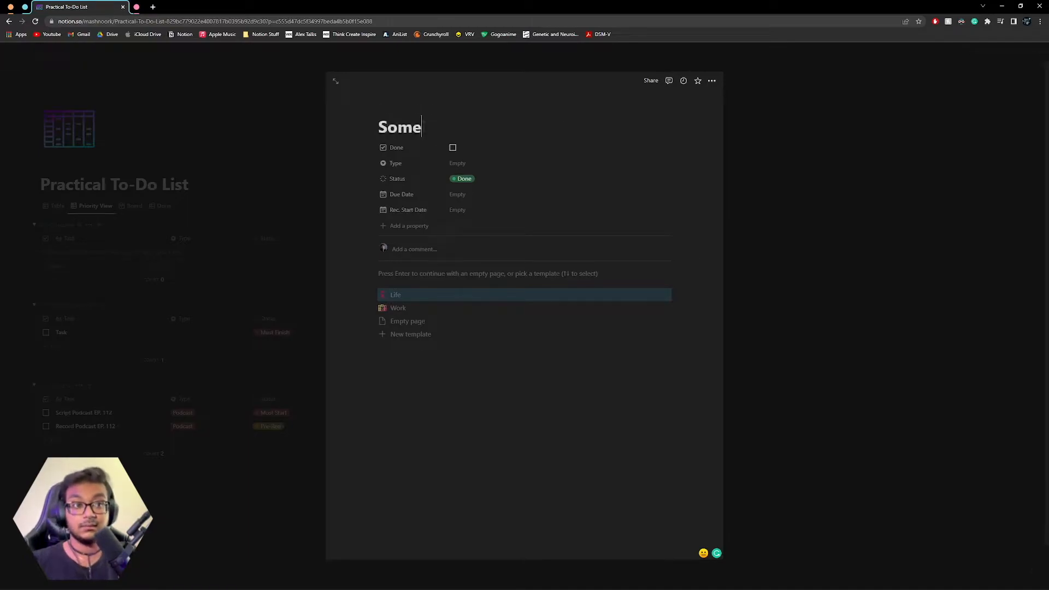
{"action": "type", "text": "thing Comp"}
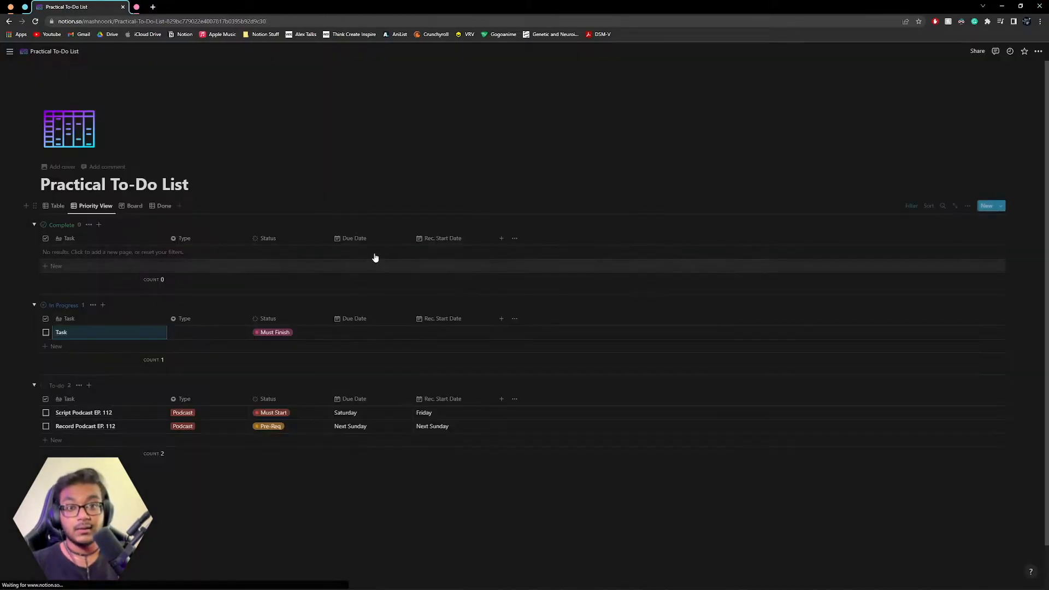
{"action": "mouse_move", "coordinate": [388, 346]}
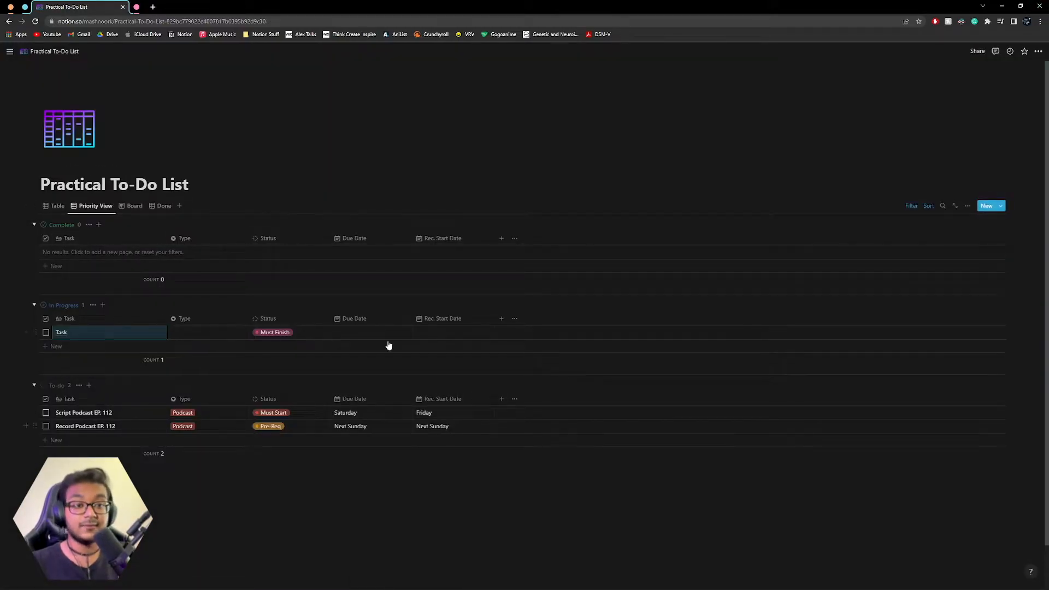
- Set Script Podcast EP. 112 to Done and tick Record Podcast EP. 112 as done
{"action": "left_click", "coordinate": [273, 412]}
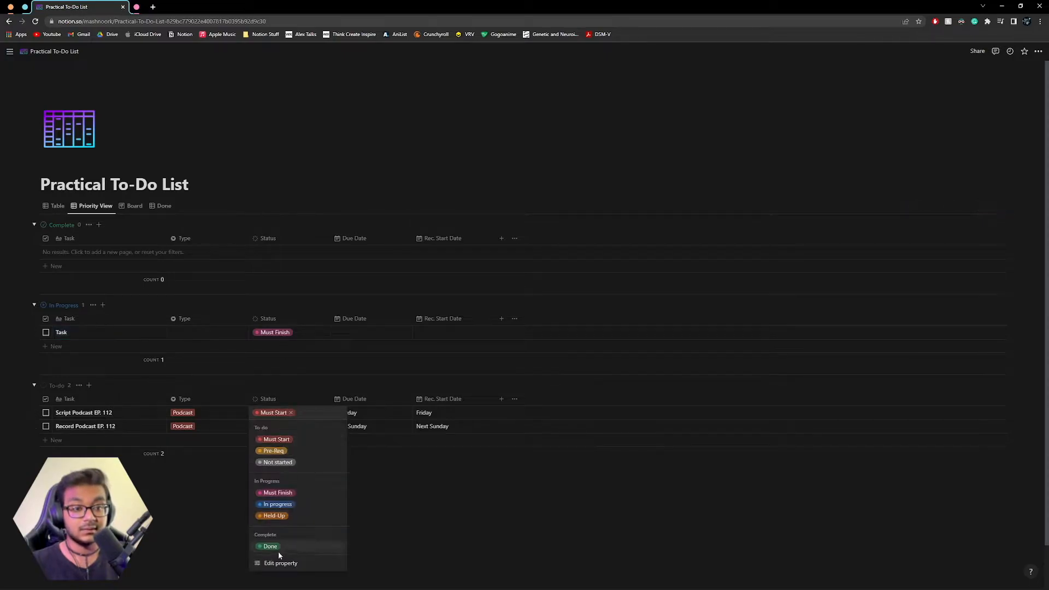
{"action": "left_click", "coordinate": [273, 450]}
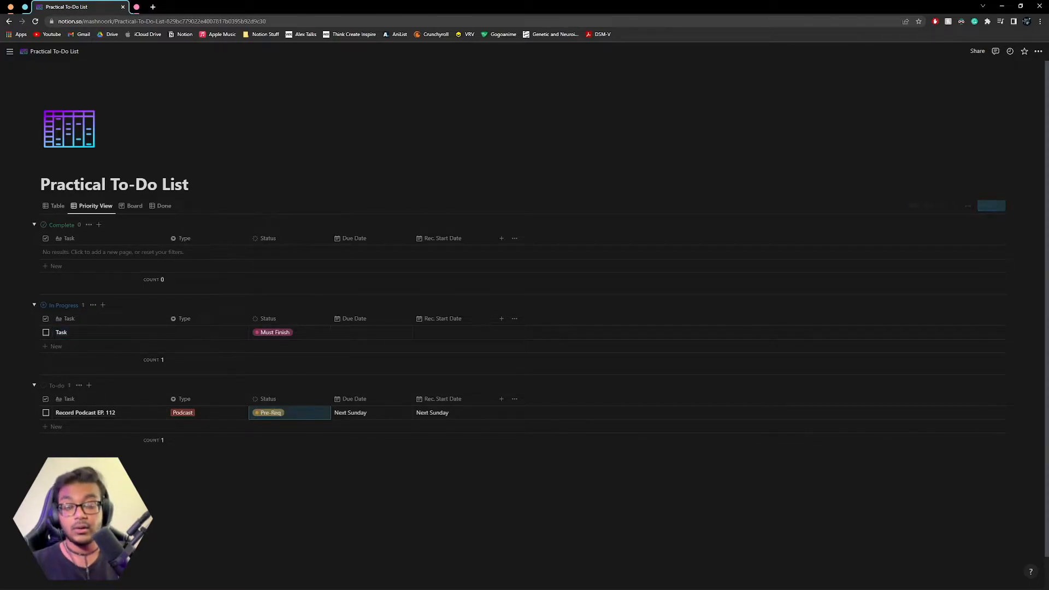
{"action": "mouse_move", "coordinate": [46, 413]}
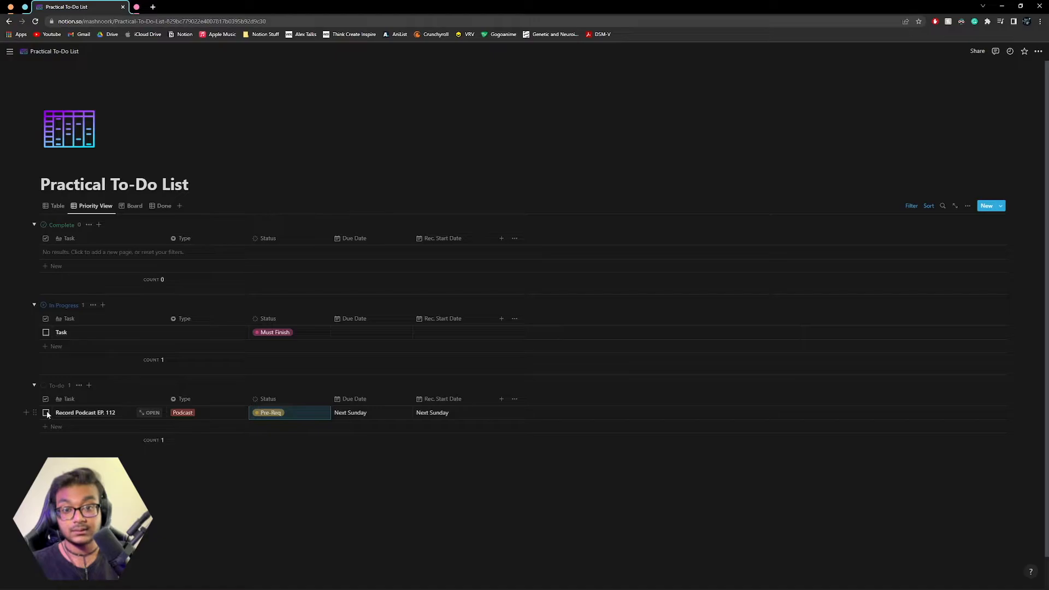
{"action": "left_click", "coordinate": [46, 412]}
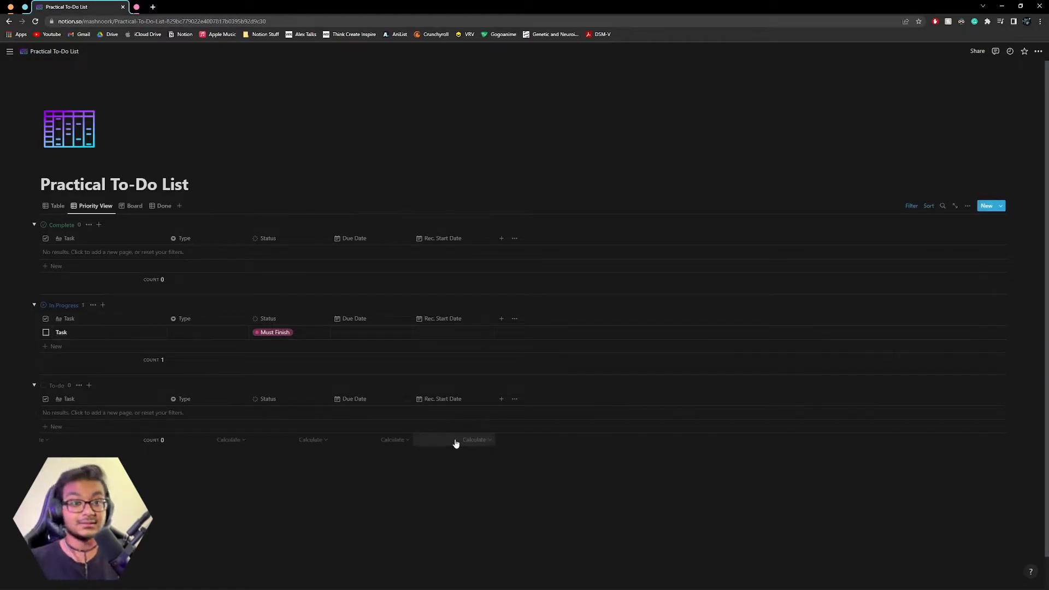
- Open the Priority View's Group settings to order groups To-do, In Progress, Complete
{"action": "left_click", "coordinate": [967, 205]}
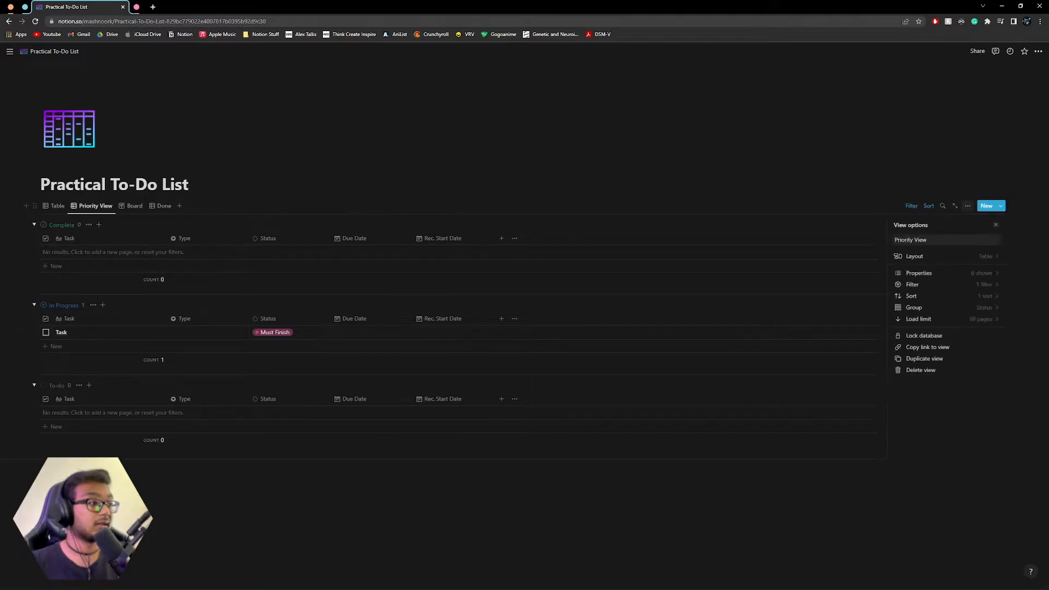
{"action": "mouse_move", "coordinate": [949, 273]}
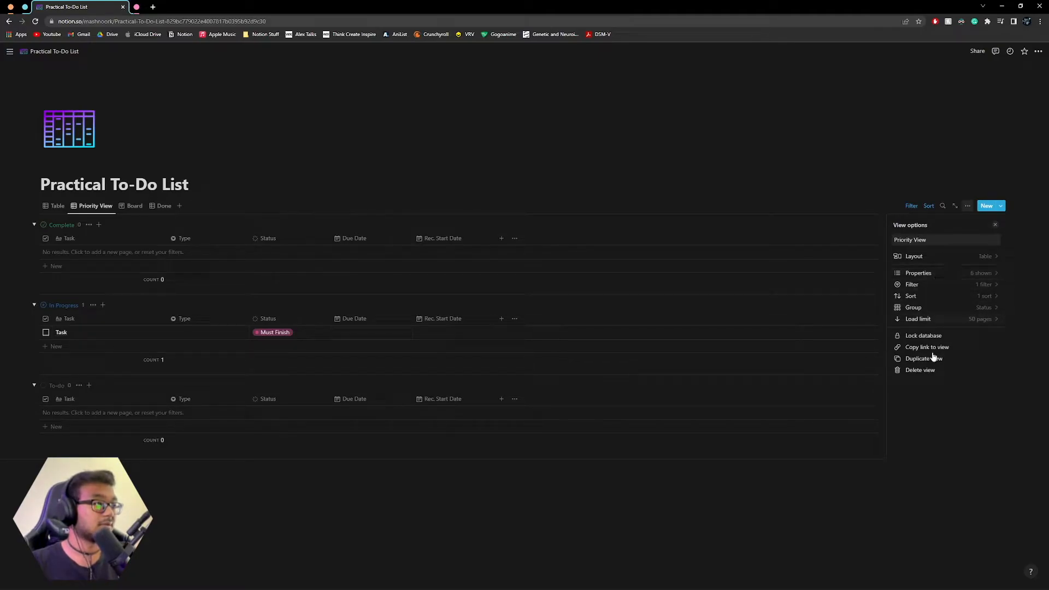
{"action": "left_click", "coordinate": [917, 272]}
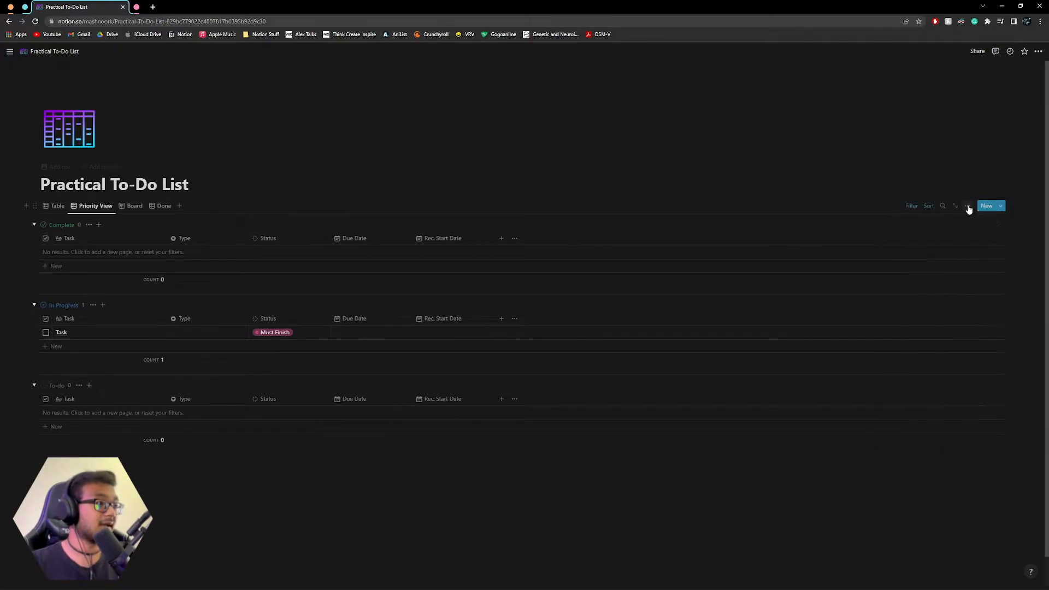
{"action": "left_click", "coordinate": [967, 206]}
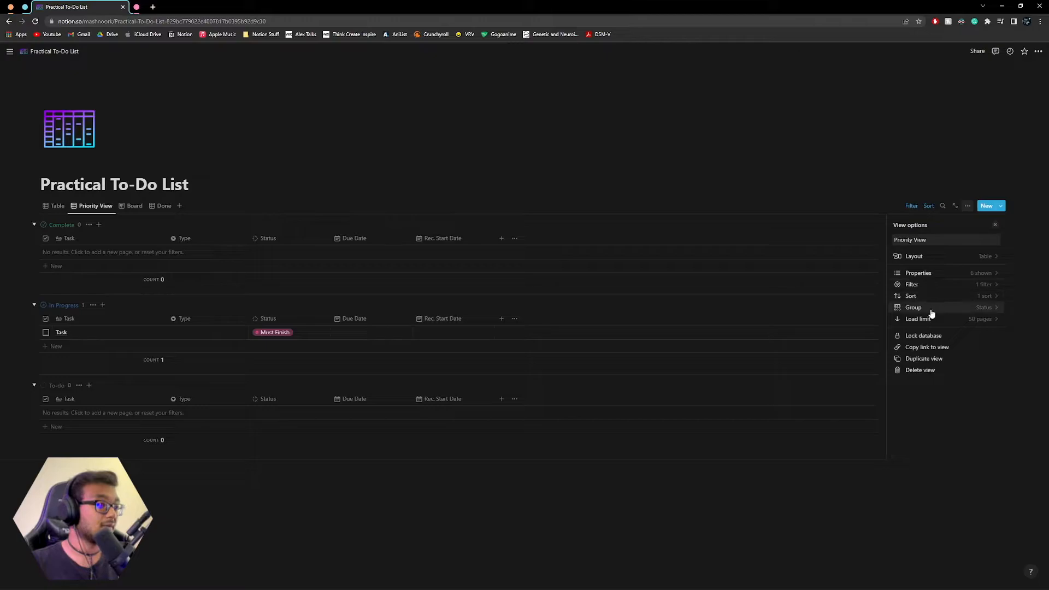
{"action": "left_click", "coordinate": [912, 307]}
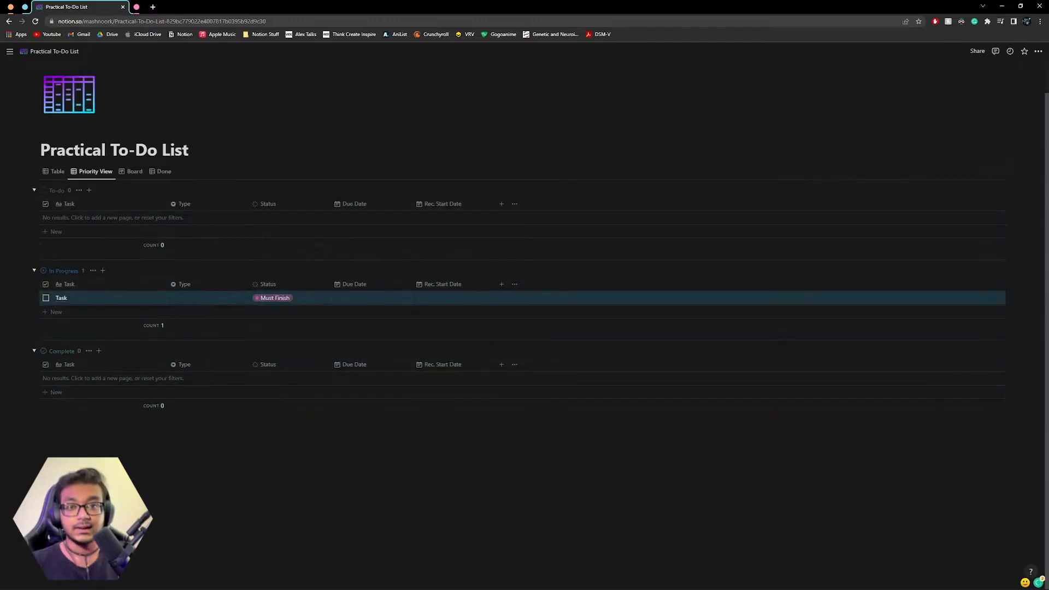
- Reorder the Priority View's status groups to start Must Start, Pre-Req, Held-Up, Not started
{"action": "left_click", "coordinate": [968, 171]}
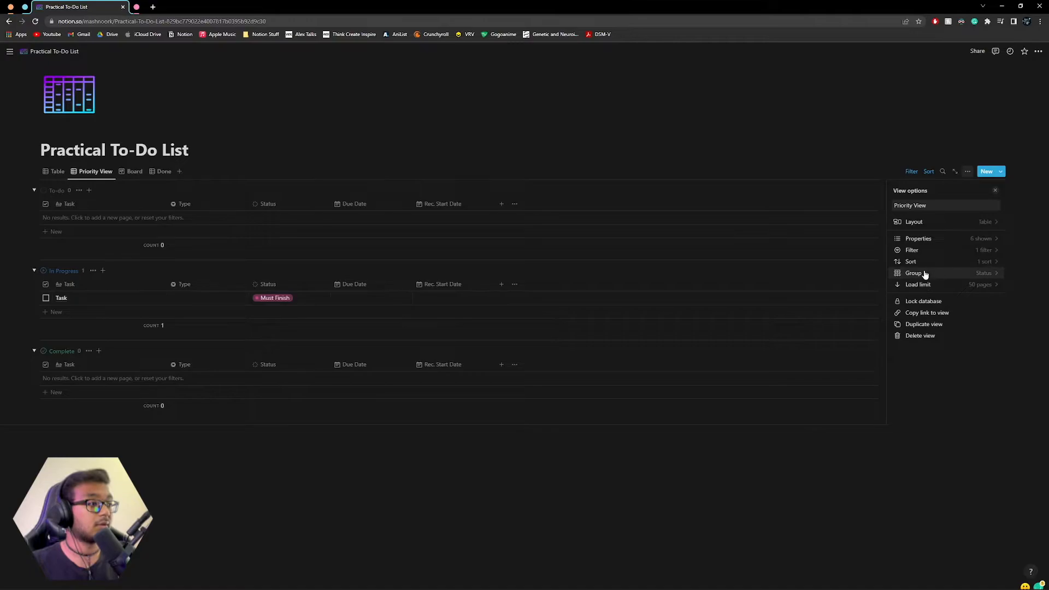
{"action": "left_click", "coordinate": [914, 272]}
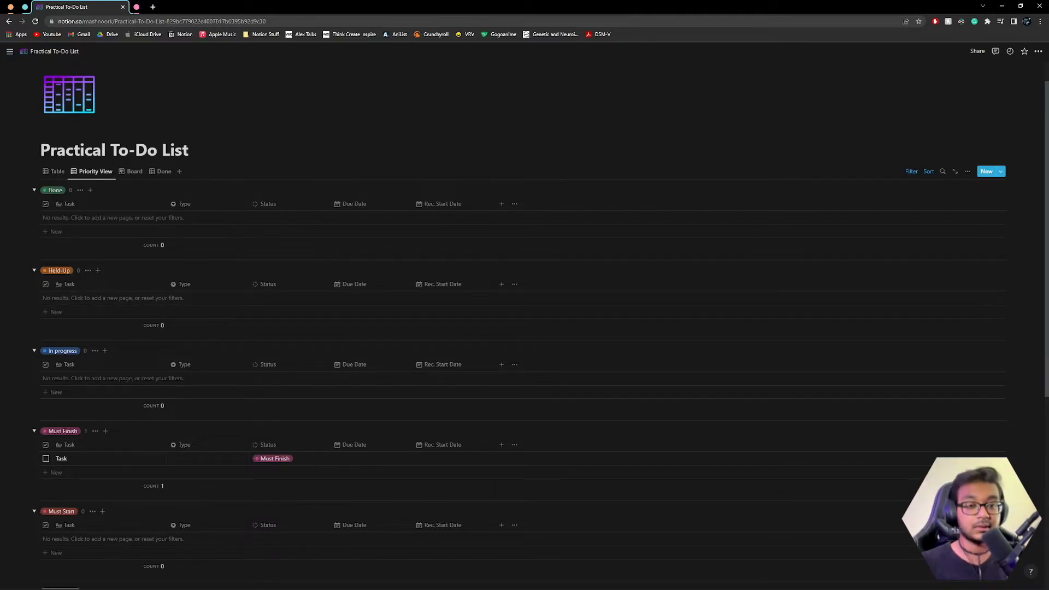
{"action": "scroll", "scroll_direction": "down", "scroll_amount": 3}
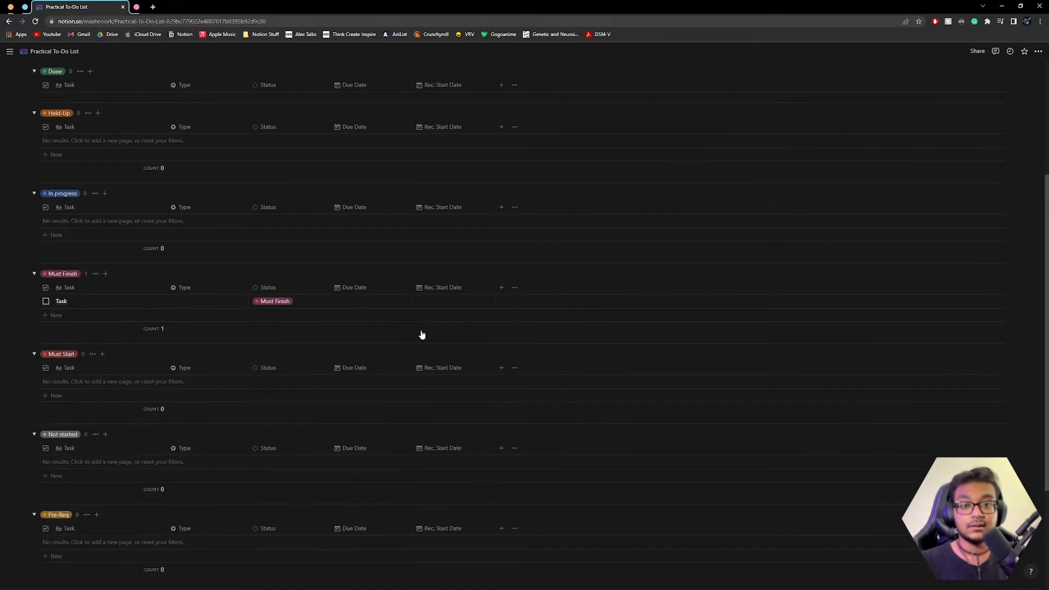
{"action": "left_click", "coordinate": [967, 137]}
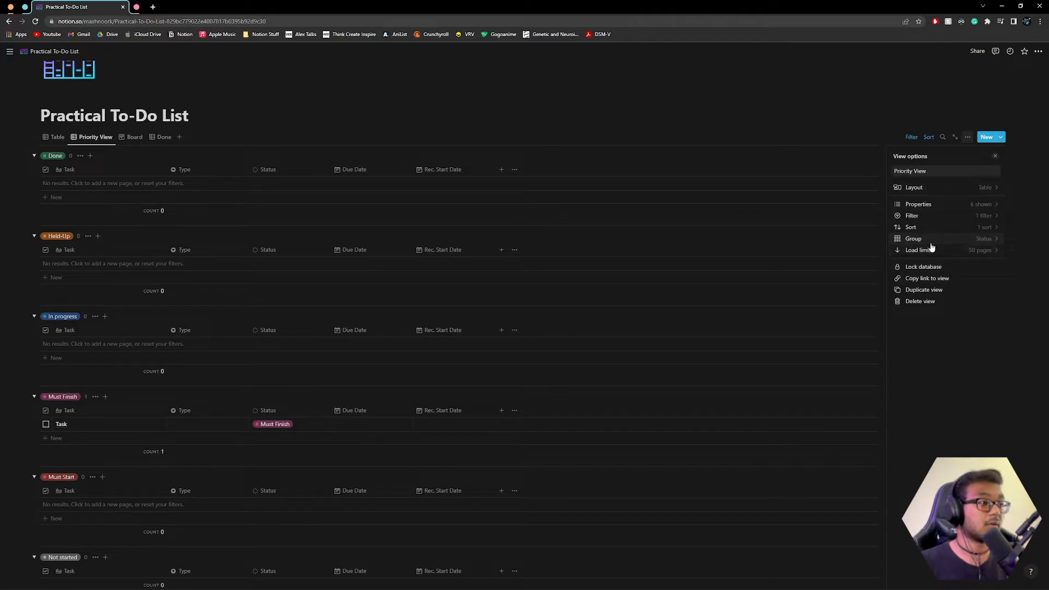
{"action": "left_click", "coordinate": [913, 238]}
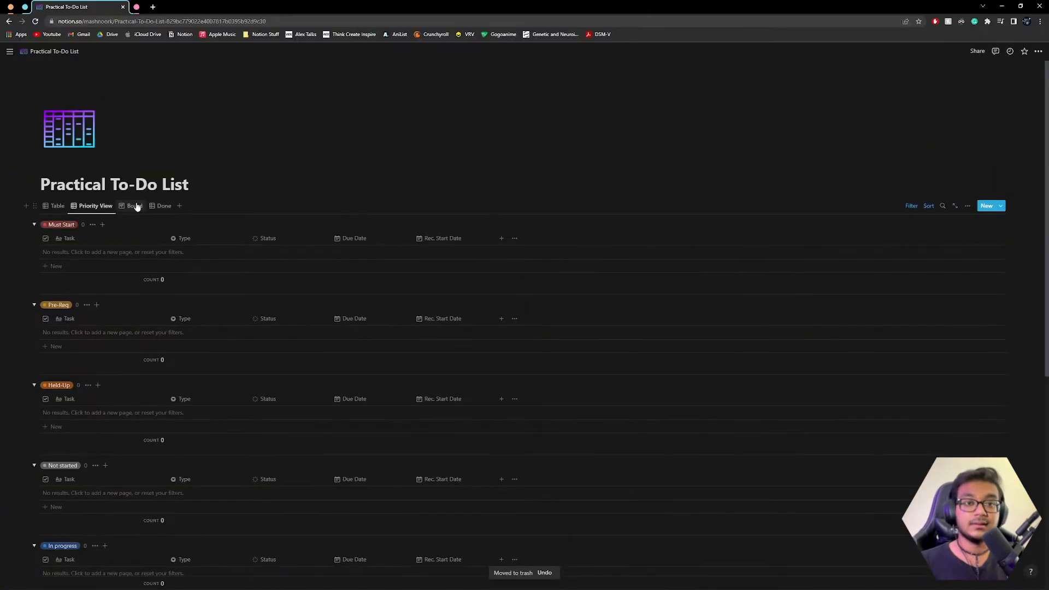
- Add a Podcast card under the Board's Pre-Req column, then view the Done list
{"action": "left_click", "coordinate": [136, 205]}
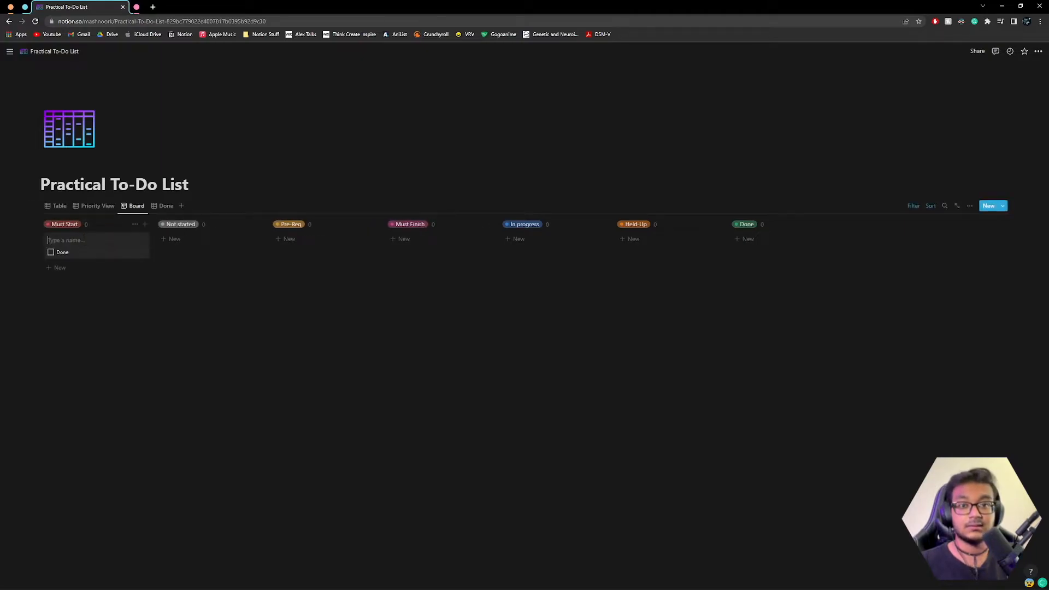
{"action": "type", "text": "P"}
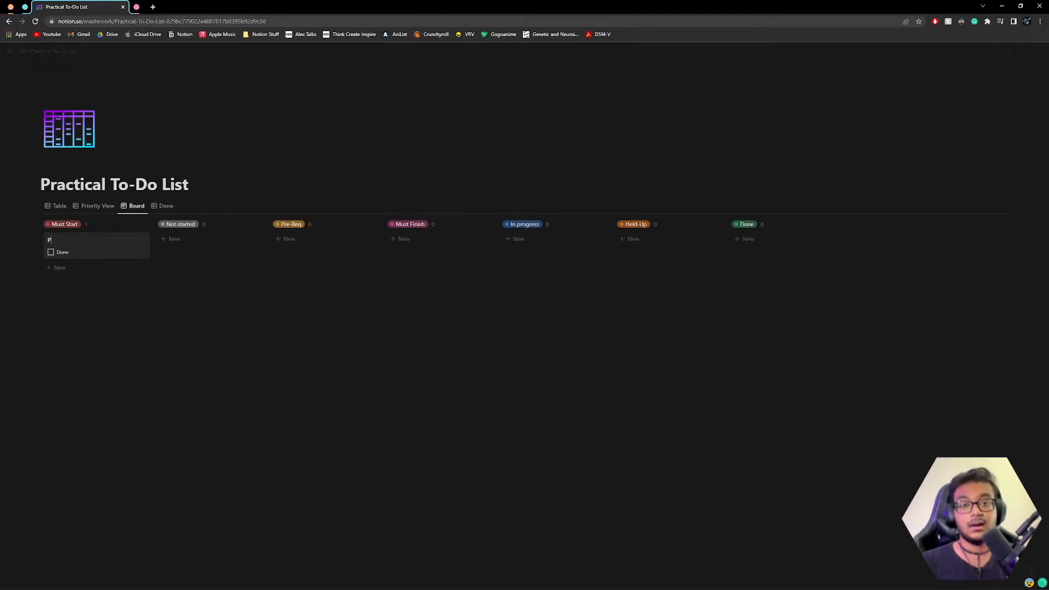
{"action": "type", "text": "Podcast"}
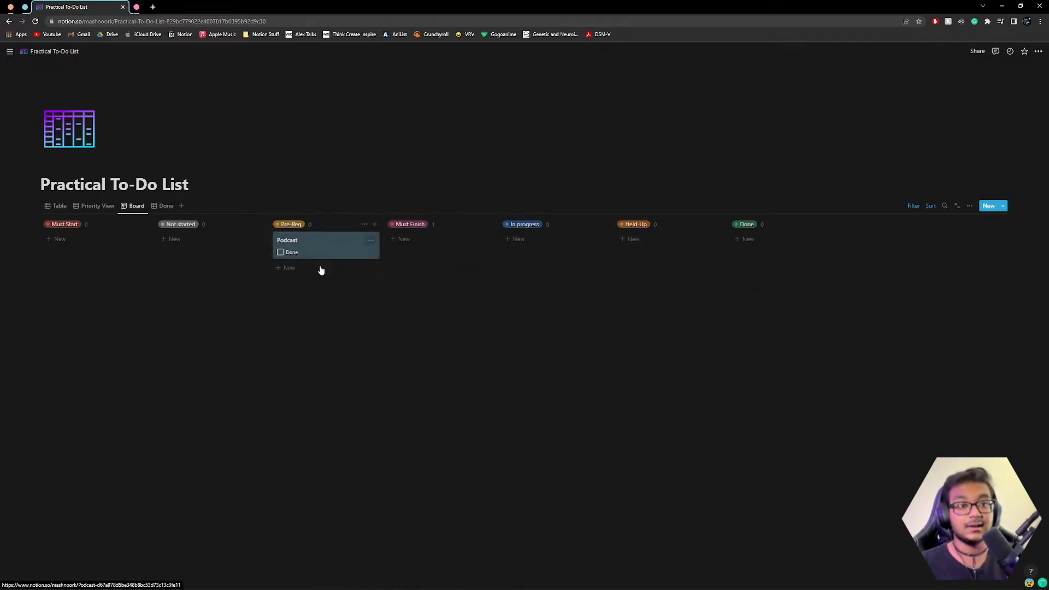
{"action": "left_click", "coordinate": [59, 238]}
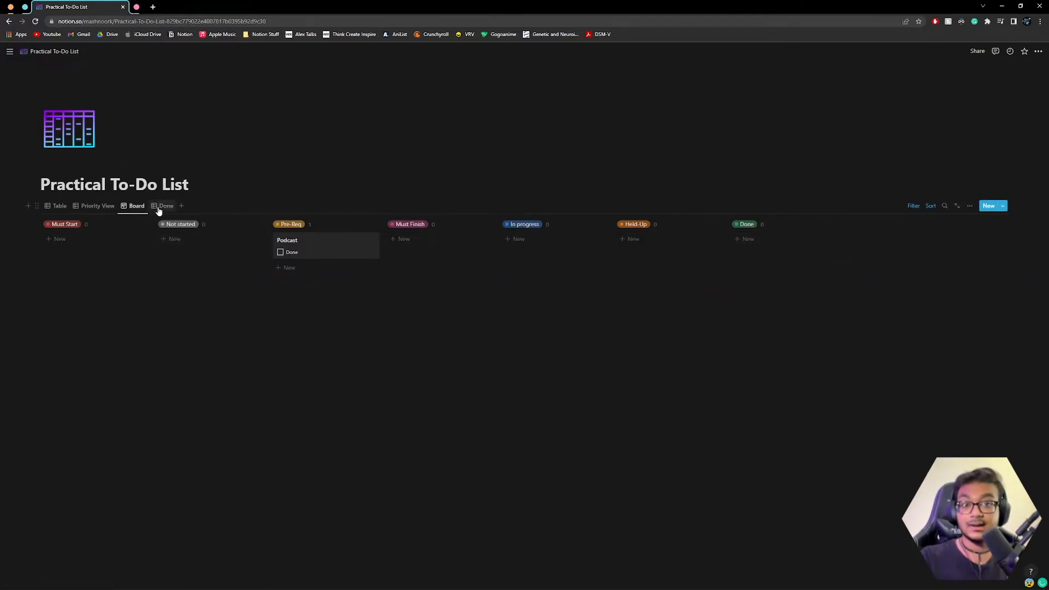
{"action": "left_click", "coordinate": [166, 206]}
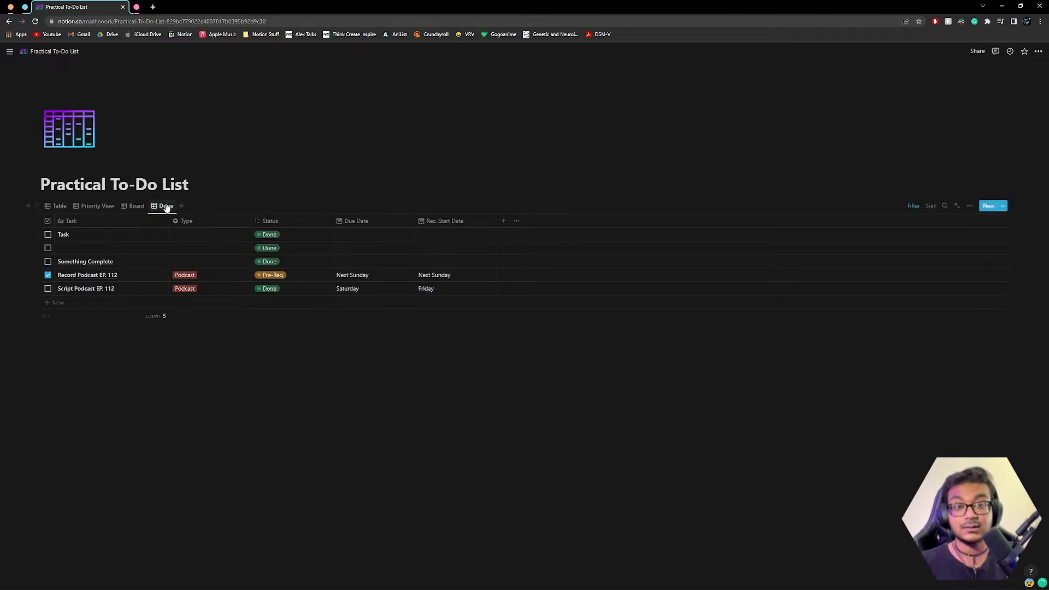
{"action": "mouse_move", "coordinate": [176, 310]}
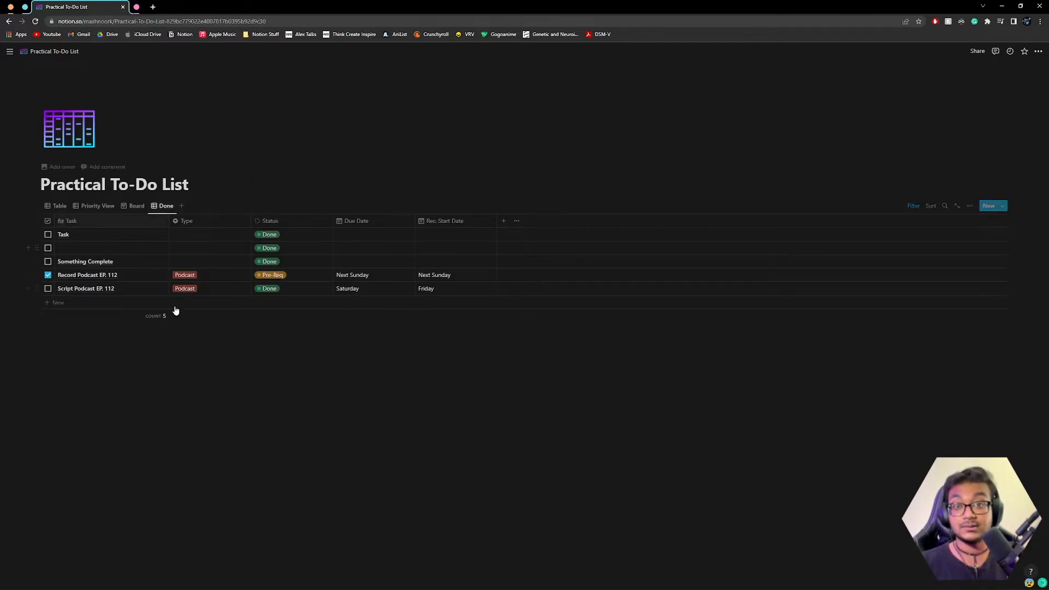
{"action": "mouse_move", "coordinate": [54, 288]}
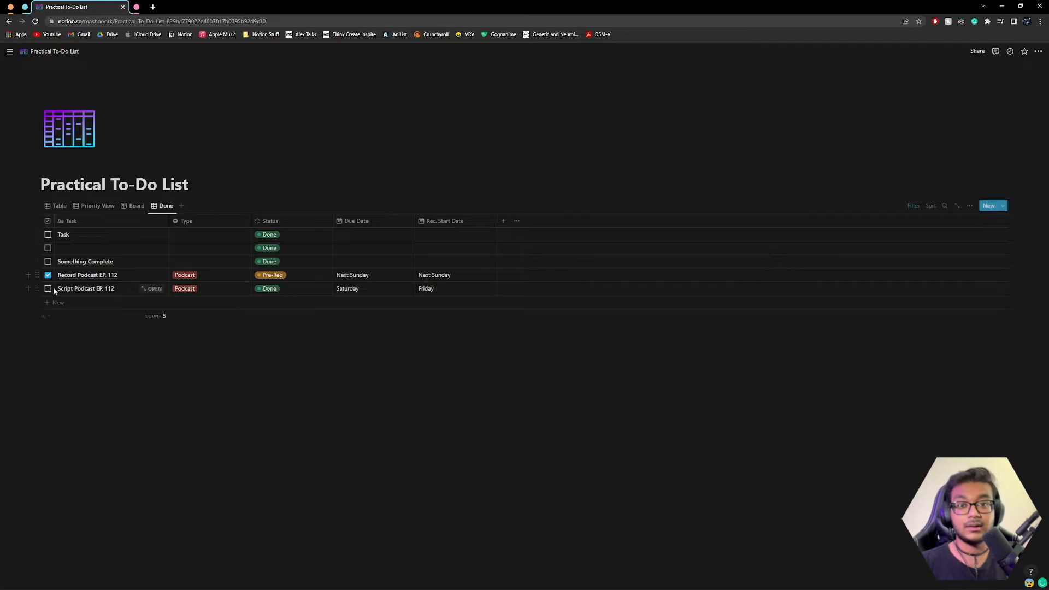
- Uncheck both Podcast EP. 112 tasks in the Done view and return to the Board
{"action": "left_click", "coordinate": [47, 274]}
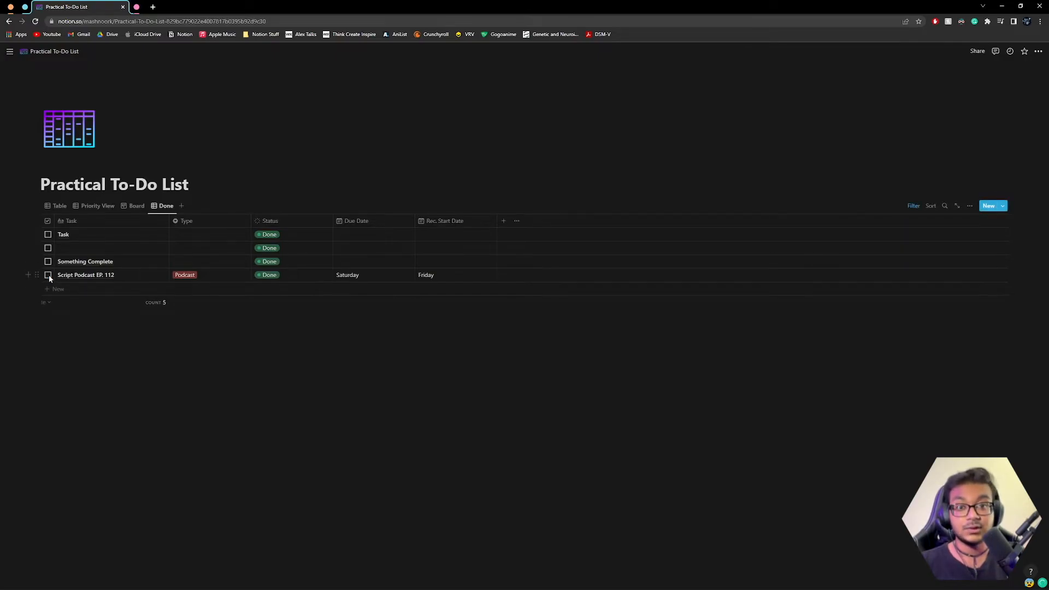
{"action": "left_click", "coordinate": [268, 274]}
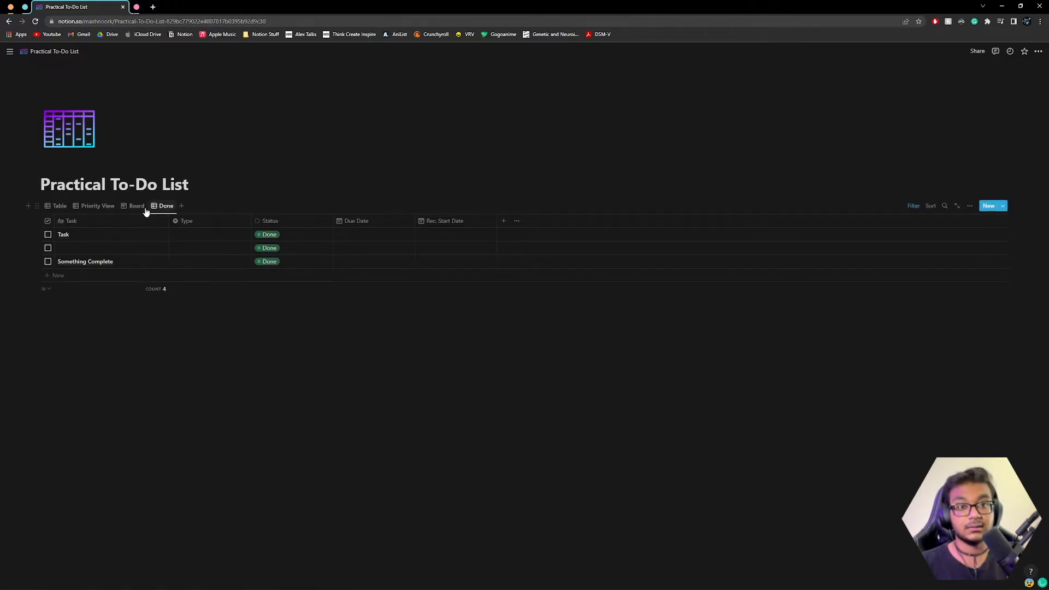
{"action": "left_click", "coordinate": [136, 205]}
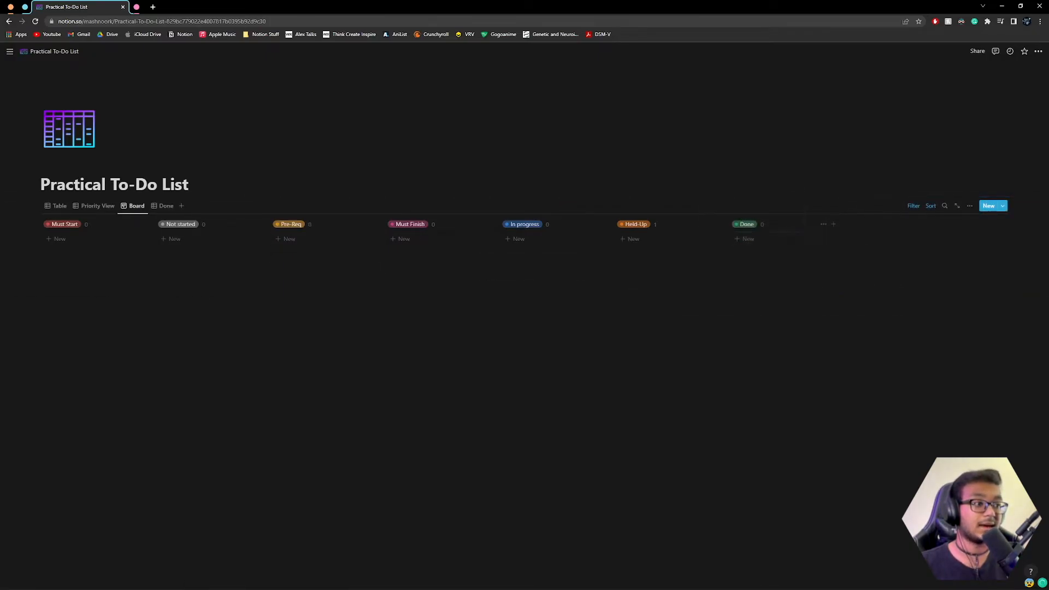
- Open the Table view and add a blank Not started row
{"action": "left_click", "coordinate": [59, 205]}
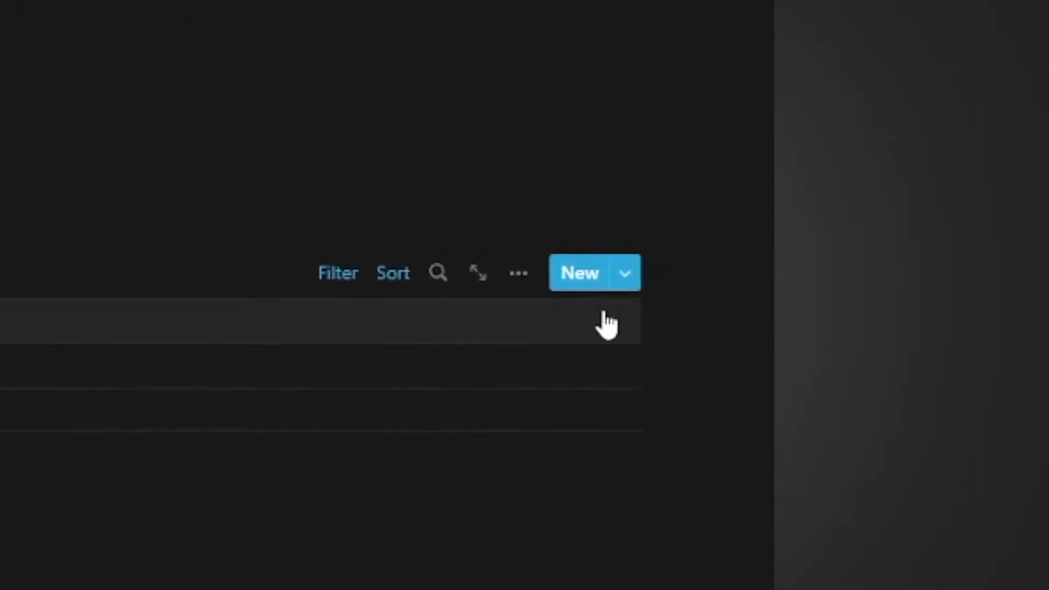
{"action": "left_click", "coordinate": [624, 272]}
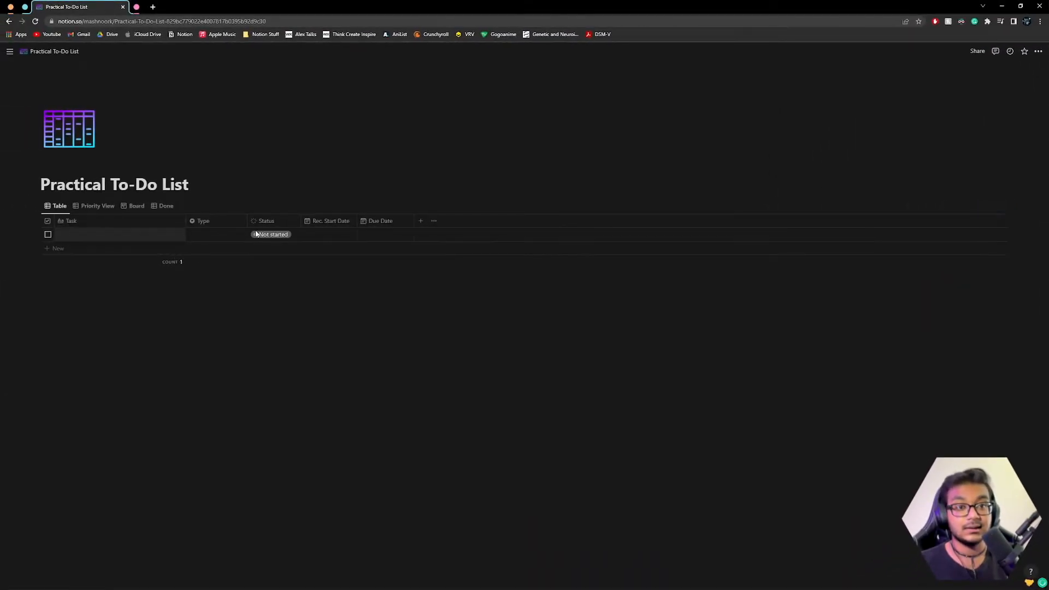
- Delete the Podcast option from the blank task's Type property
{"action": "left_click", "coordinate": [214, 234]}
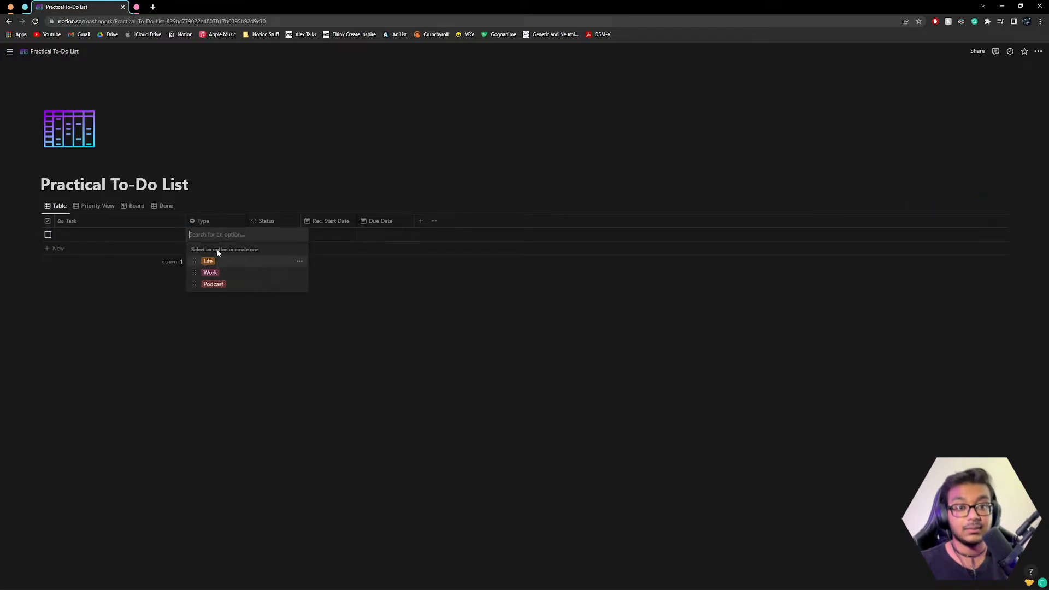
{"action": "left_click", "coordinate": [299, 283]}
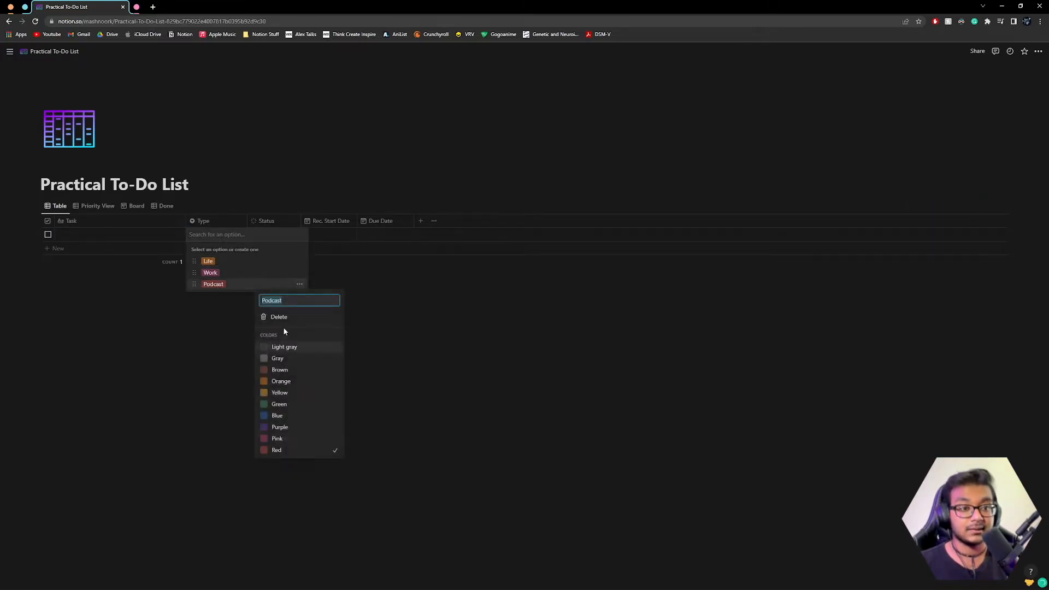
{"action": "left_click", "coordinate": [278, 316]}
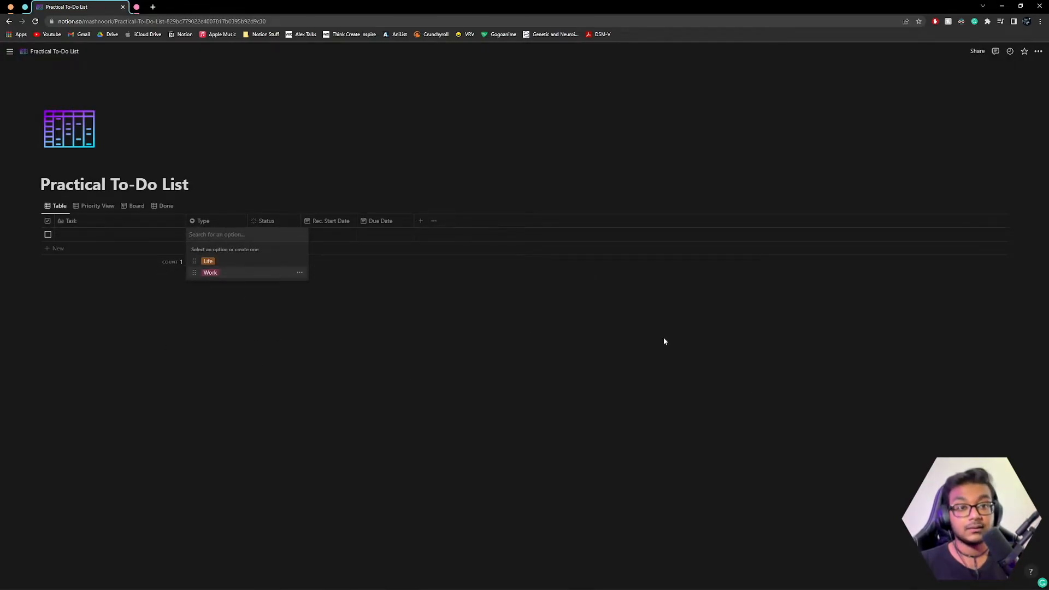
- Create a 'Life Stuff' task from the Life template
{"action": "left_click", "coordinate": [988, 206]}
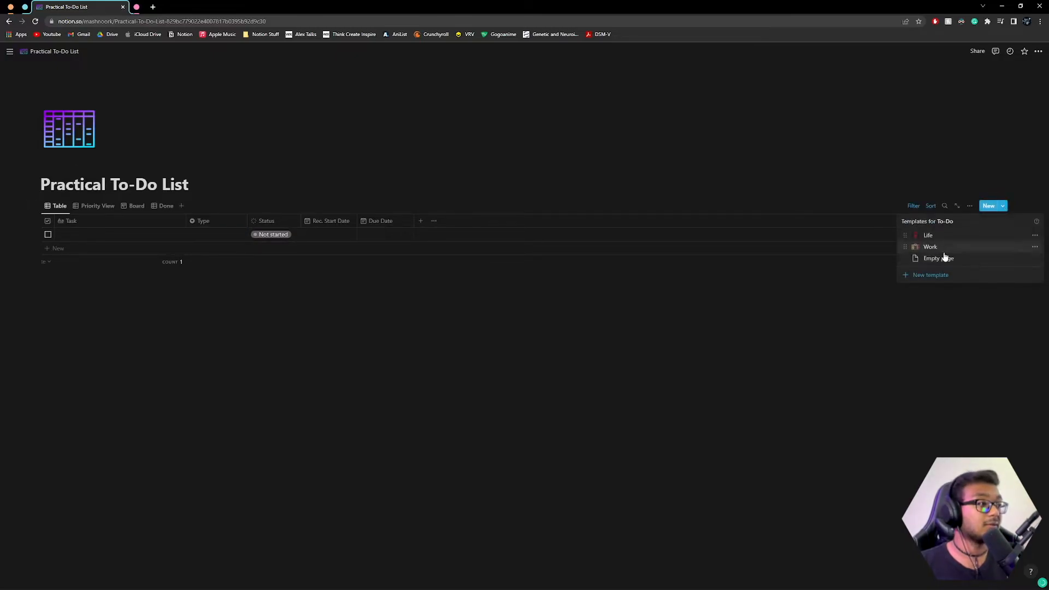
{"action": "mouse_move", "coordinate": [928, 235]}
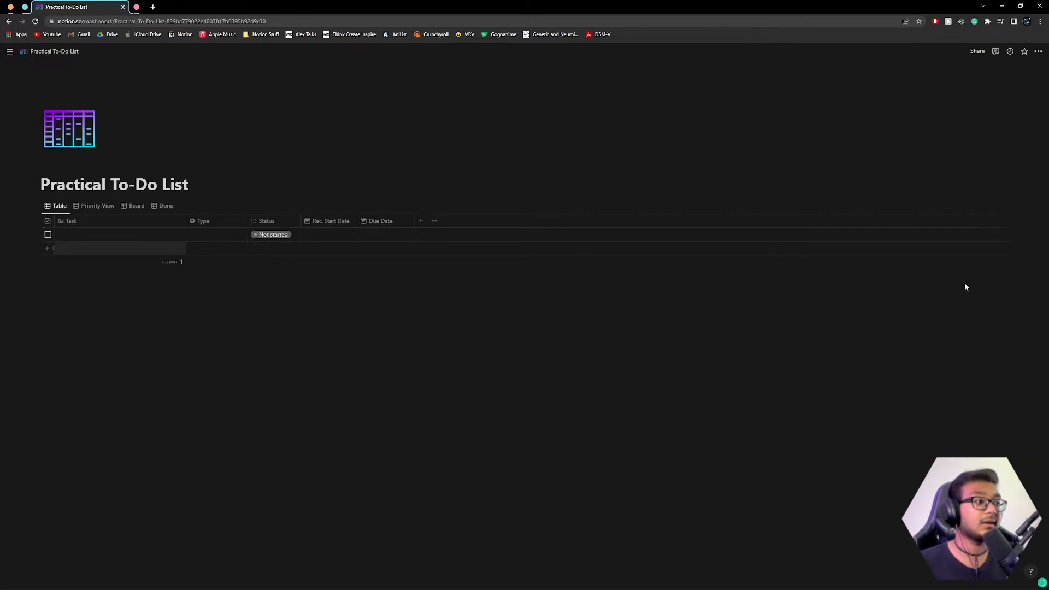
{"action": "left_click", "coordinate": [1001, 205]}
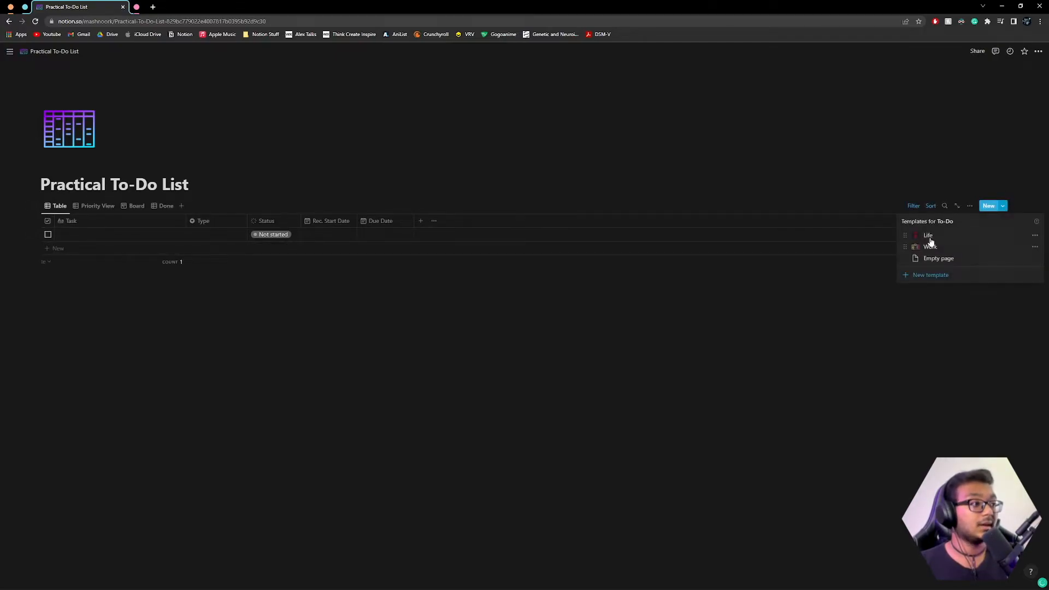
{"action": "left_click", "coordinate": [927, 235]}
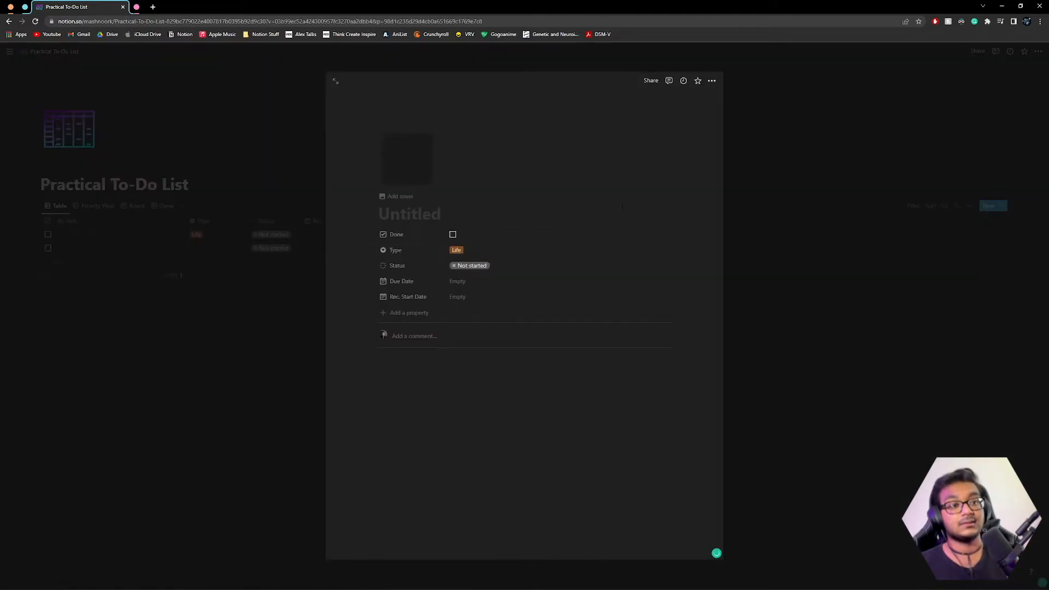
{"action": "type", "text": "Life Stu"}
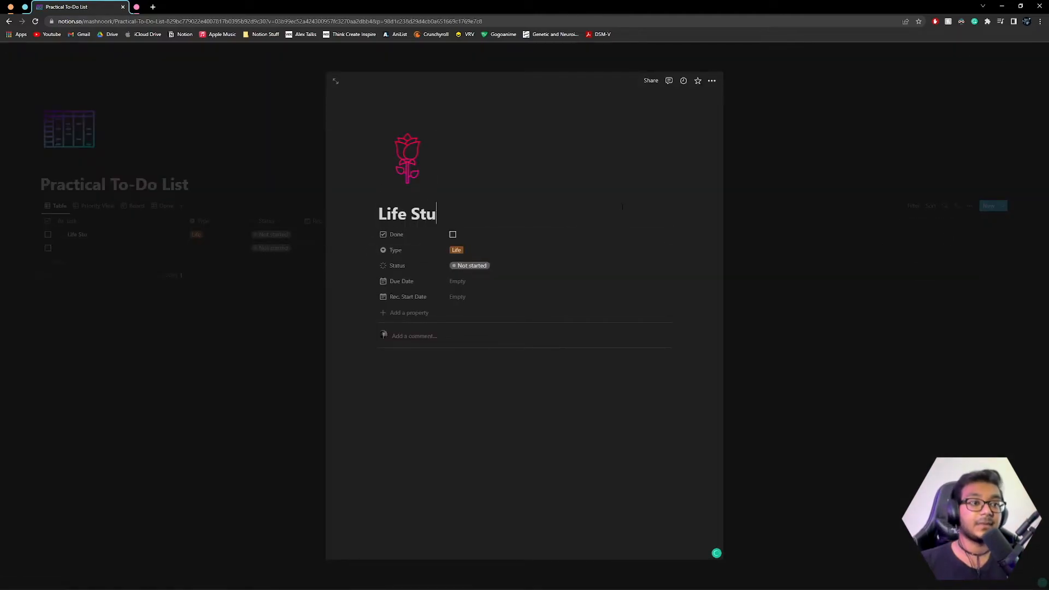
{"action": "type", "text": "ff"}
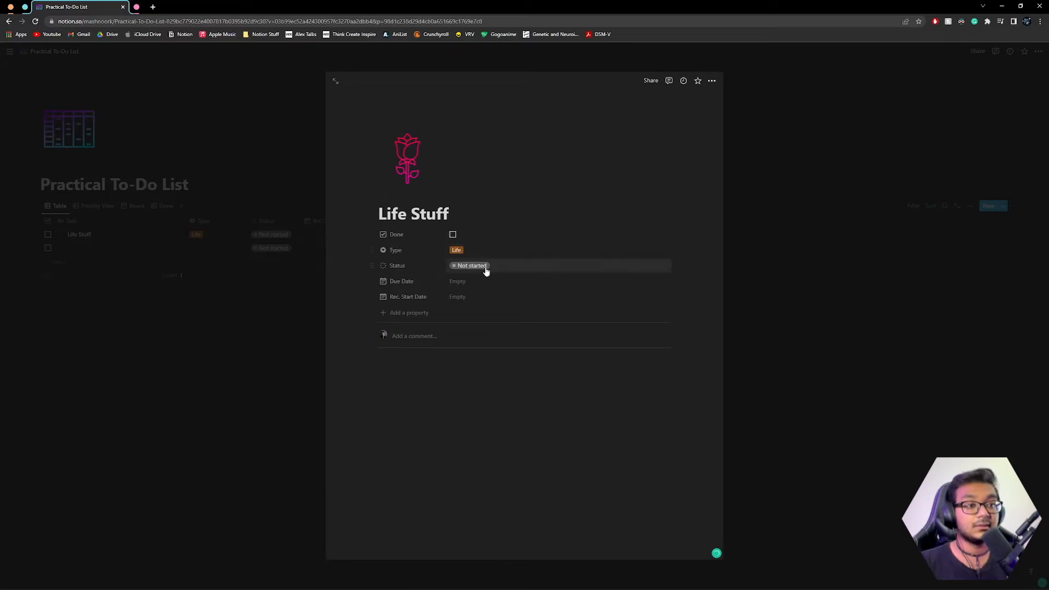
{"action": "mouse_move", "coordinate": [512, 290]}
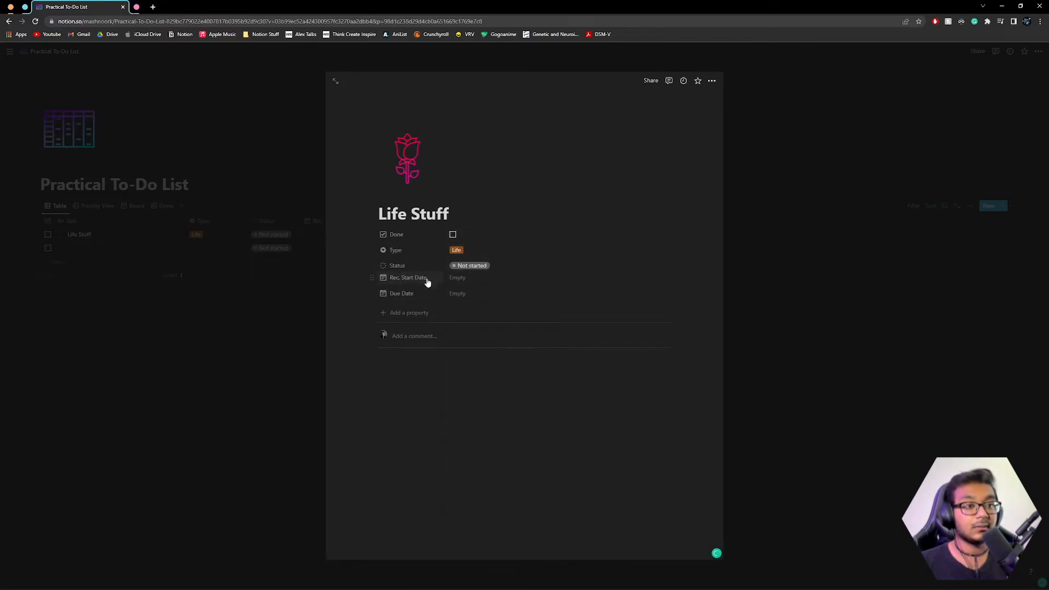
{"action": "left_click", "coordinate": [334, 80]}
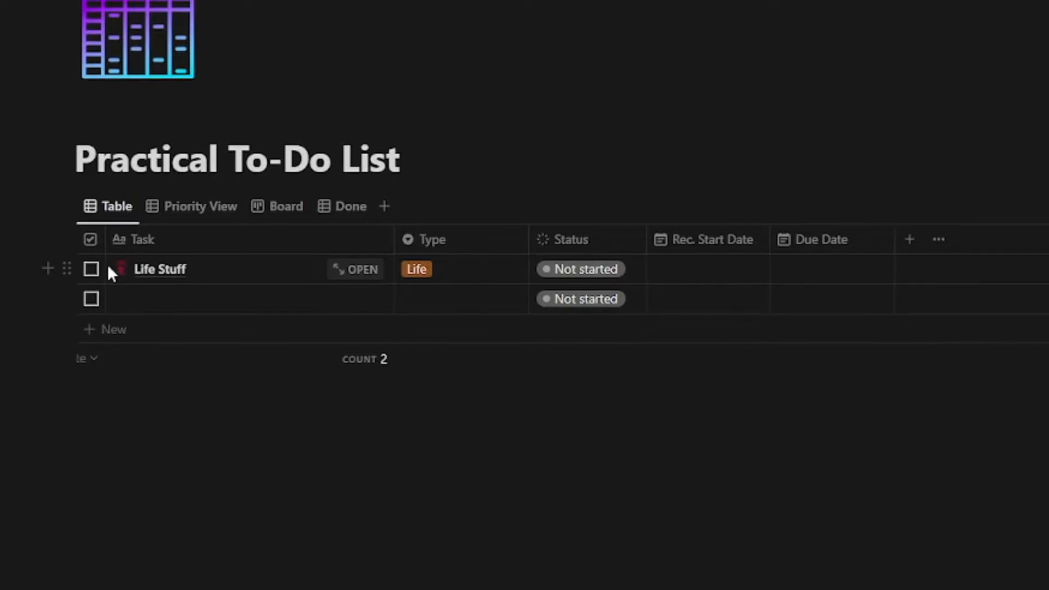
{"action": "left_click", "coordinate": [1001, 205]}
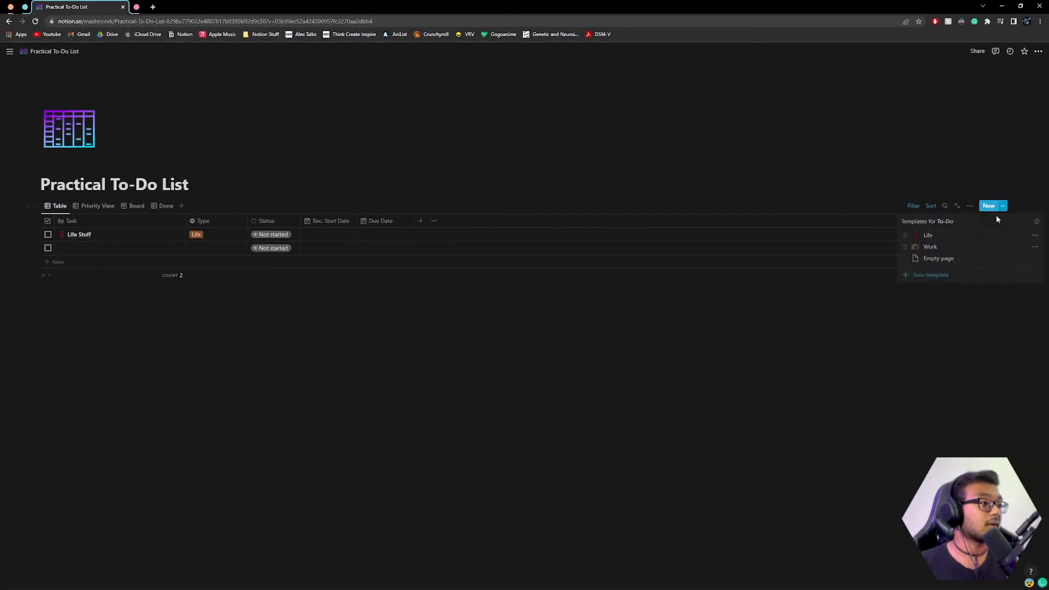
- Create a 'Work Stuff' task from the Work template, starting Tomorrow, due July 28, 2022
{"action": "left_click", "coordinate": [929, 246]}
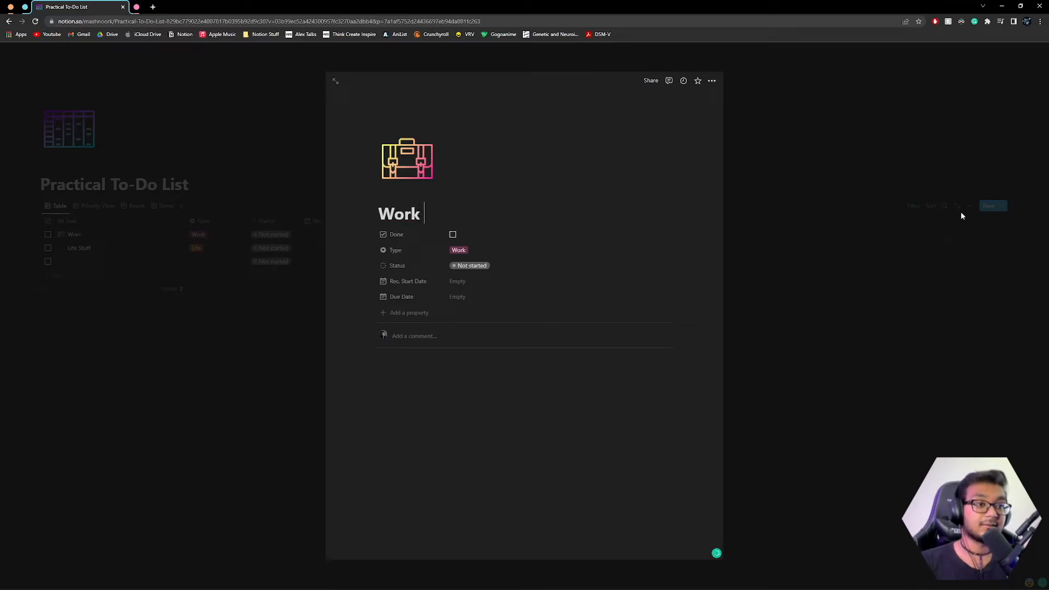
{"action": "type", "text": "Stuff"}
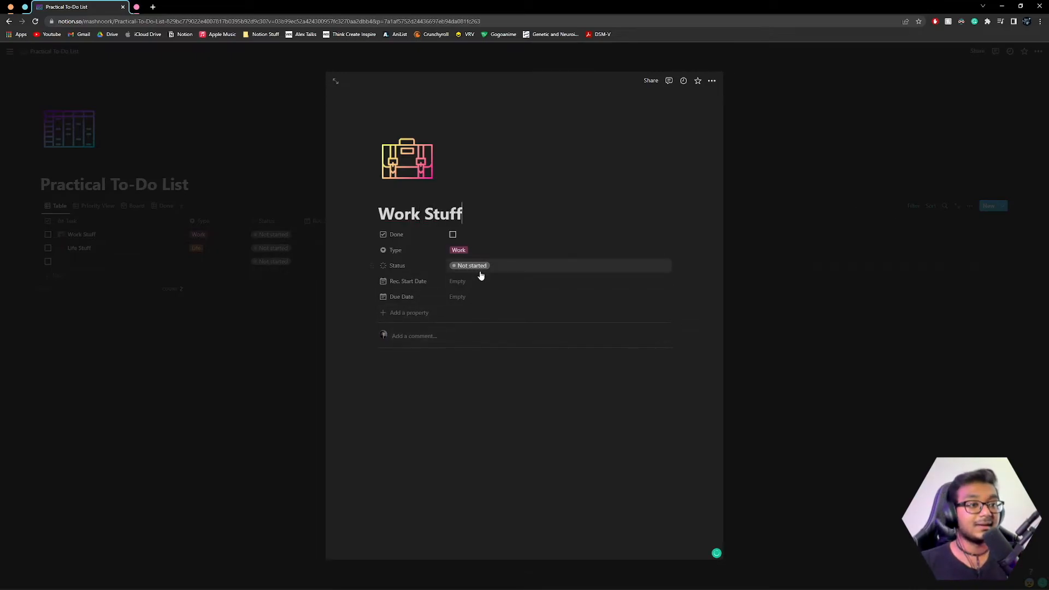
{"action": "left_click", "coordinate": [458, 280]}
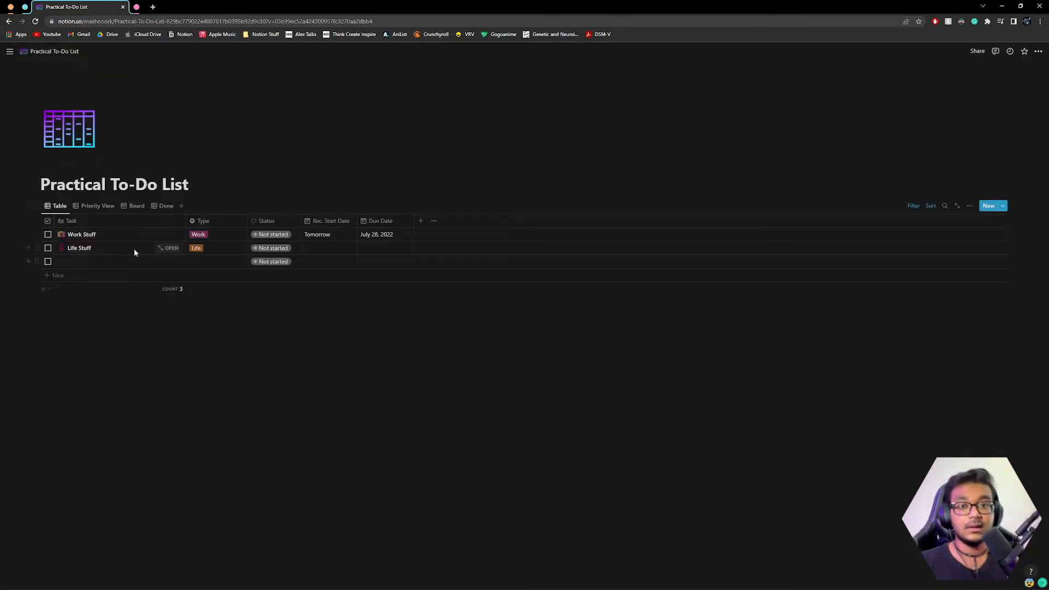
{"action": "mouse_move", "coordinate": [101, 283]}
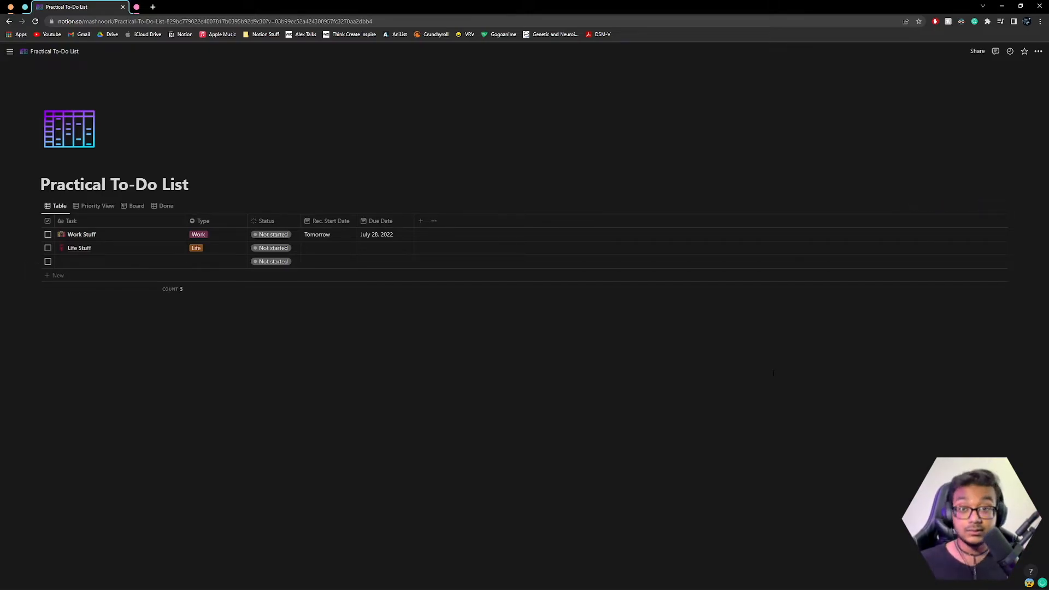
{"action": "mouse_move", "coordinate": [218, 246]}
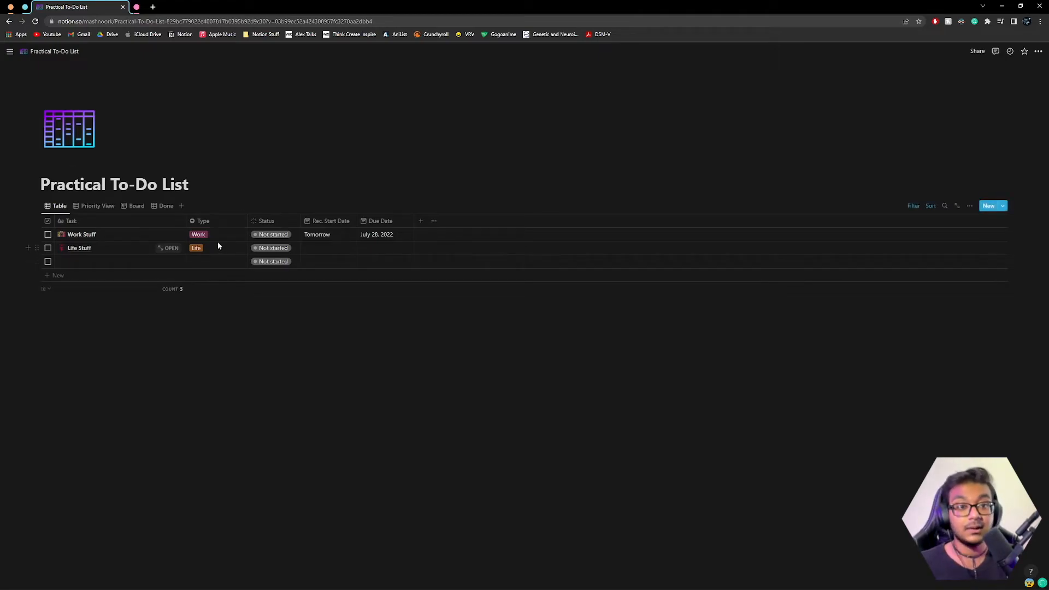
- Delete the Podcast Type option, leaving Life and Work, and show the templates list
{"action": "left_click", "coordinate": [217, 235]}
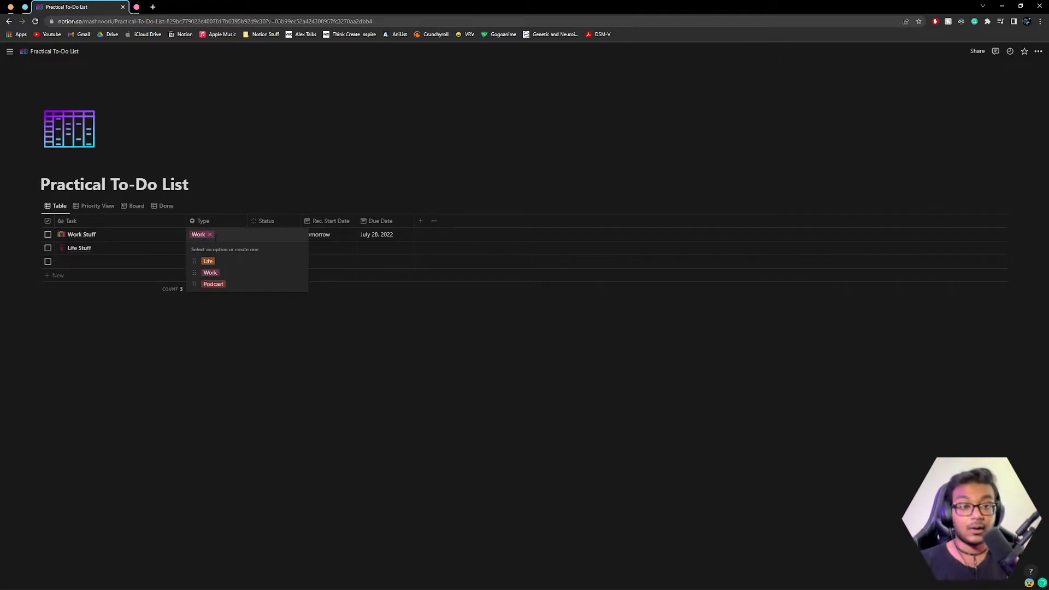
{"action": "left_click", "coordinate": [299, 284]}
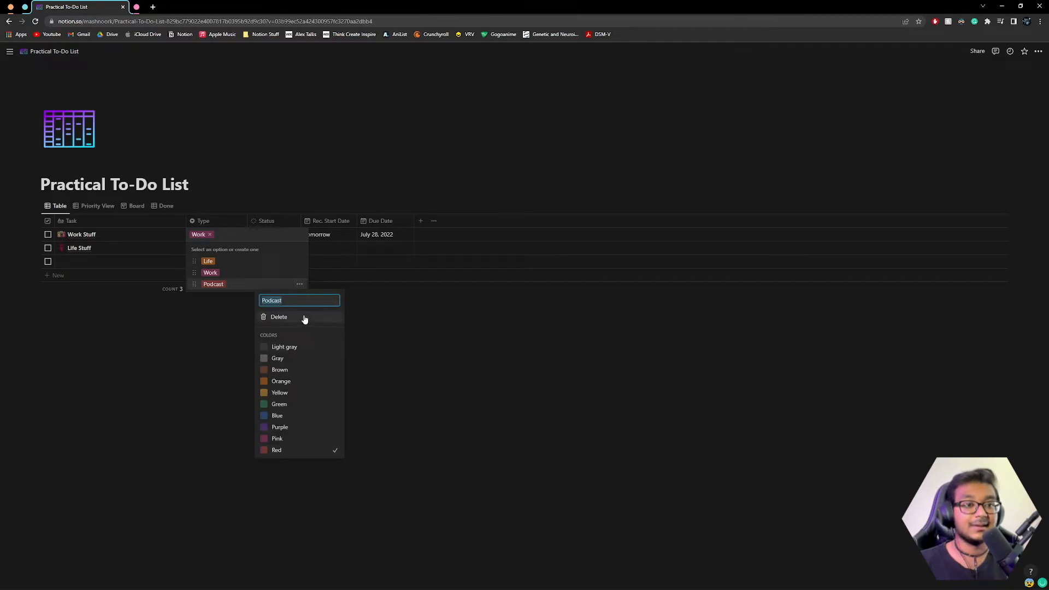
{"action": "left_click", "coordinate": [278, 316]}
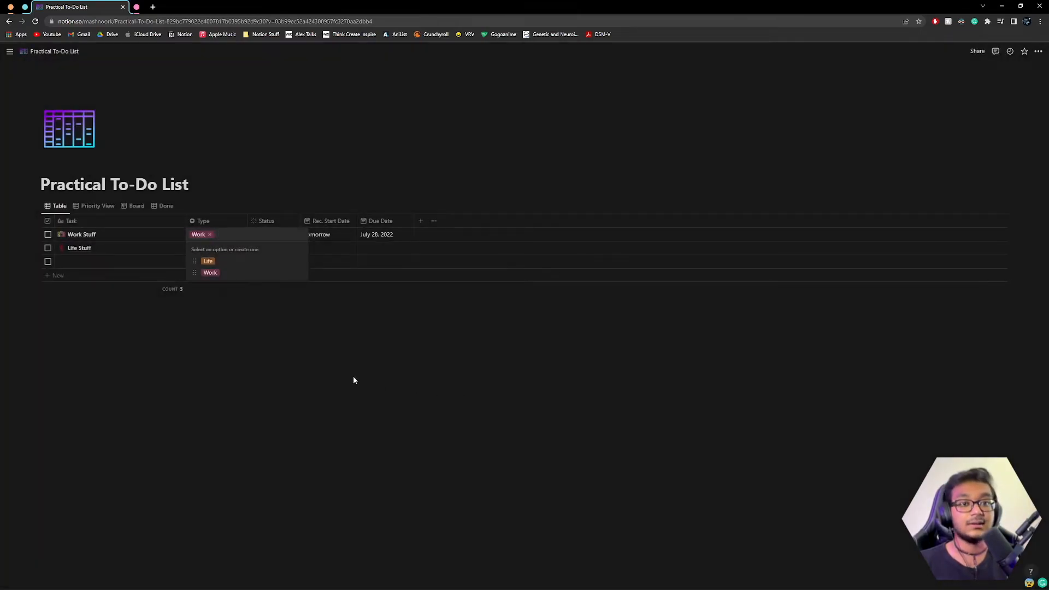
{"action": "left_click", "coordinate": [940, 230]}
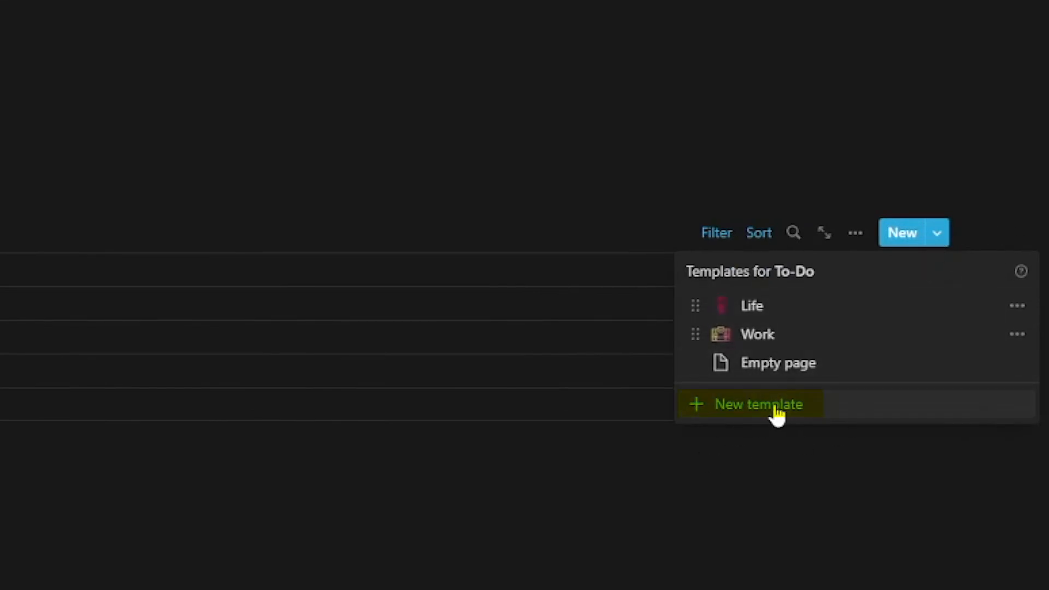
- Create a new To-Do template titled 'Communications' and begin adding its icon
{"action": "left_click", "coordinate": [758, 403]}
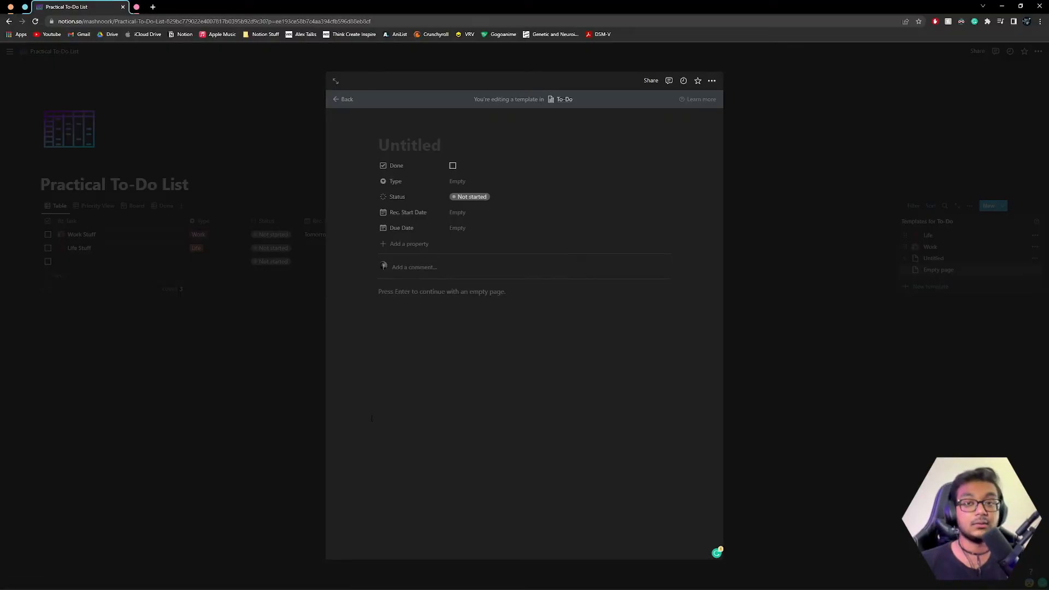
{"action": "type", "text": "Communication"}
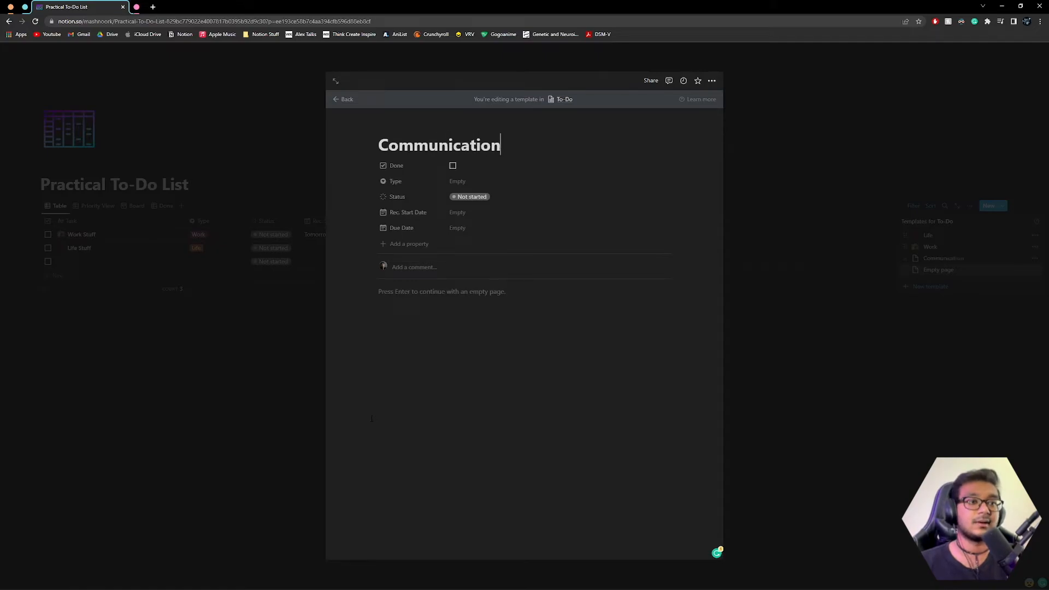
{"action": "type", "text": "s"}
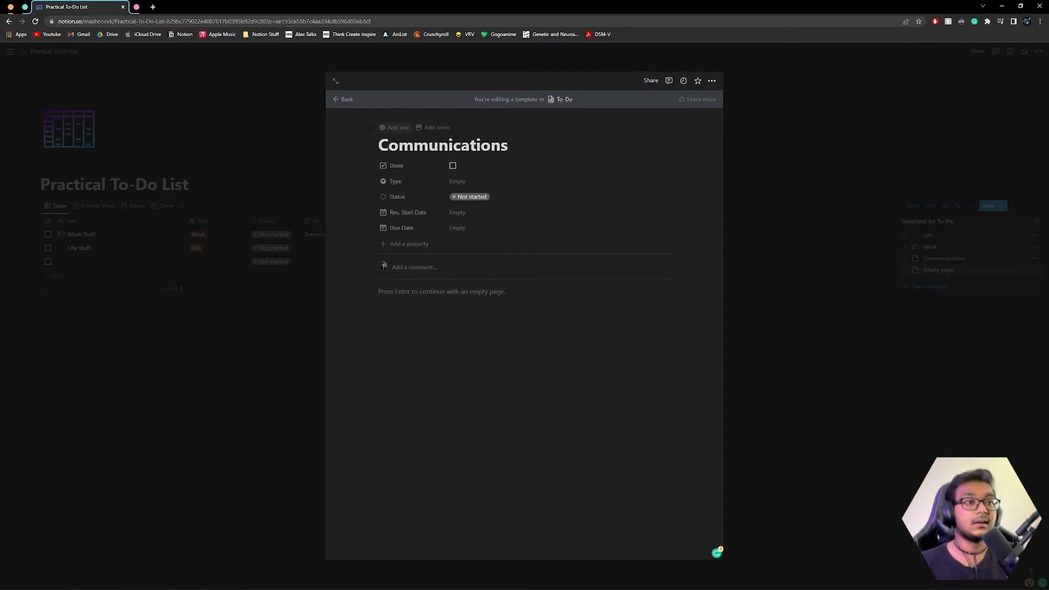
{"action": "left_click", "coordinate": [398, 127]}
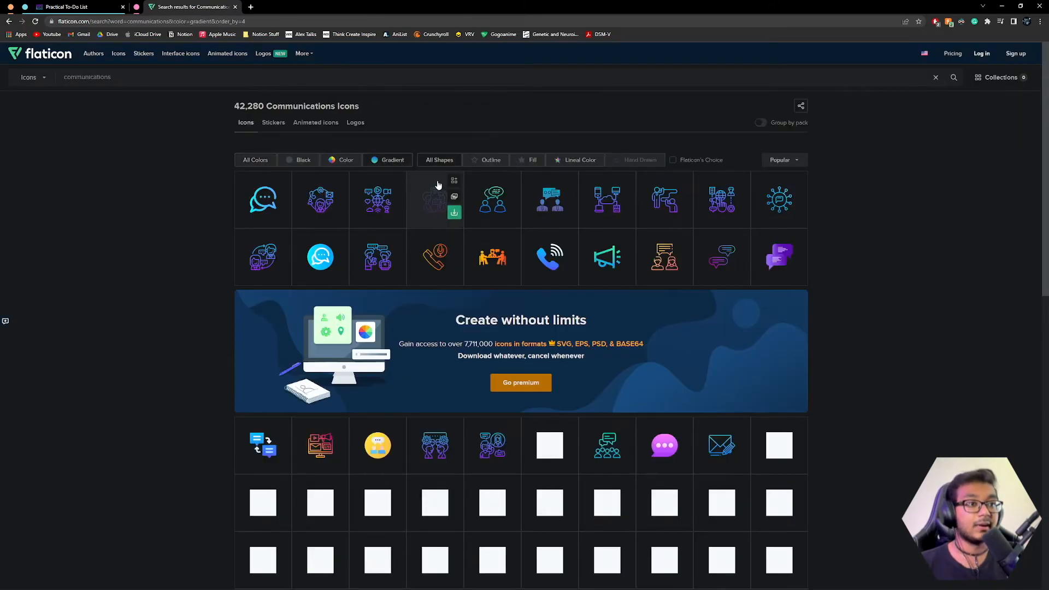
- Download a gradient outline chat-bubble icon from Flaticon as a free PNG
{"action": "left_click", "coordinate": [490, 161]}
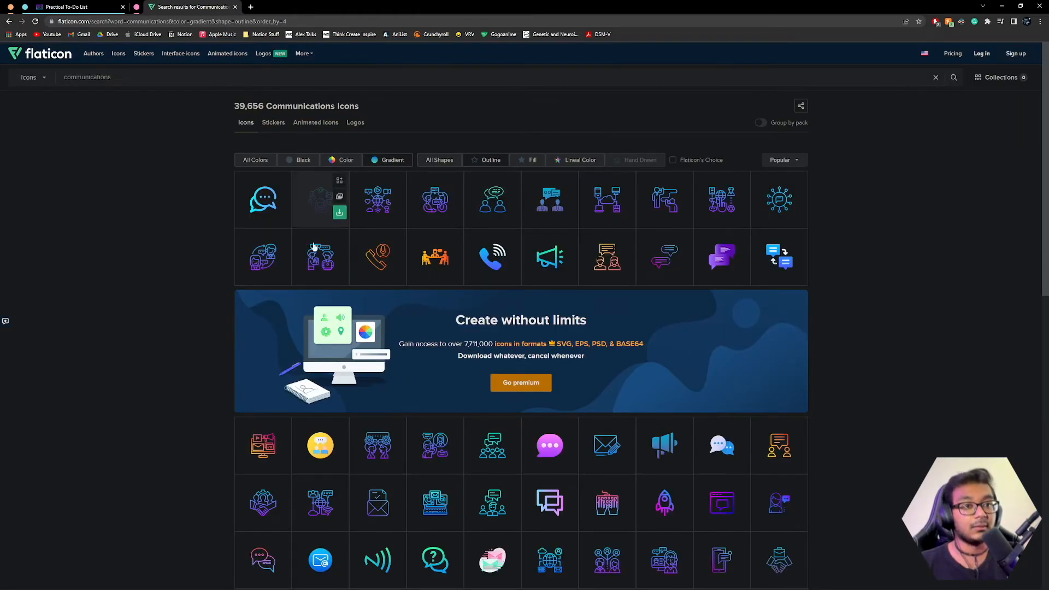
{"action": "mouse_move", "coordinate": [680, 391]}
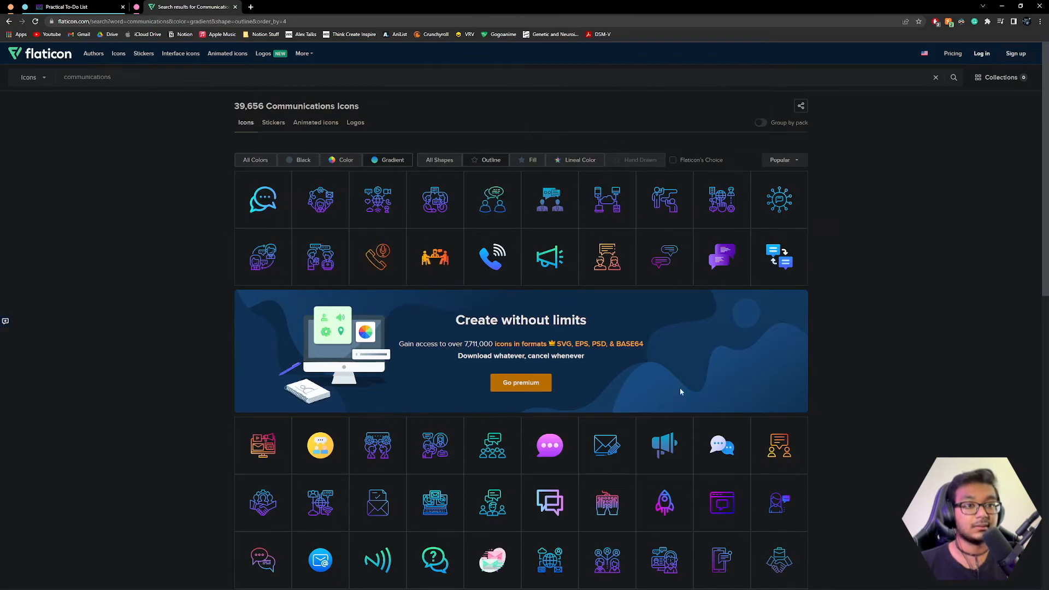
{"action": "left_click", "coordinate": [263, 198]}
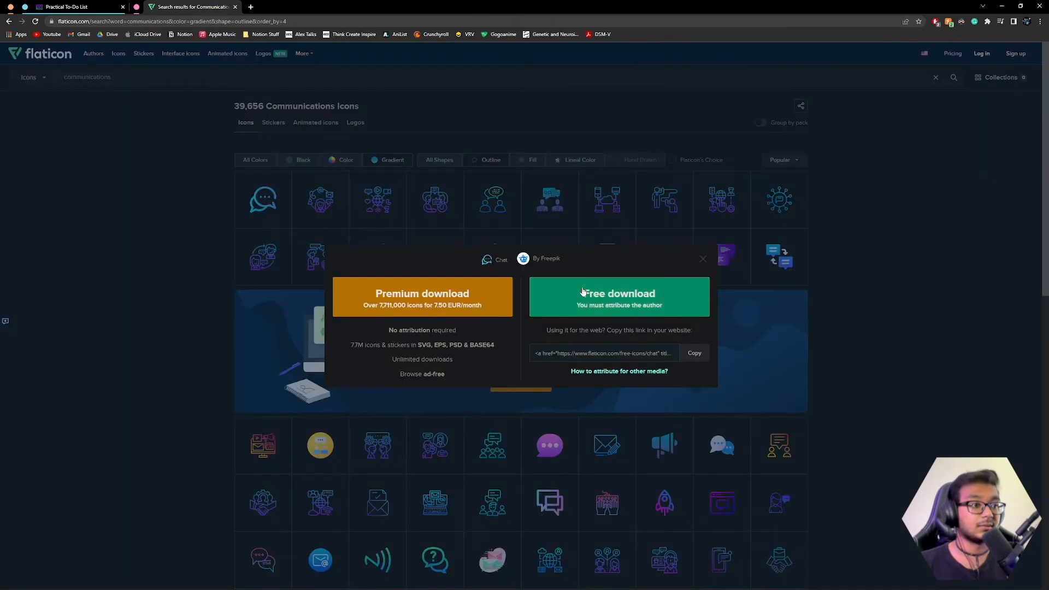
{"action": "left_click", "coordinate": [617, 292]}
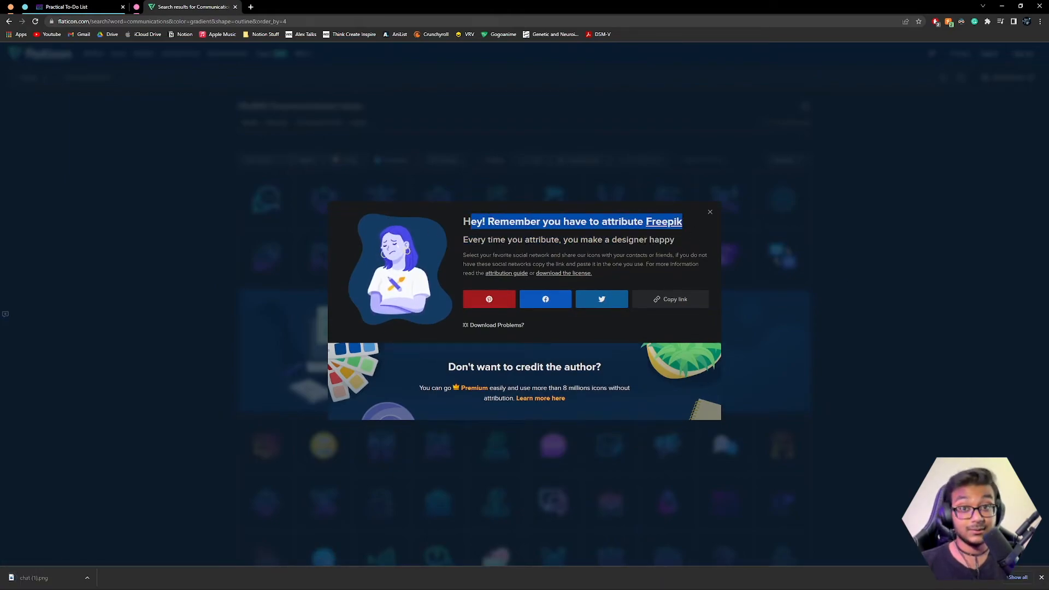
{"action": "left_click", "coordinate": [74, 6]}
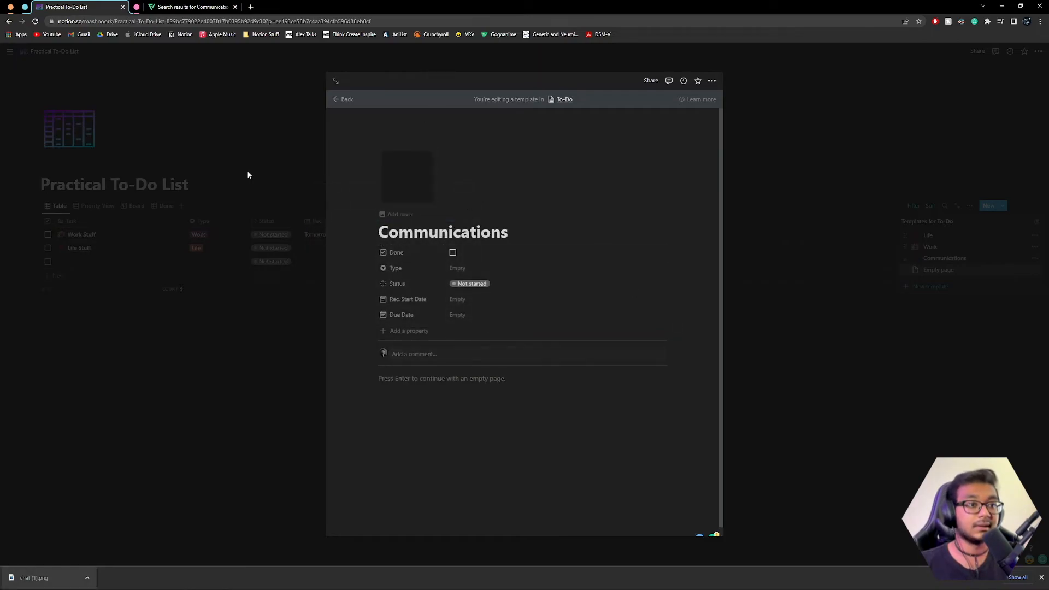
- Add a new 'Communications' Type option to the template
{"action": "left_click", "coordinate": [458, 268]}
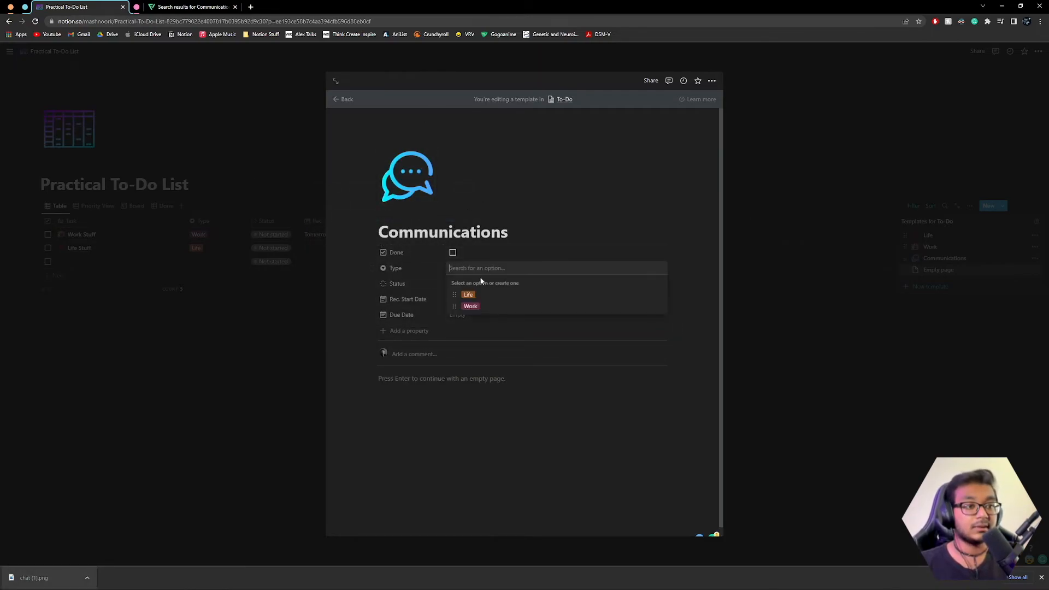
{"action": "type", "text": "Communica"}
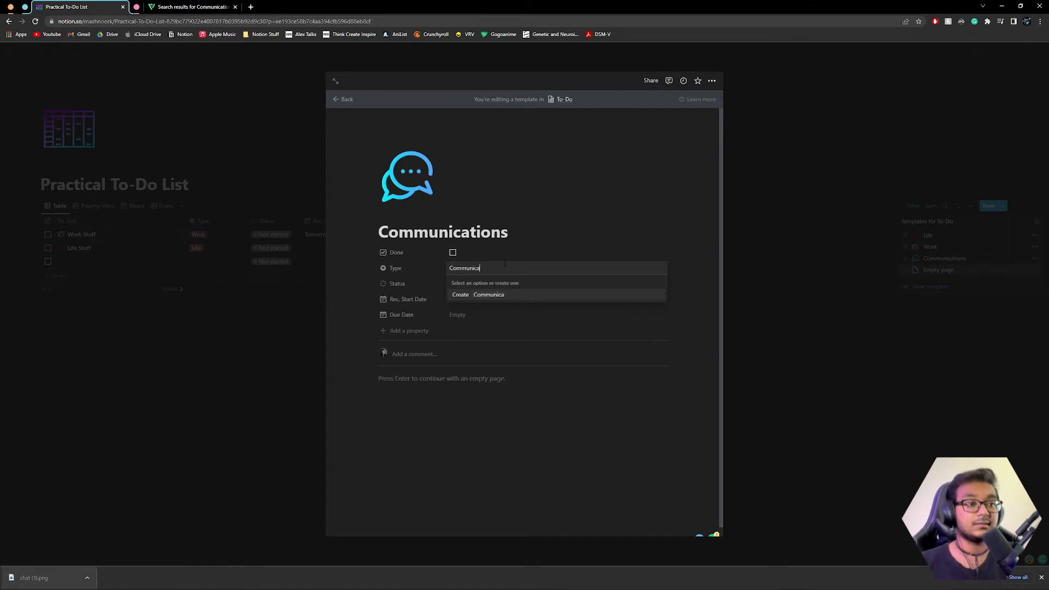
{"action": "left_click", "coordinate": [489, 294]}
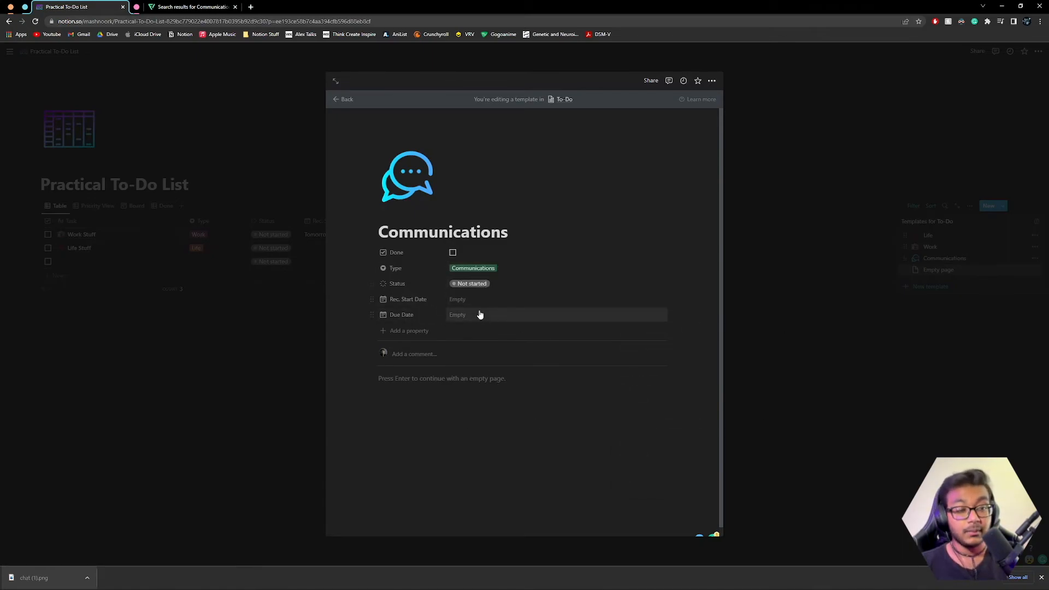
{"action": "mouse_move", "coordinate": [473, 298]}
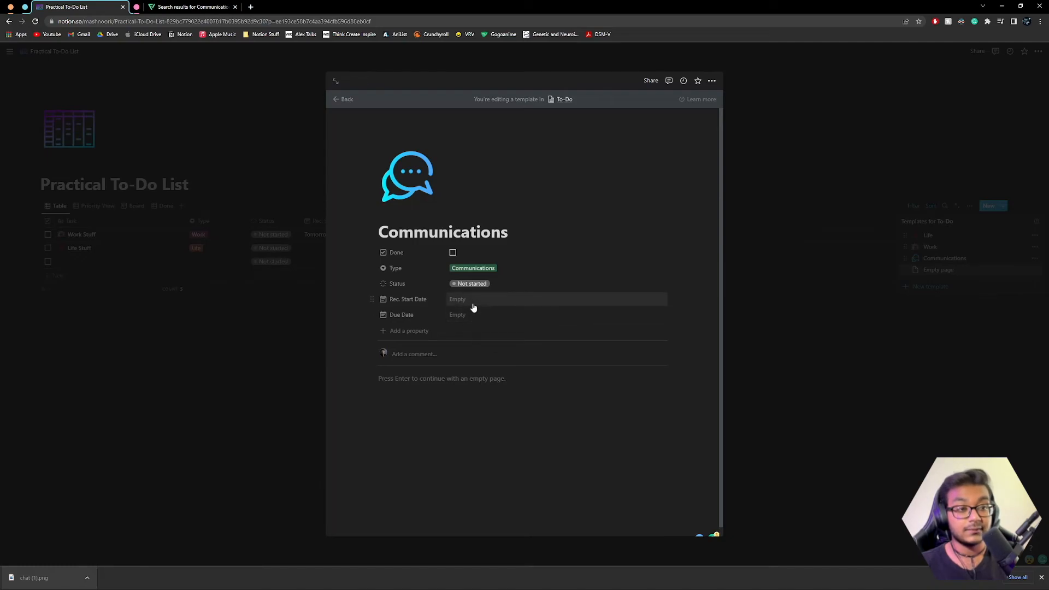
{"action": "mouse_move", "coordinate": [498, 336]}
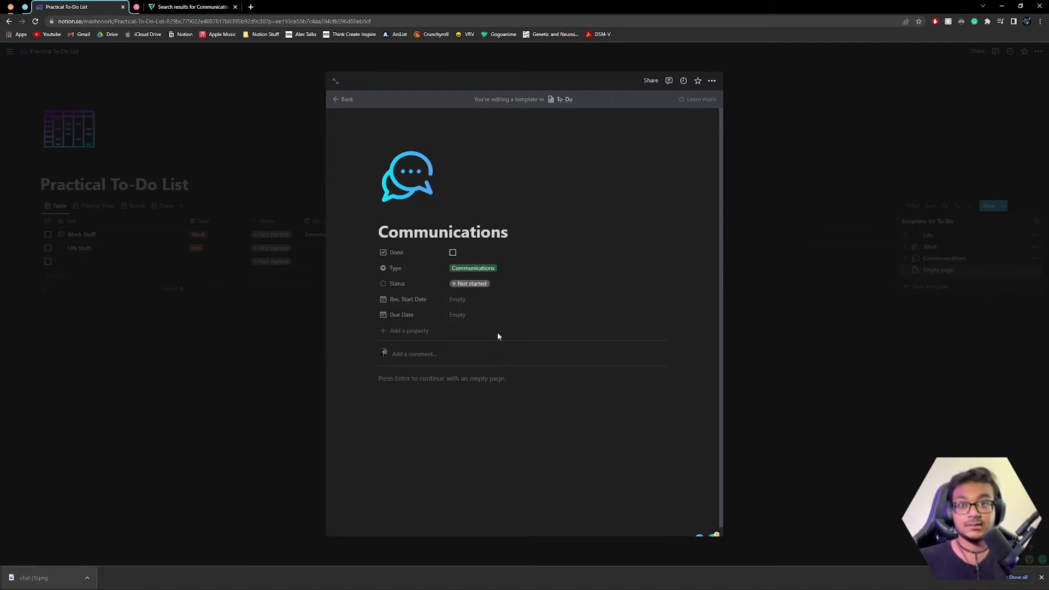
- Set the template's Rec. Start Date to Tomorrow and clear its Due Date
{"action": "left_click", "coordinate": [457, 315]}
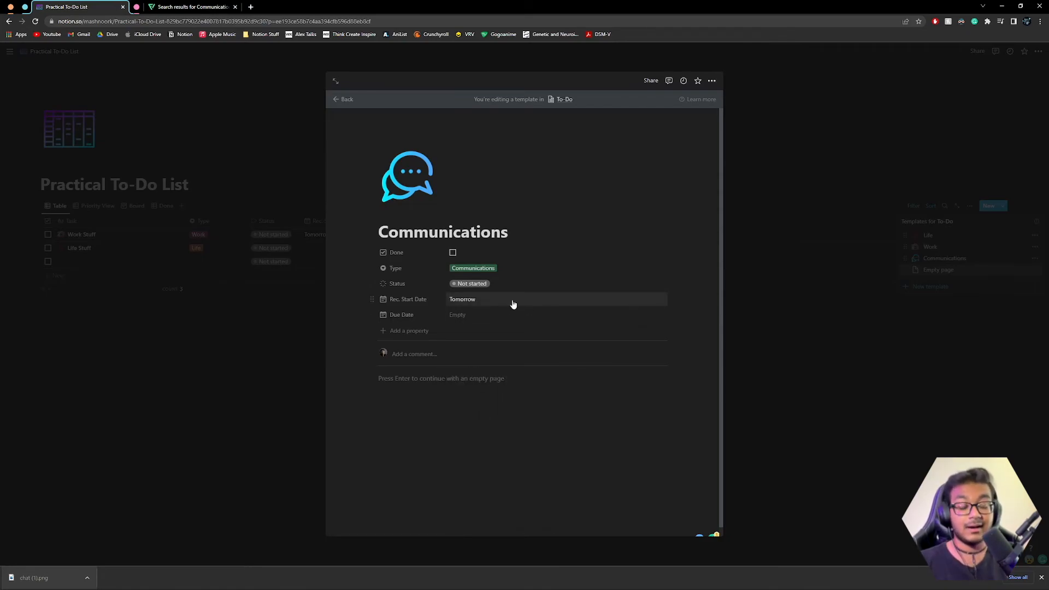
{"action": "left_click", "coordinate": [458, 314]}
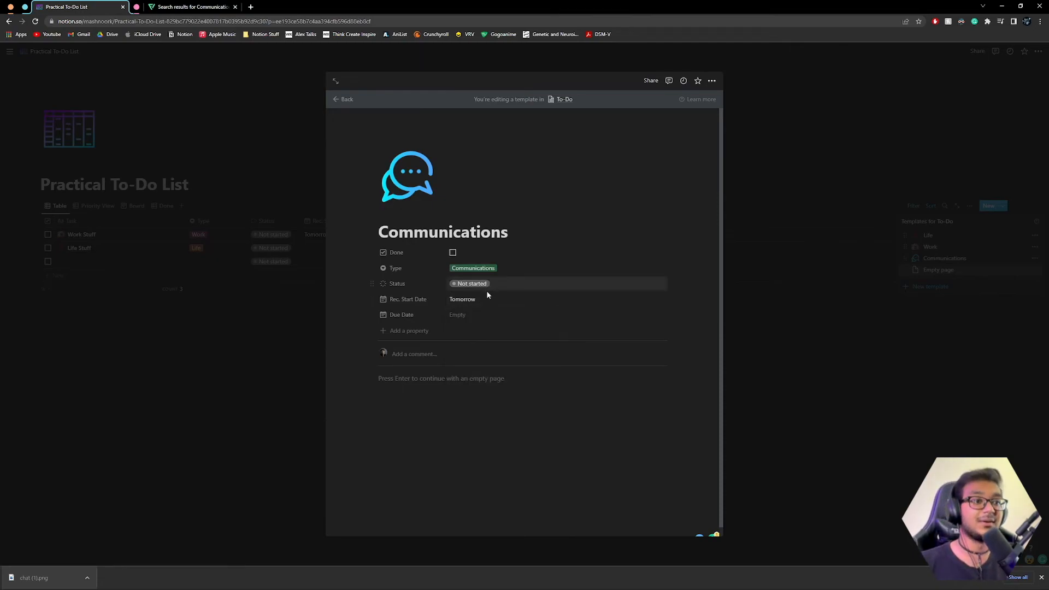
{"action": "left_click", "coordinate": [458, 314]}
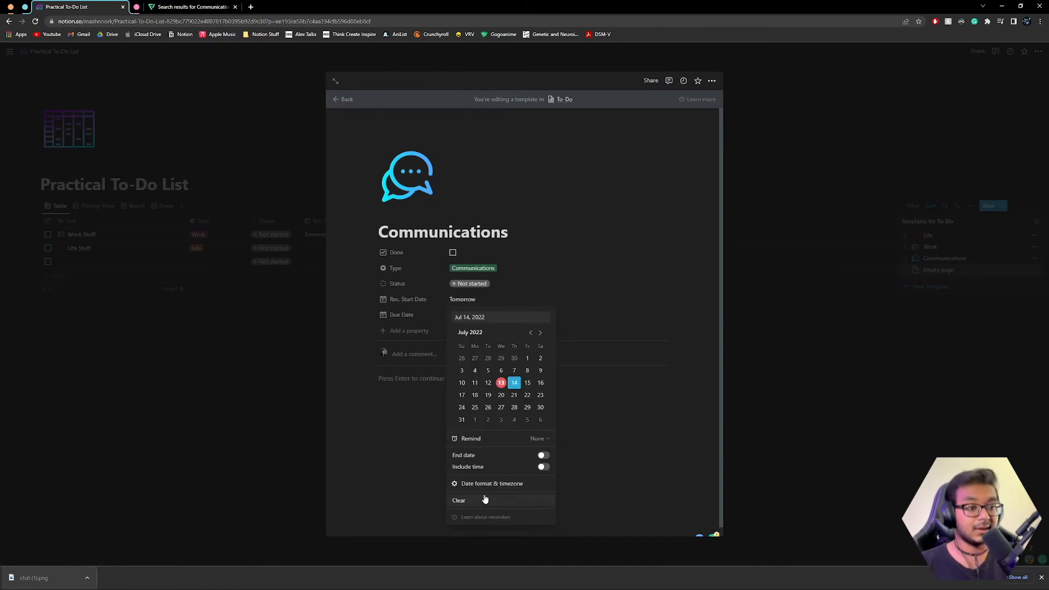
{"action": "left_click", "coordinate": [459, 500]}
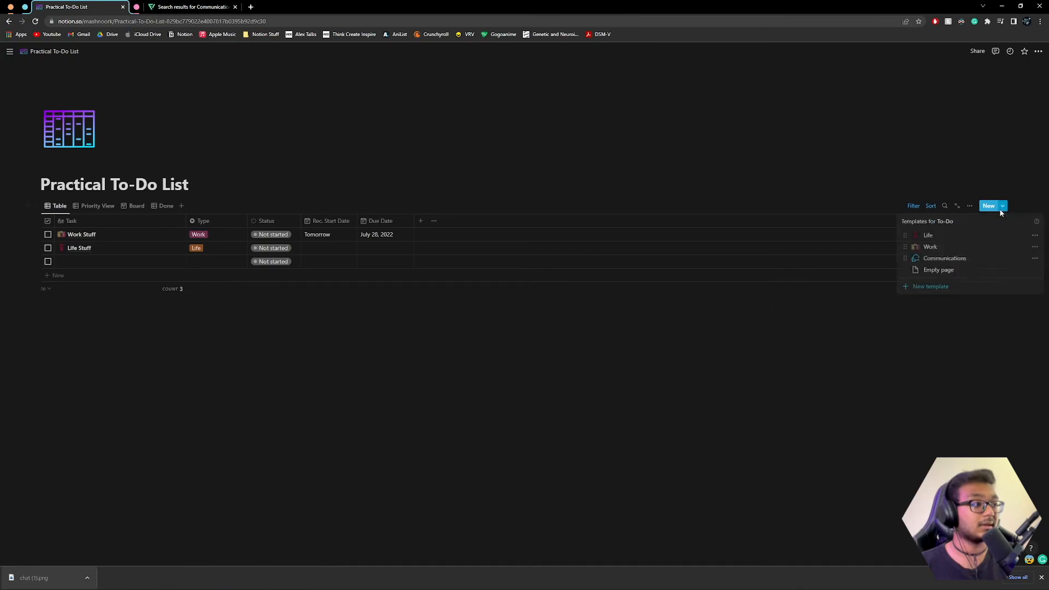
- Create a 'Quiz' task from the Communications template and view it on the Board
{"action": "left_click", "coordinate": [944, 258]}
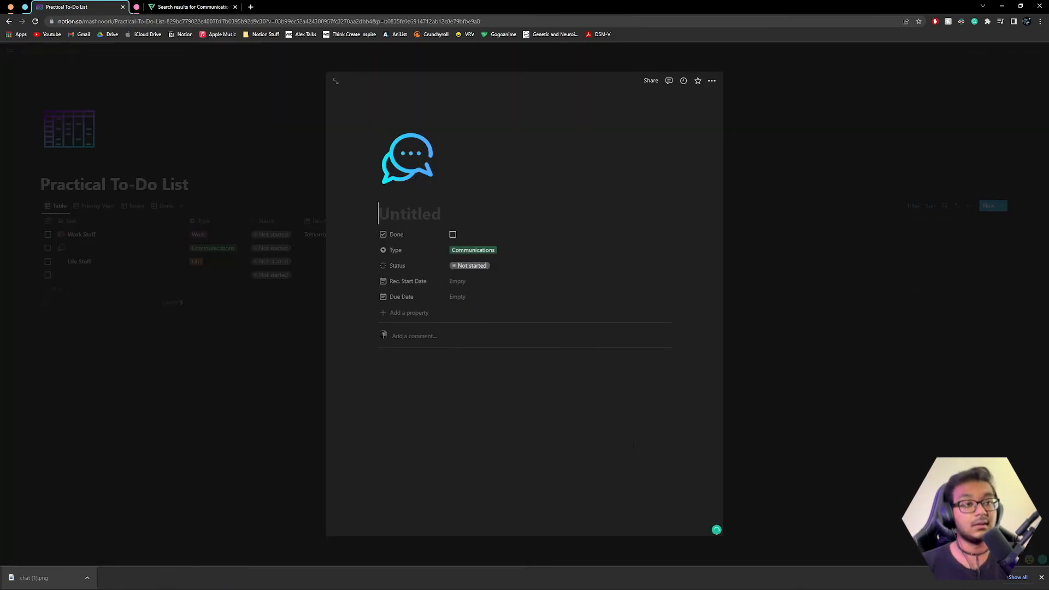
{"action": "type", "text": "Quiz"}
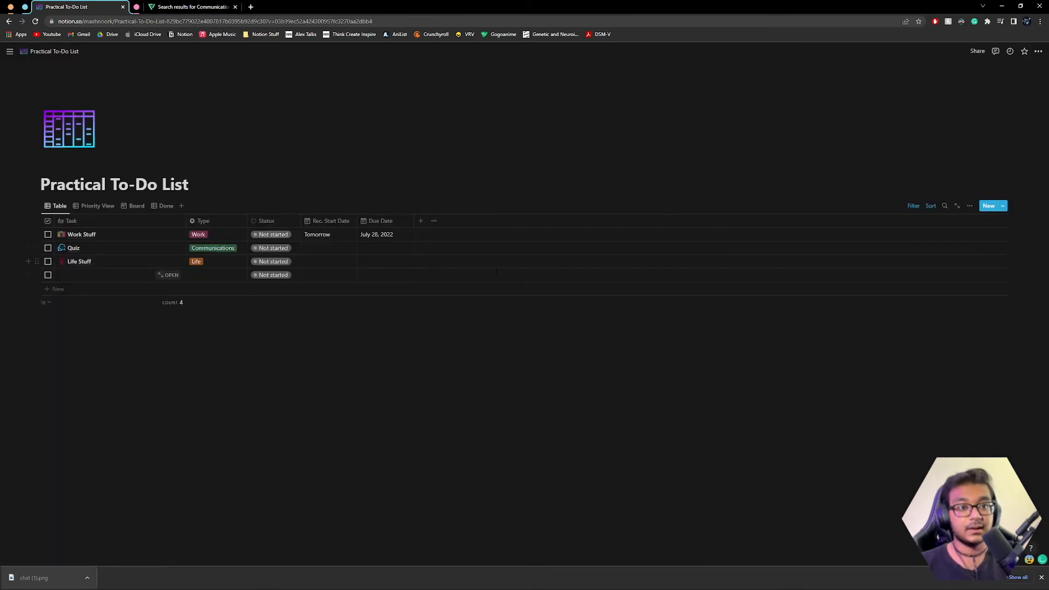
{"action": "left_click", "coordinate": [327, 247]}
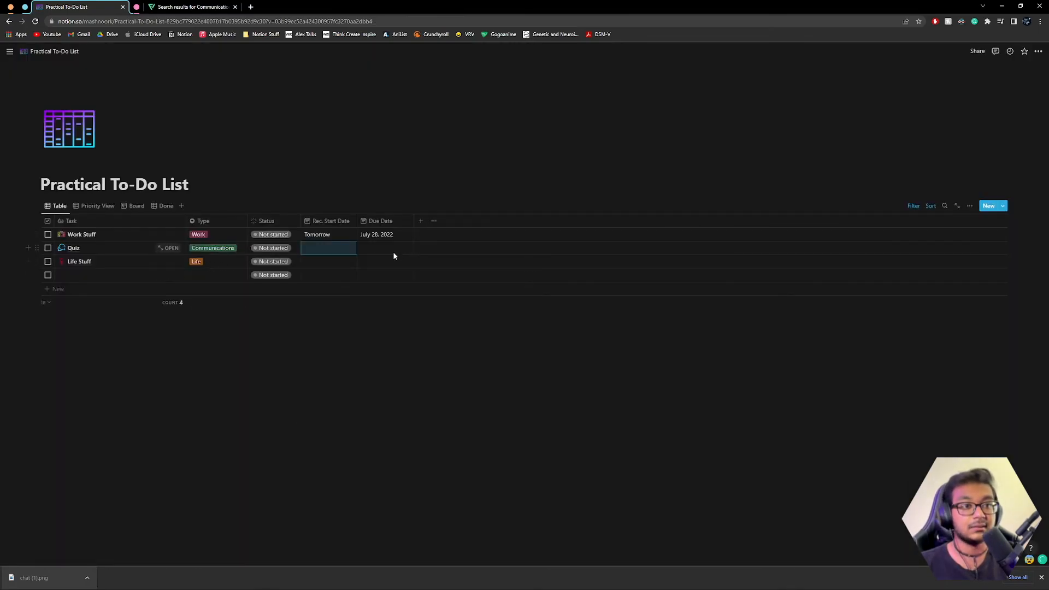
{"action": "left_click", "coordinate": [137, 205]}
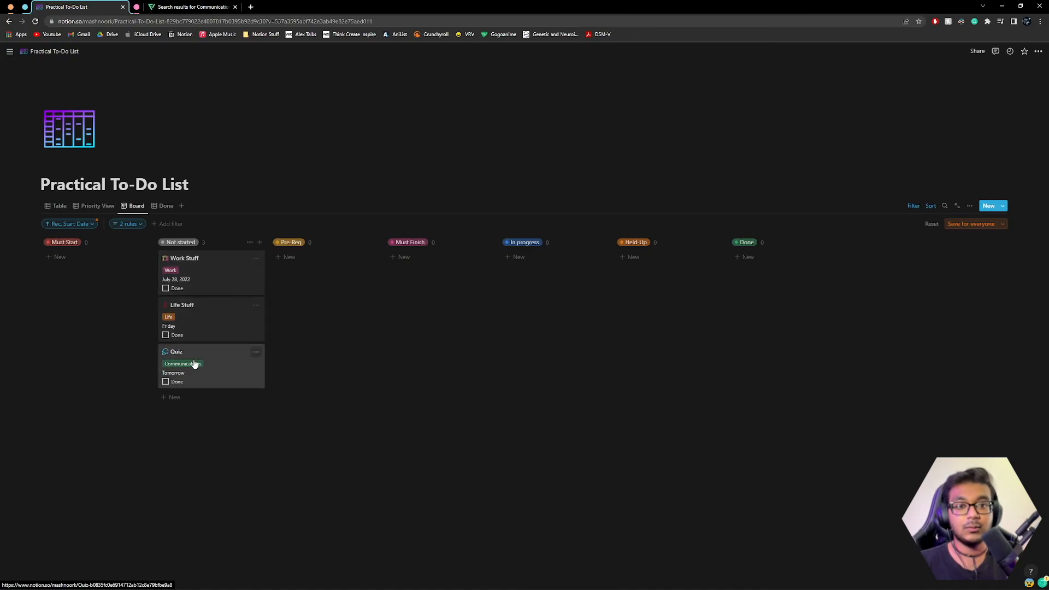
{"action": "mouse_move", "coordinate": [227, 405]}
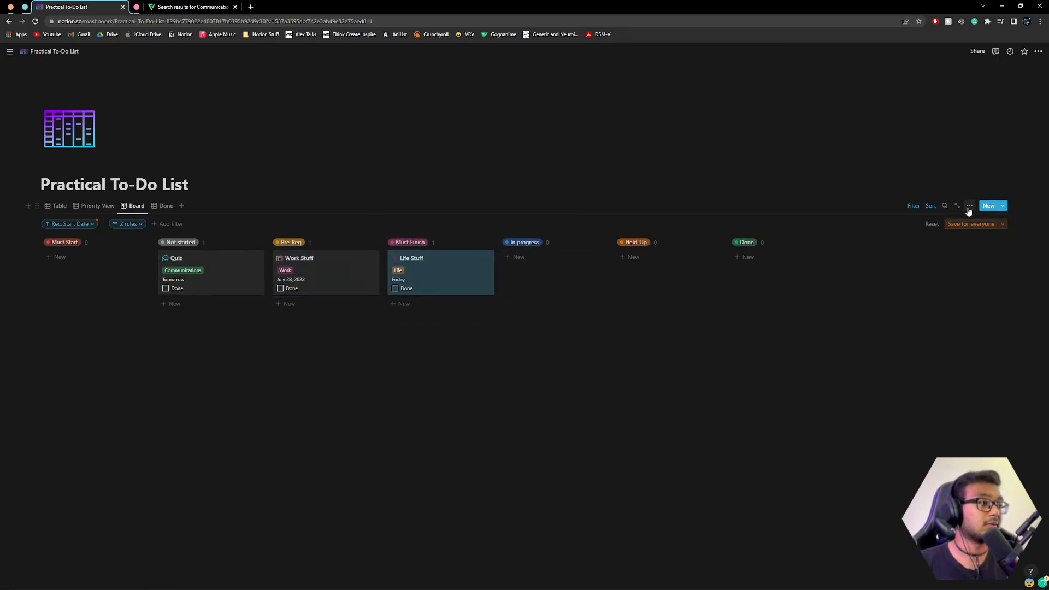
- Enable coloured board columns in Layout settings, then show the Priority View
{"action": "left_click", "coordinate": [968, 205]}
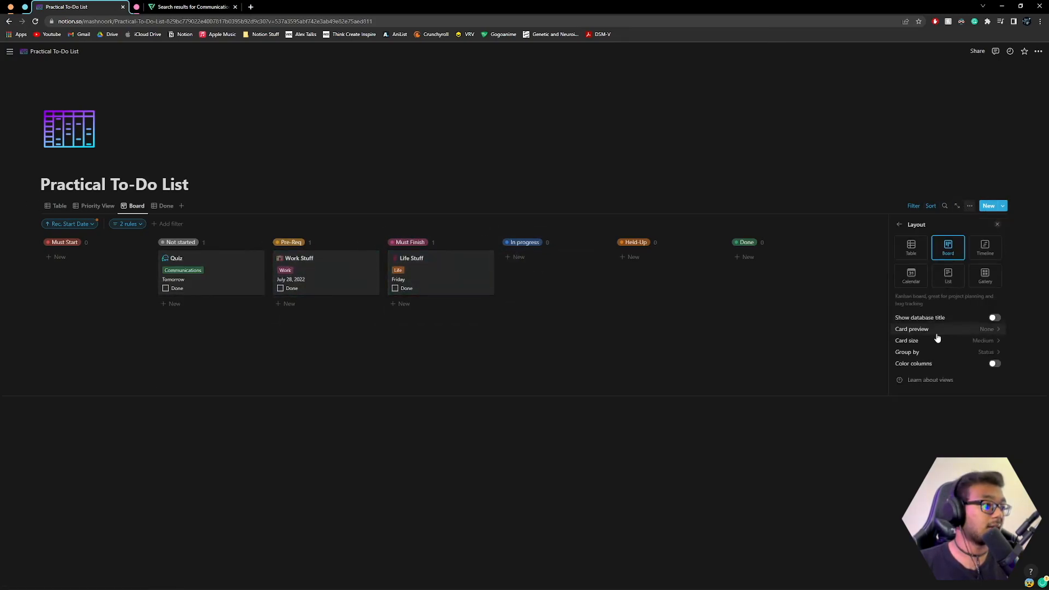
{"action": "left_click", "coordinate": [992, 363]}
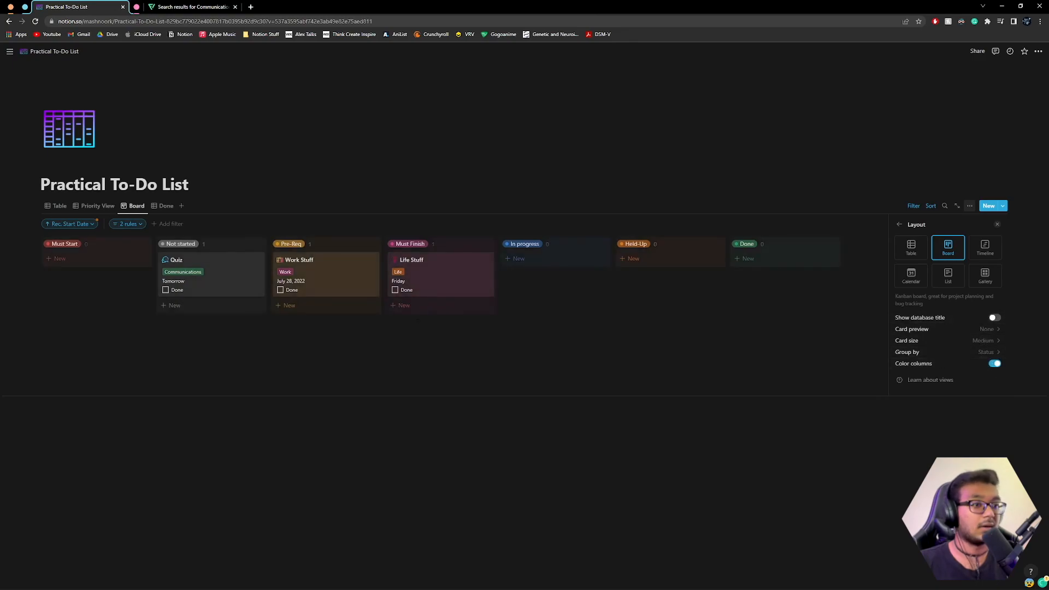
{"action": "left_click", "coordinate": [996, 224]}
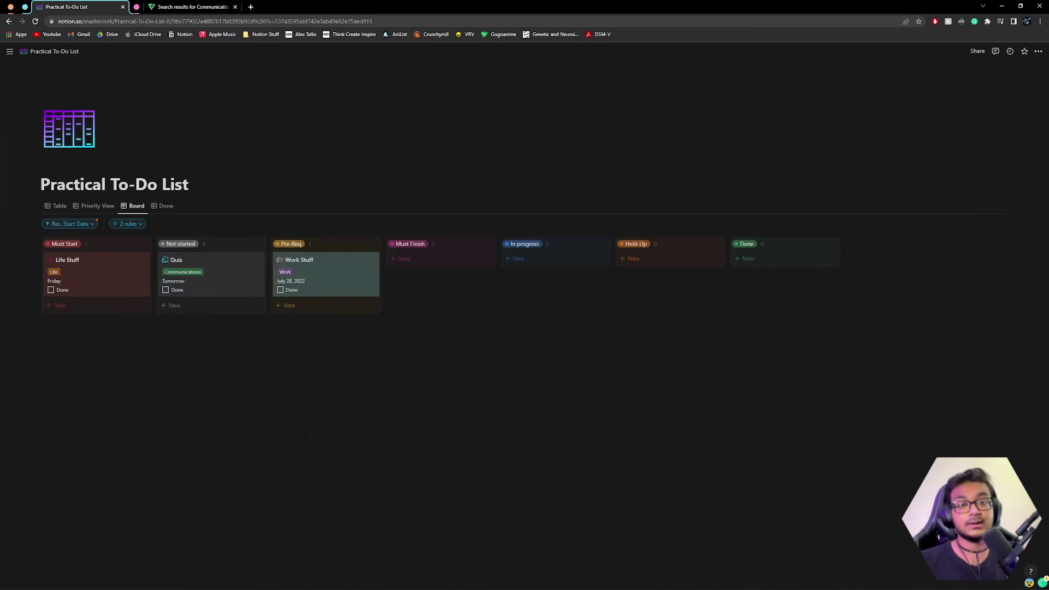
{"action": "left_click", "coordinate": [97, 205]}
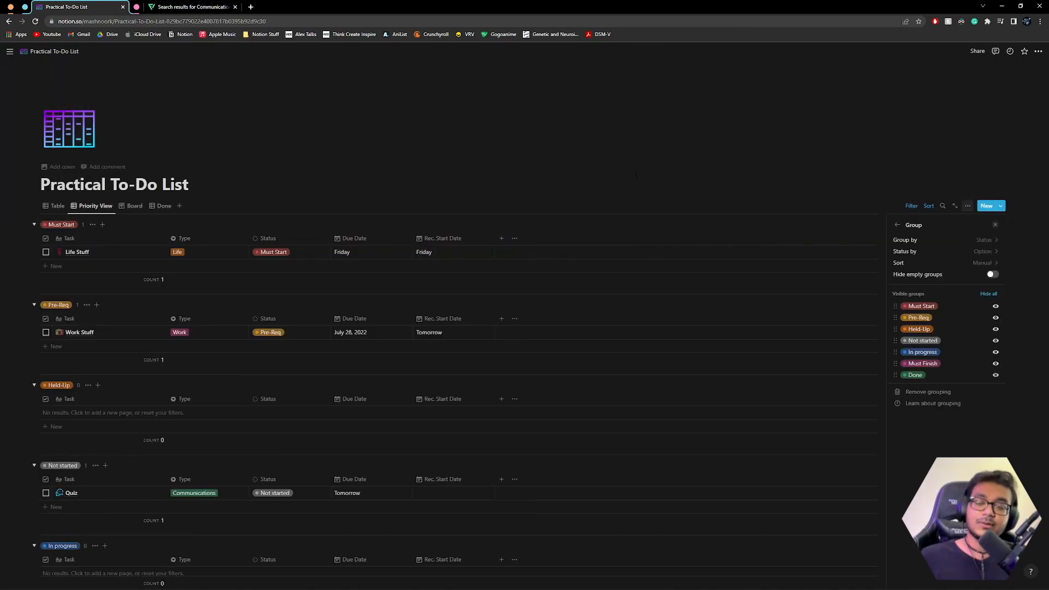